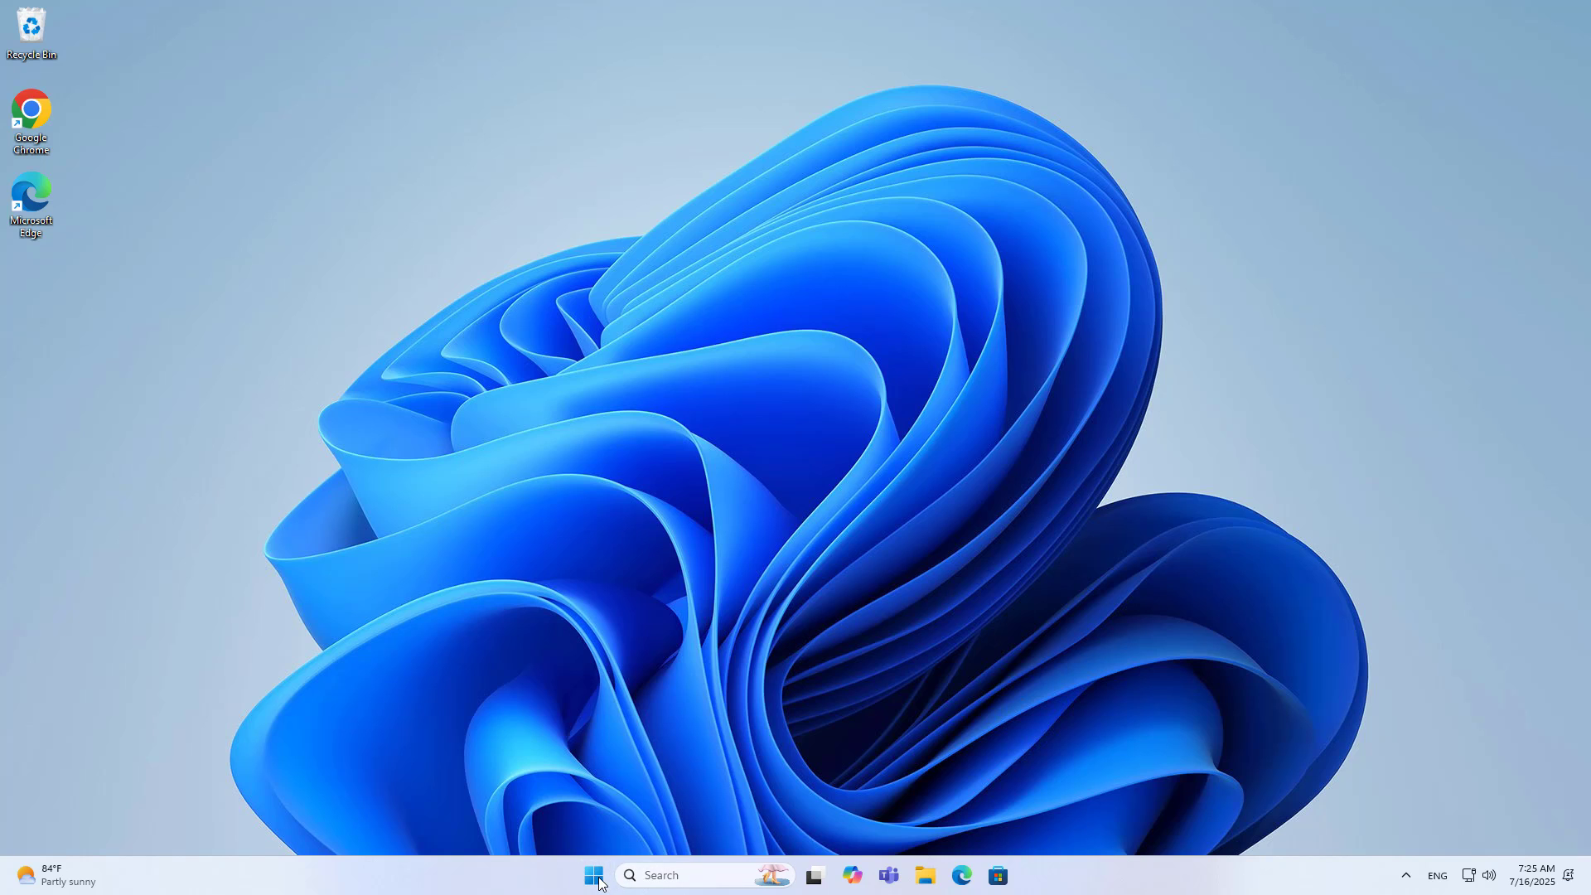
Step: Launch Computer Management from the Start button's administrative quick-link menu
{"action": "right_click", "coordinate": [593, 875]}
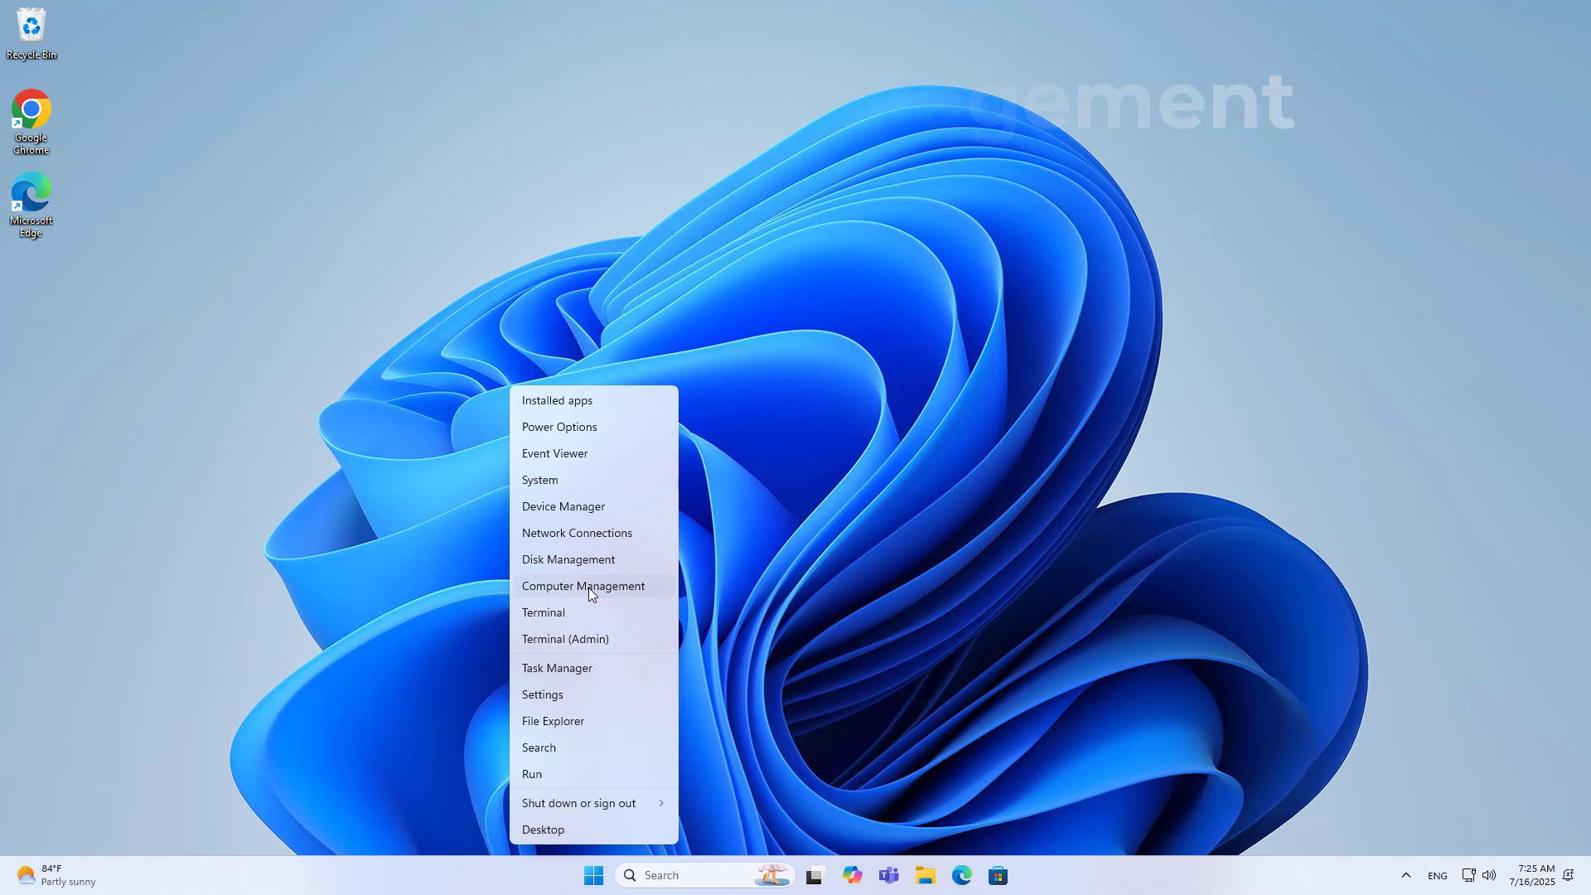
{"action": "left_click", "coordinate": [591, 593]}
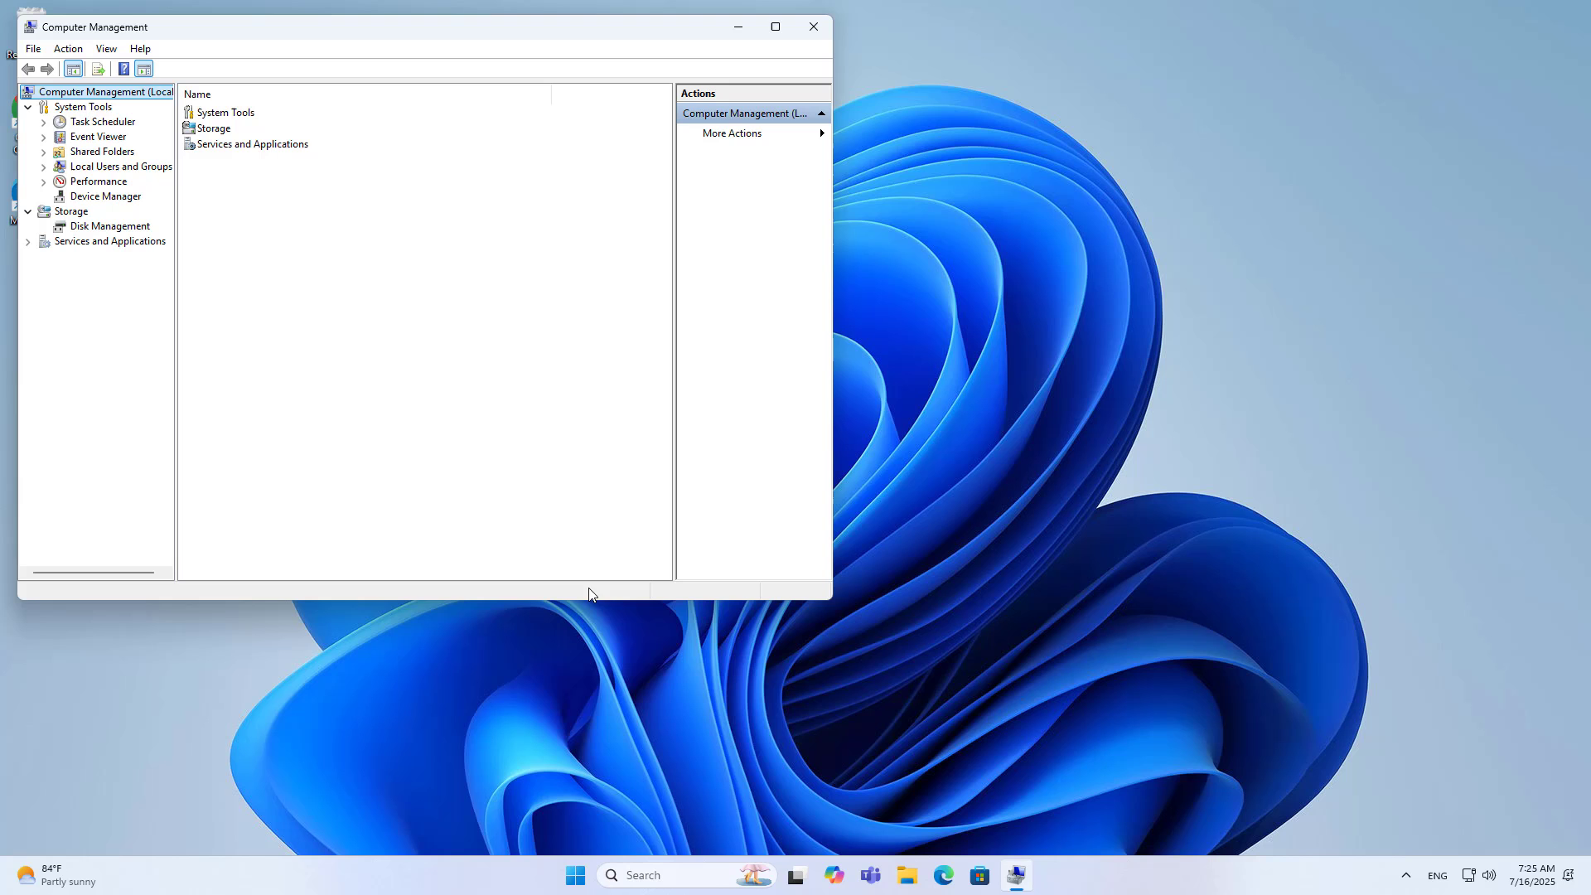
{"action": "mouse_move", "coordinate": [172, 361]}
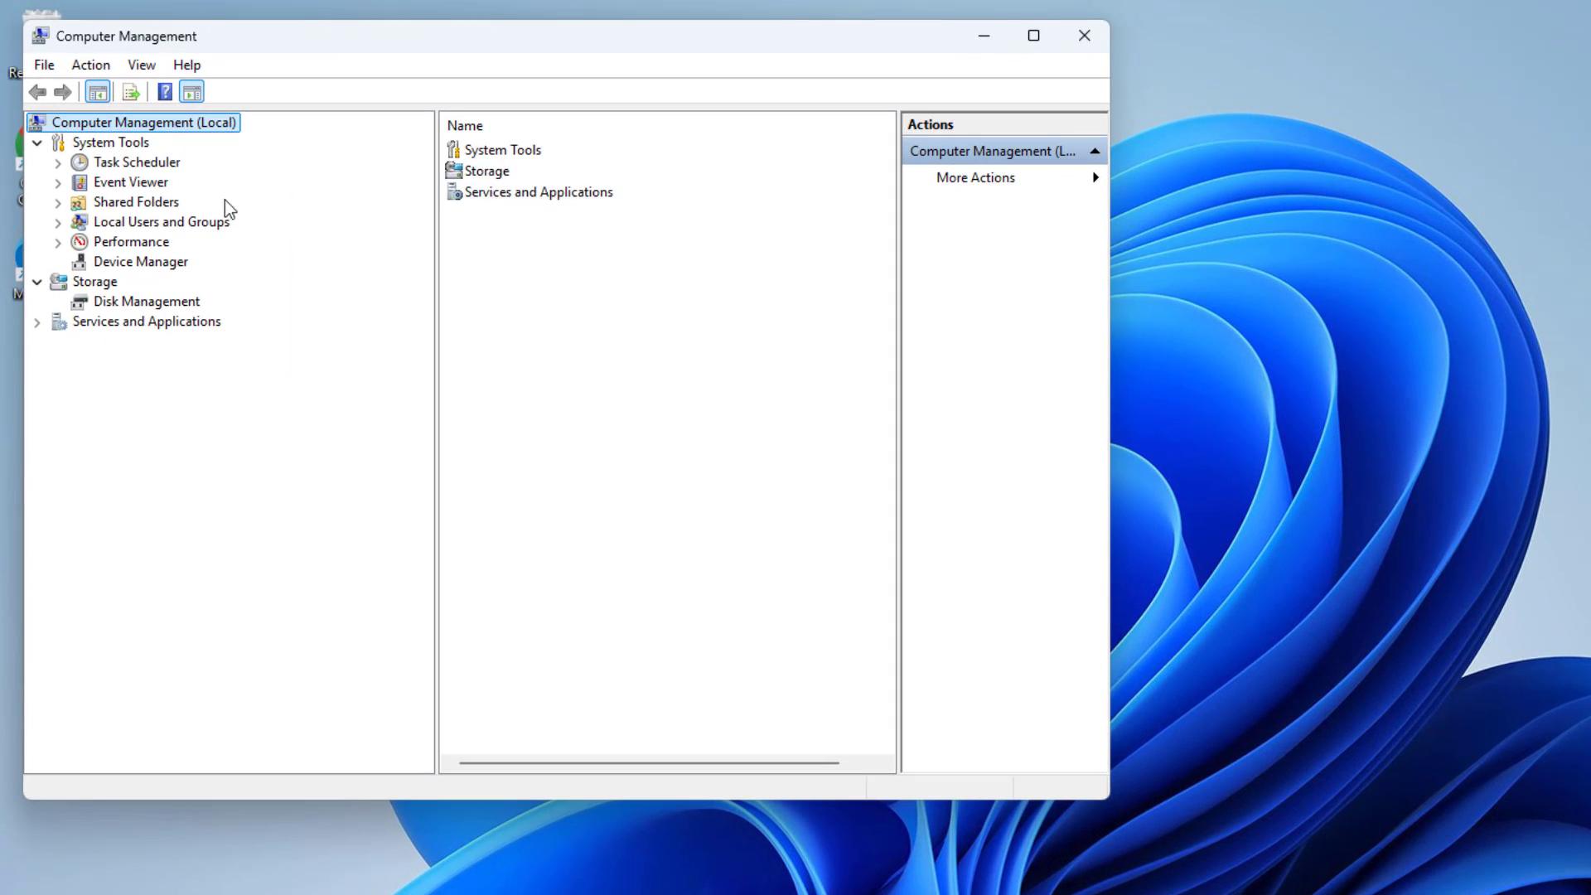
Step: Show the Users folder under Local Users and Groups, listing Admin, Administrator and Guest
{"action": "left_click", "coordinate": [160, 220]}
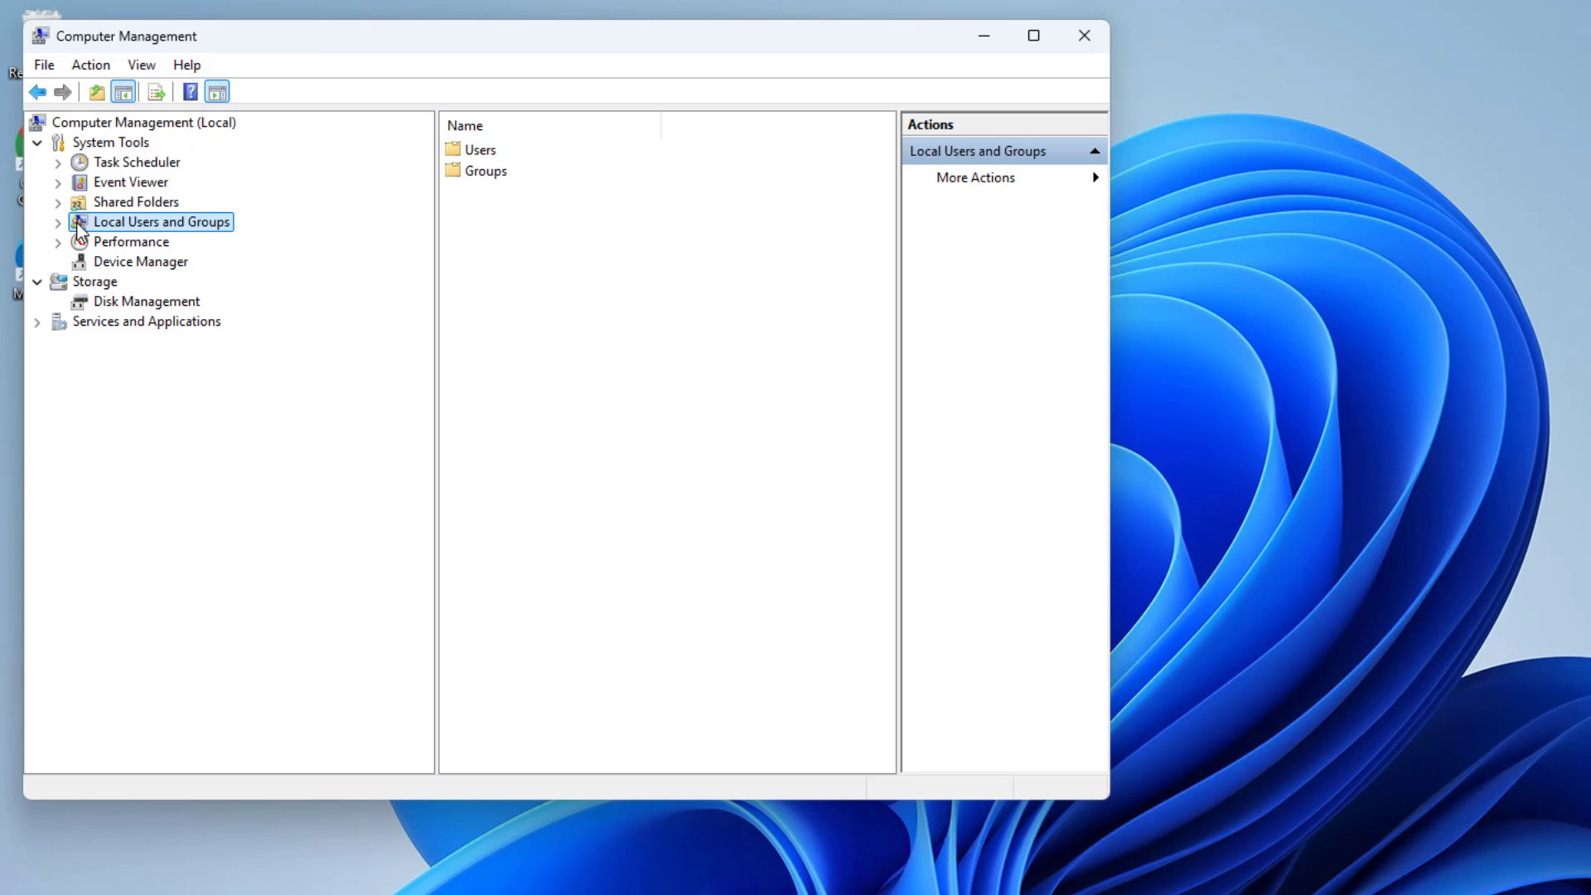
{"action": "left_click", "coordinate": [479, 149]}
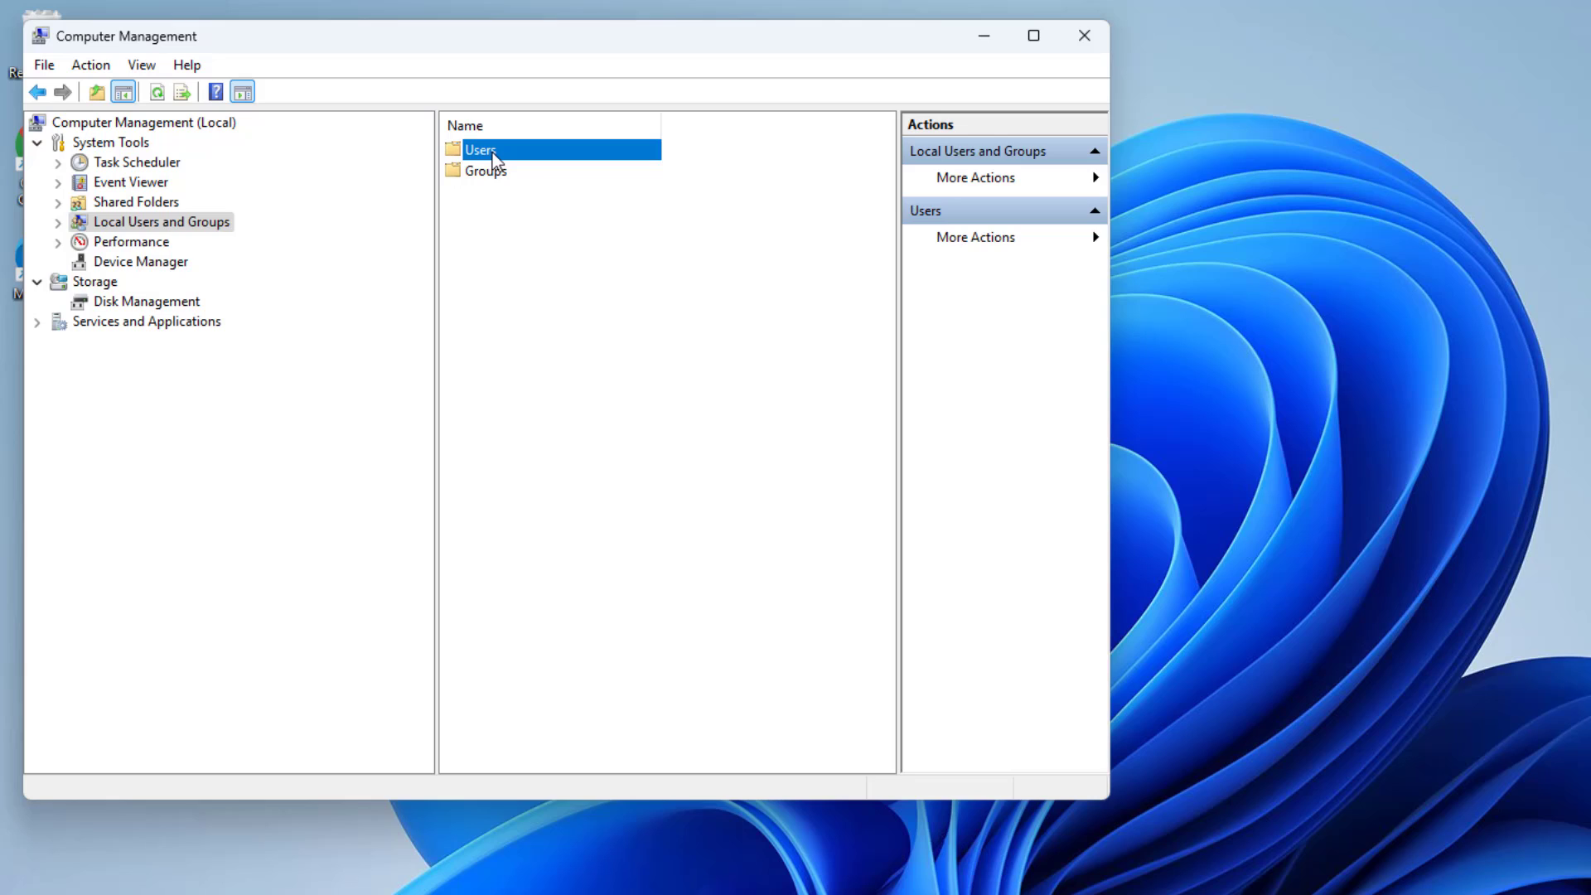
{"action": "double_click", "coordinate": [479, 149]}
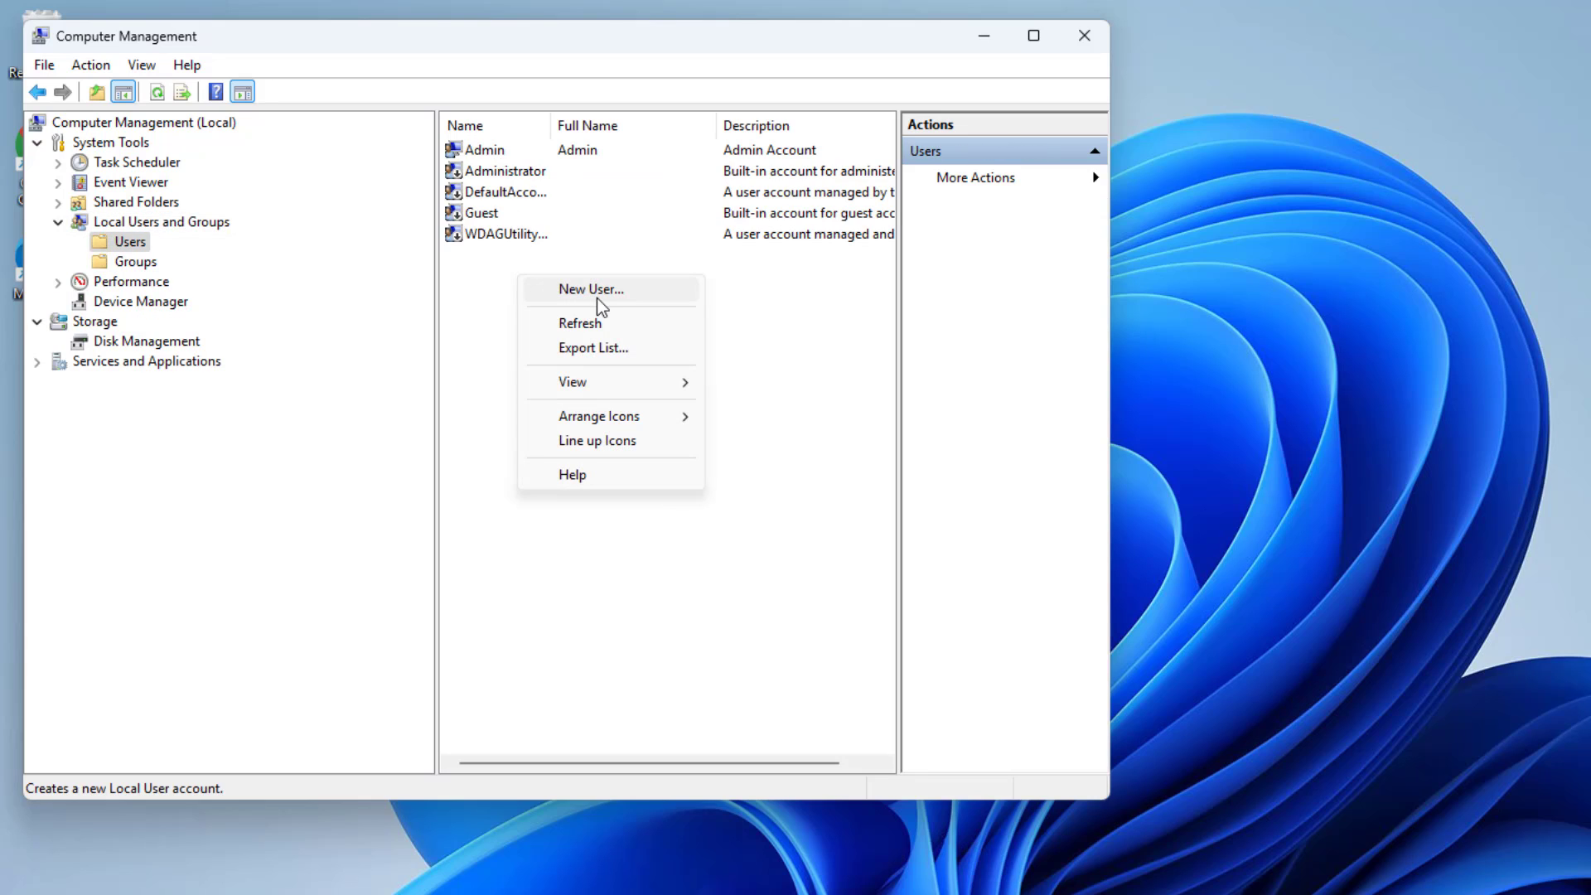
Step: Create local user 'Son' with no forced password change and a never-expiring password, then close the console
{"action": "left_click", "coordinate": [590, 288]}
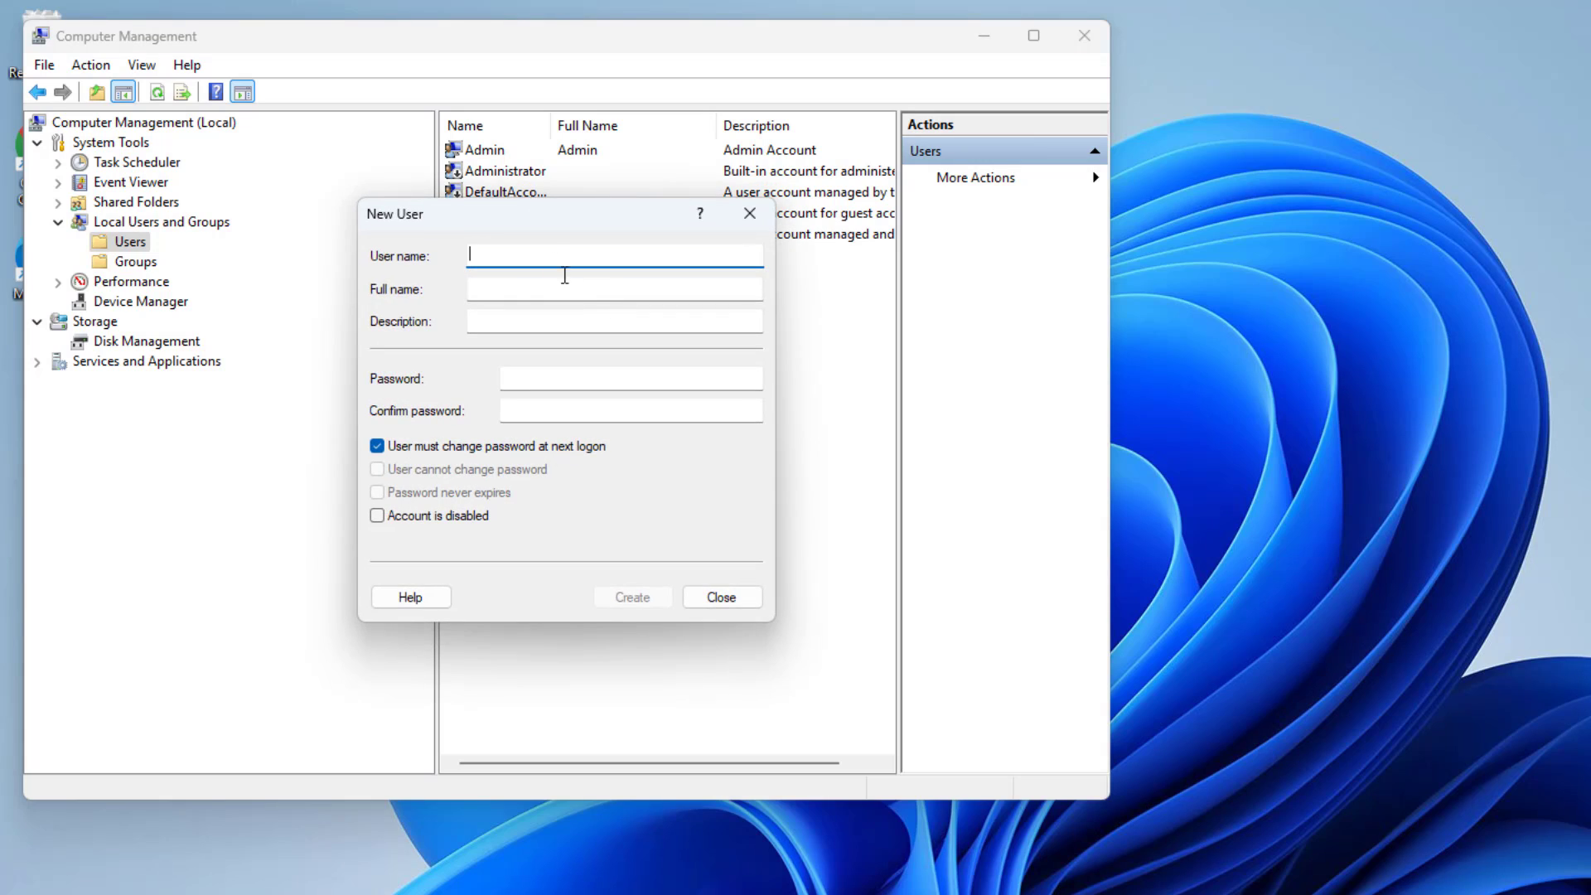
{"action": "type", "text": "S"}
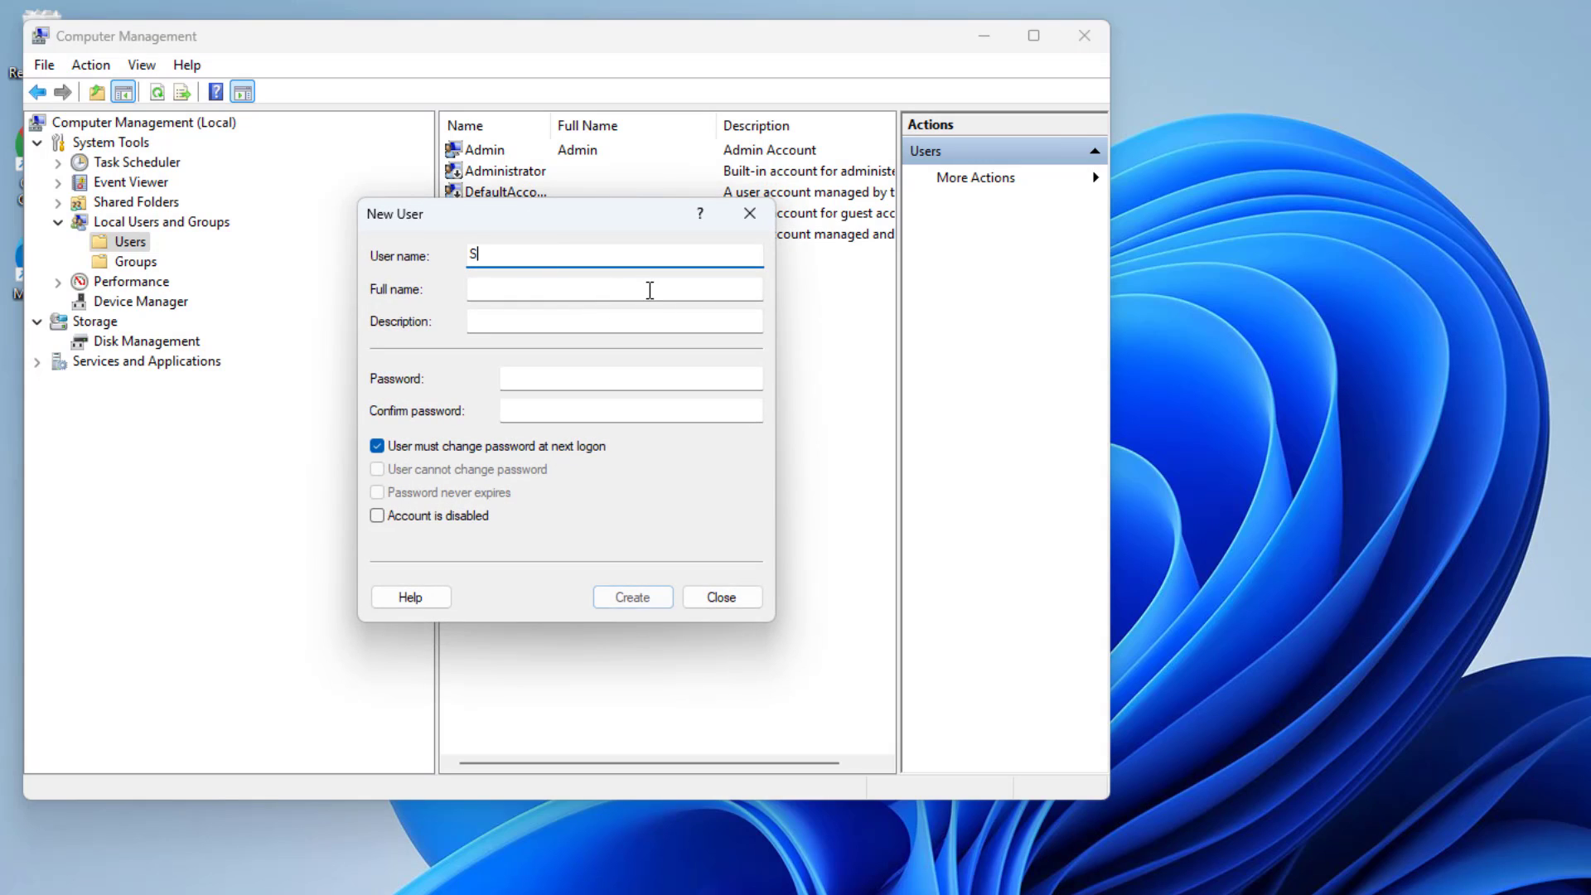
{"action": "type", "text": "on"}
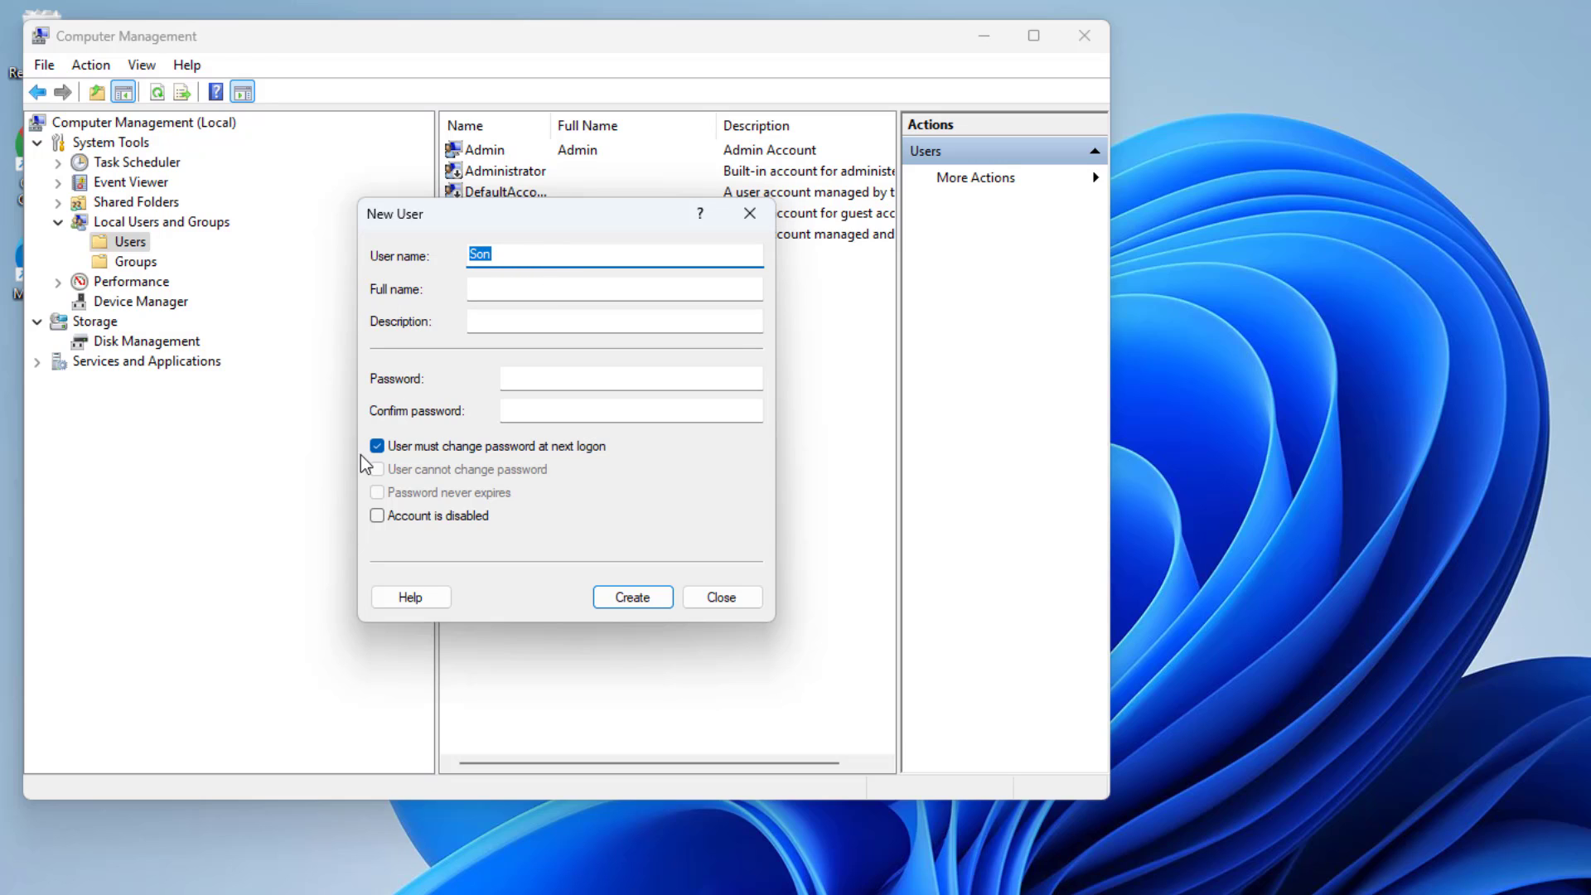
{"action": "left_click", "coordinate": [378, 445]}
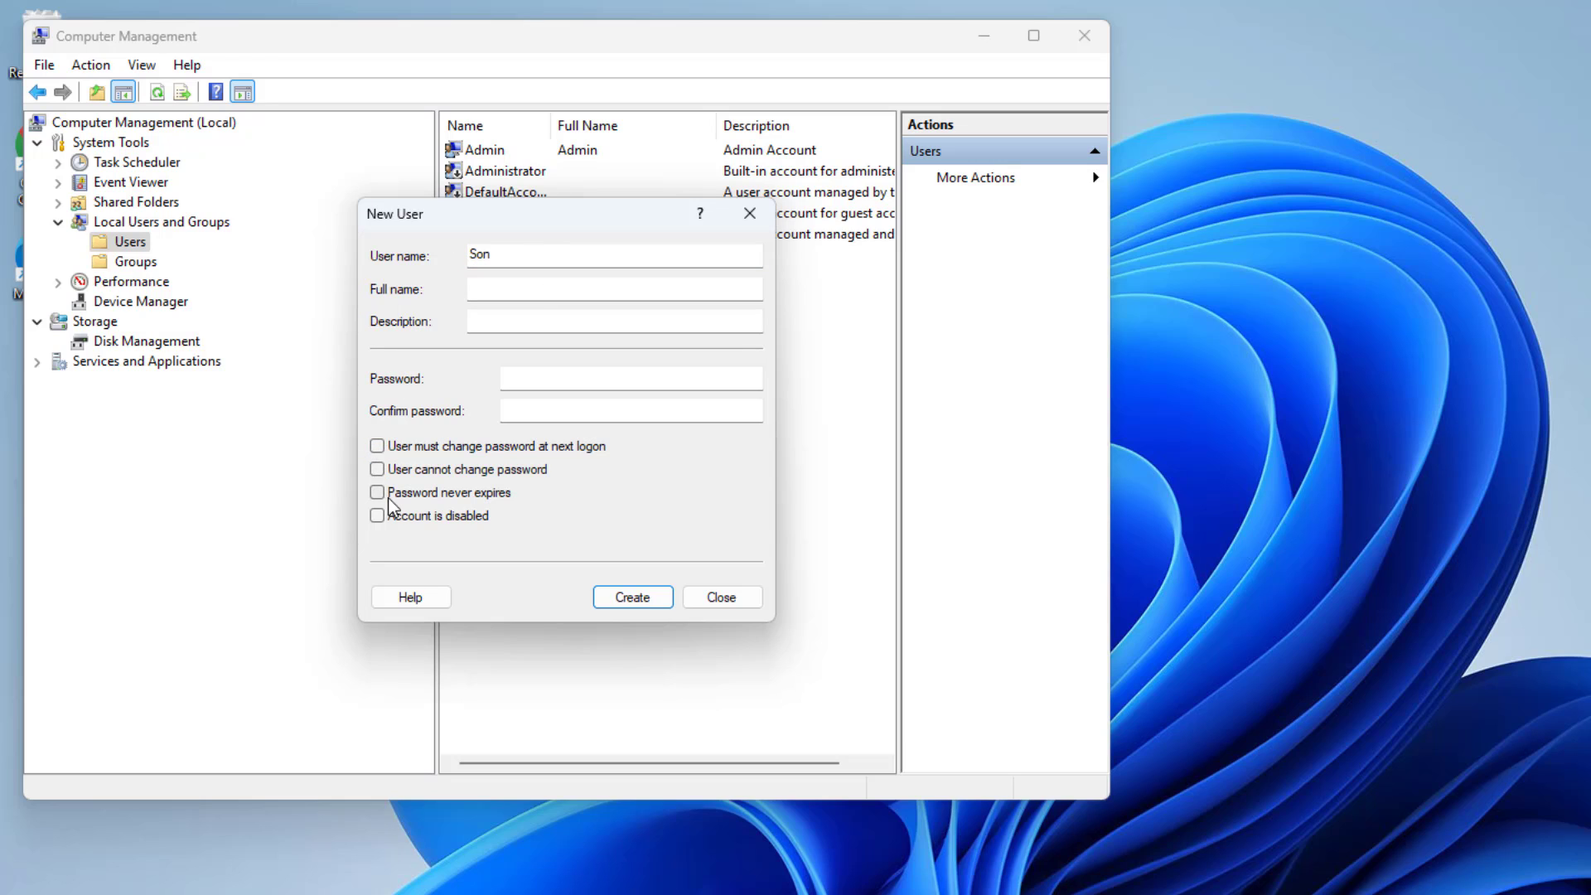
{"action": "left_click", "coordinate": [376, 492]}
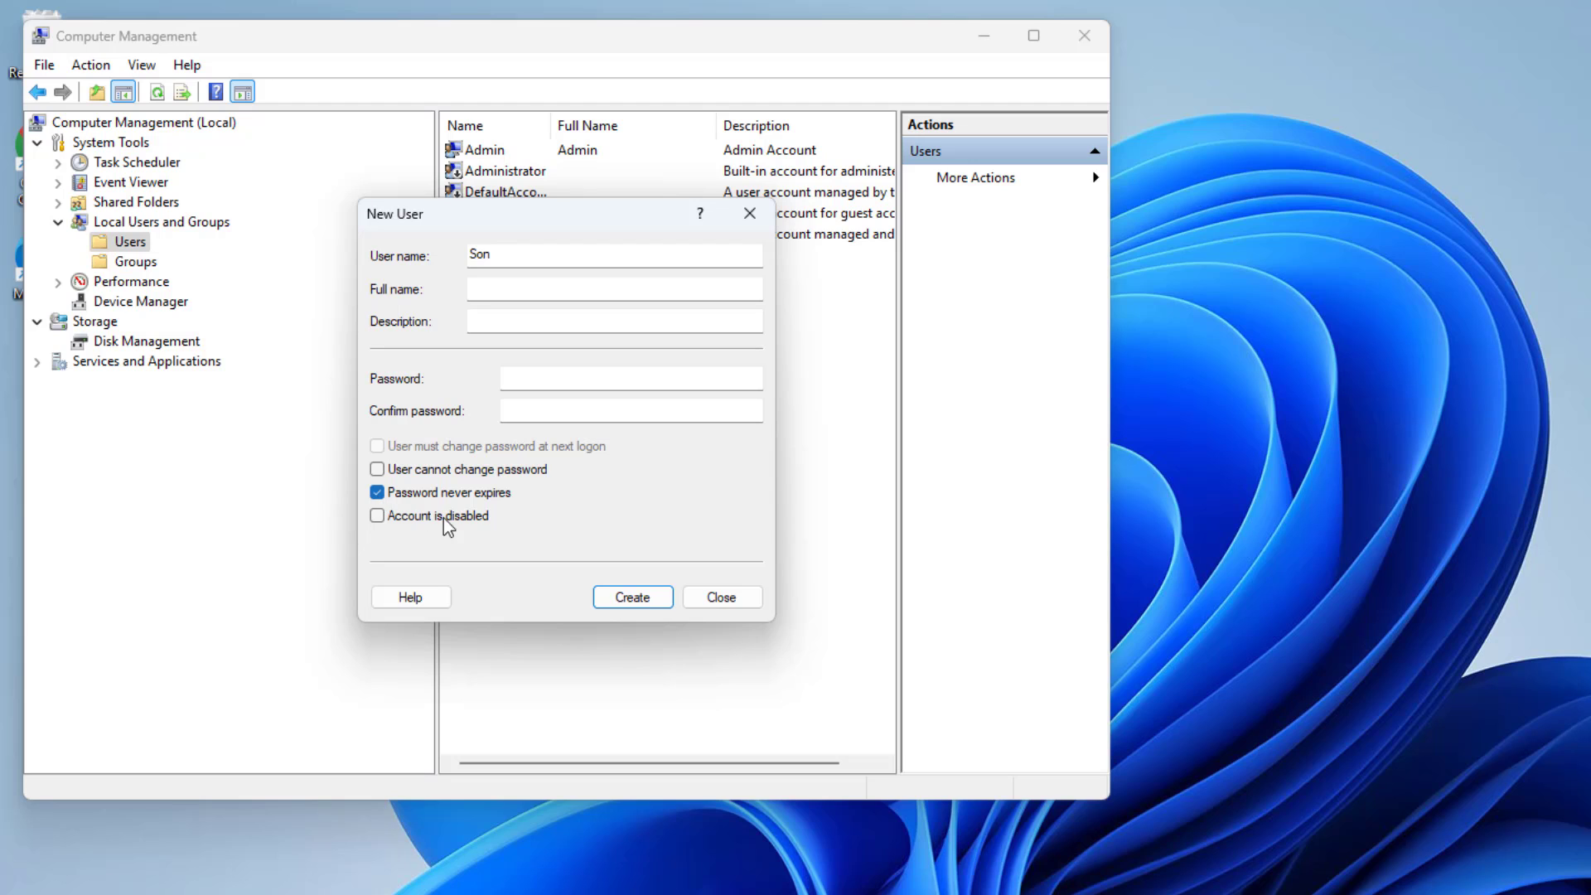
{"action": "left_click", "coordinate": [631, 597]}
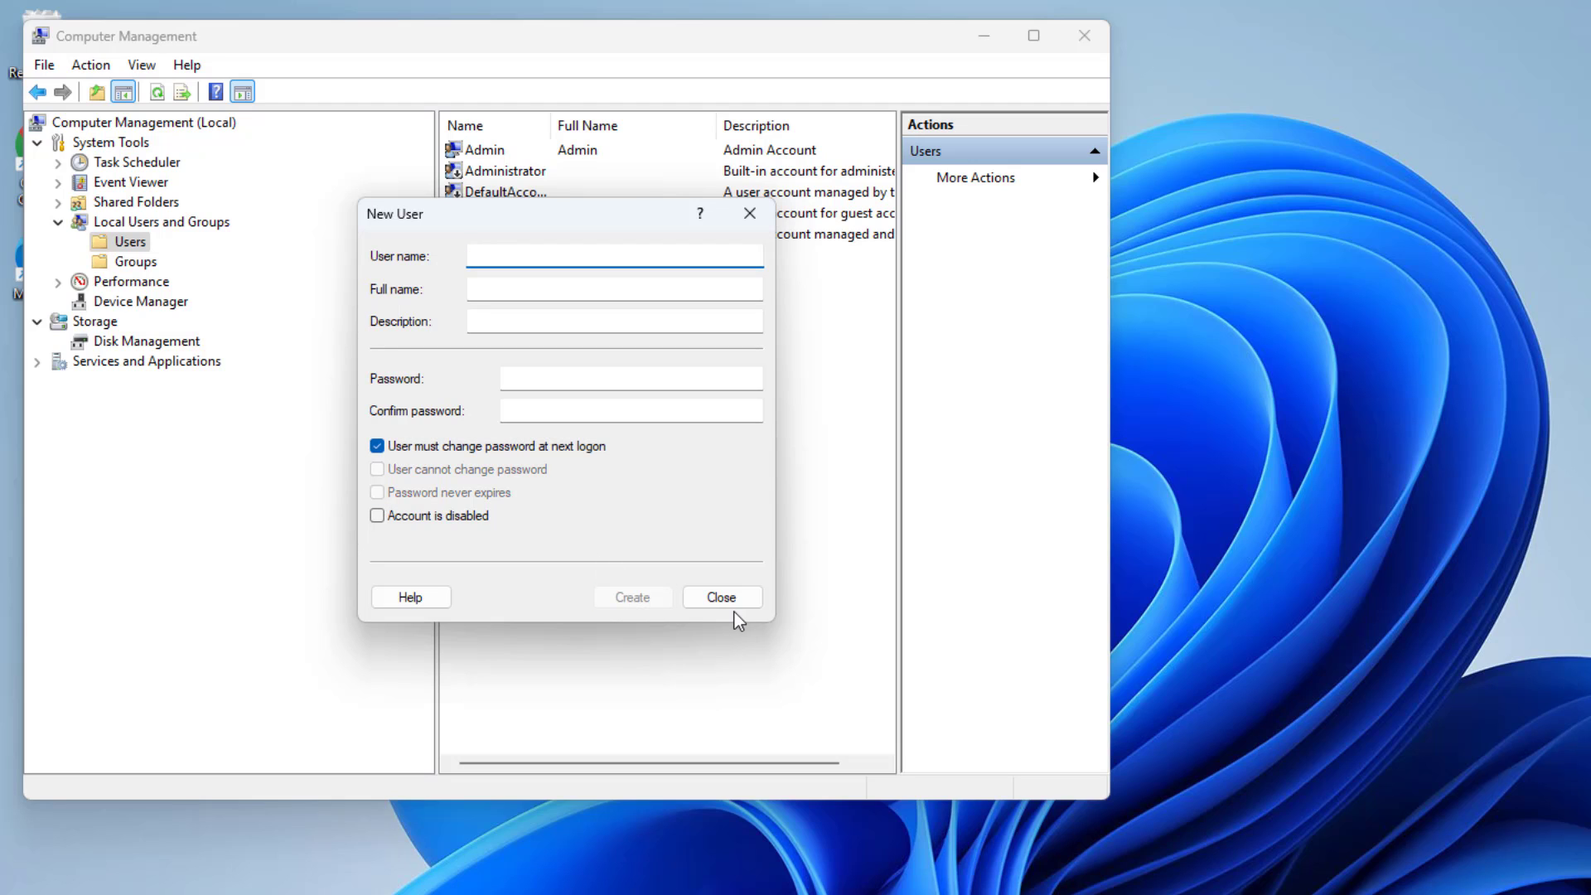
{"action": "left_click", "coordinate": [720, 596]}
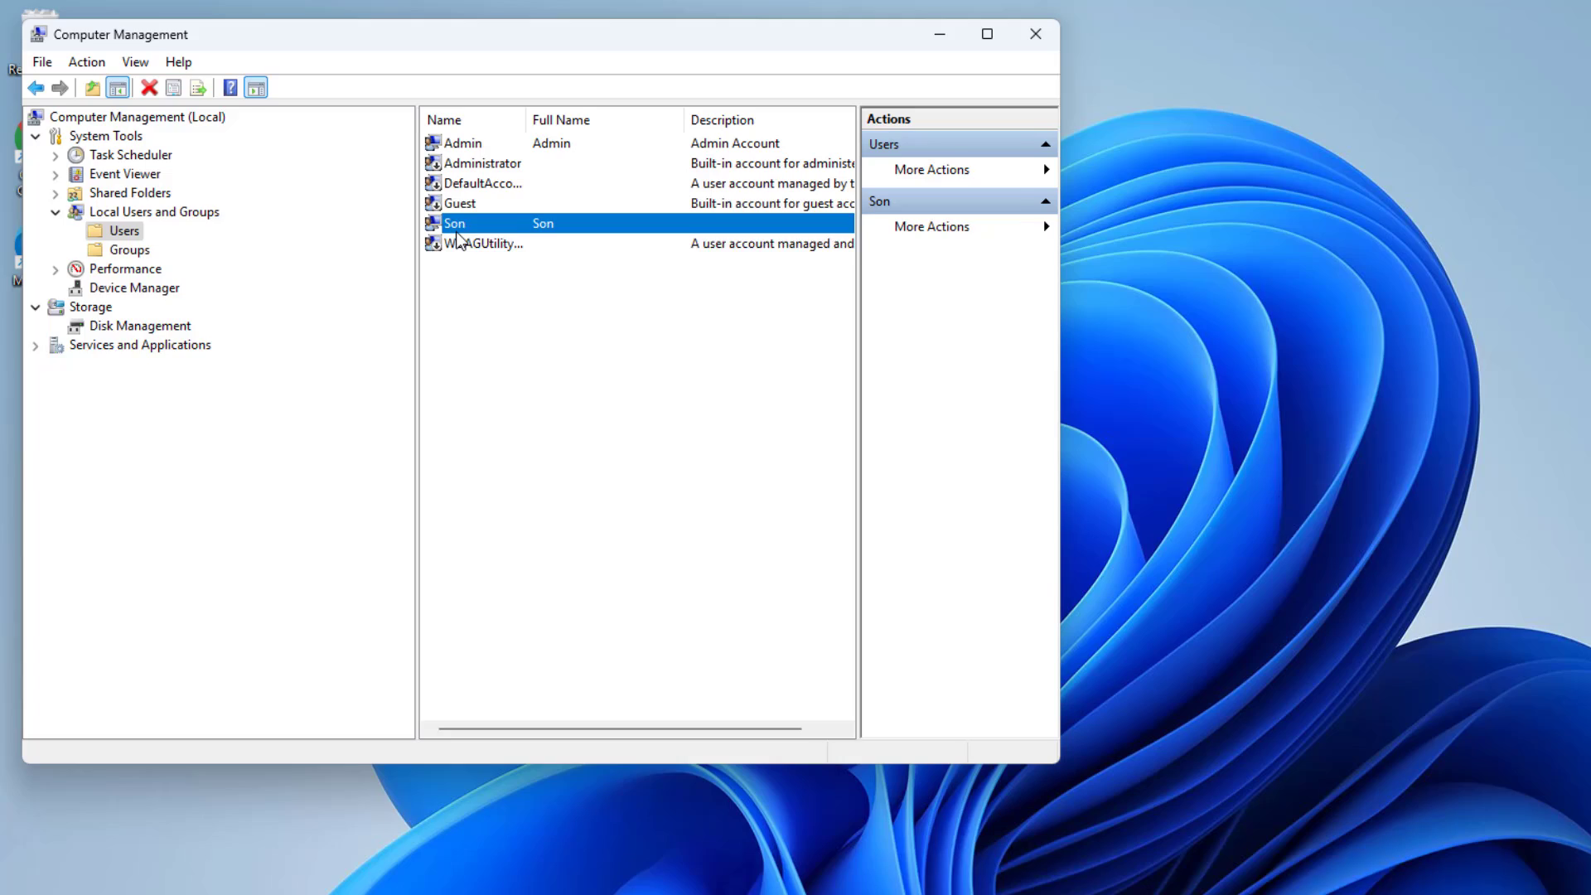
{"action": "left_click", "coordinate": [1034, 33]}
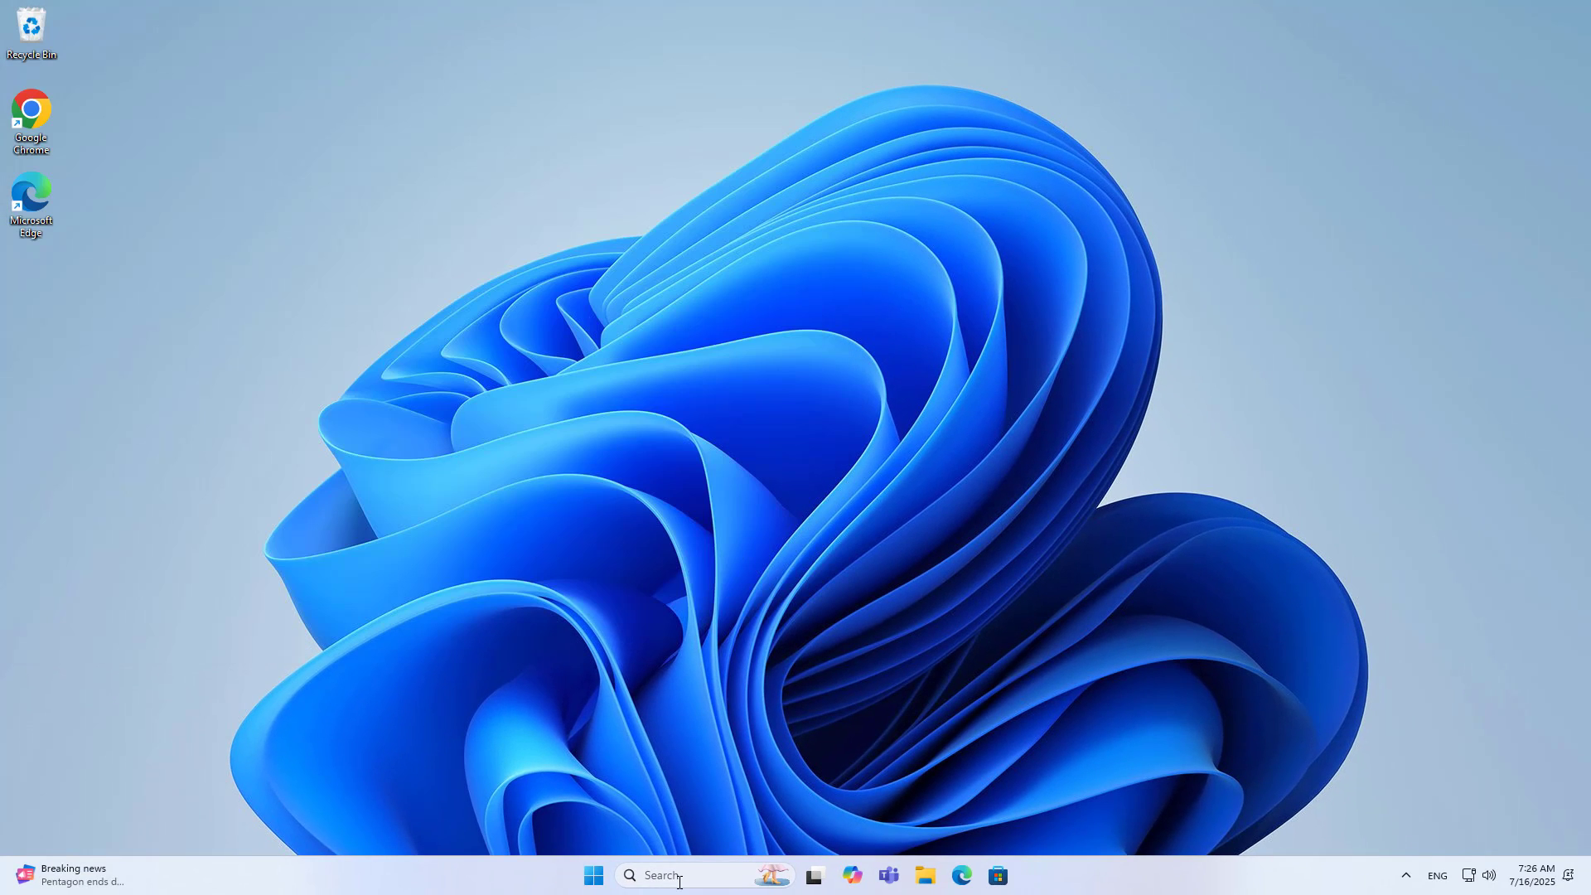
Step: Search for cmd and launch Command Prompt as administrator
{"action": "type", "text": "c"}
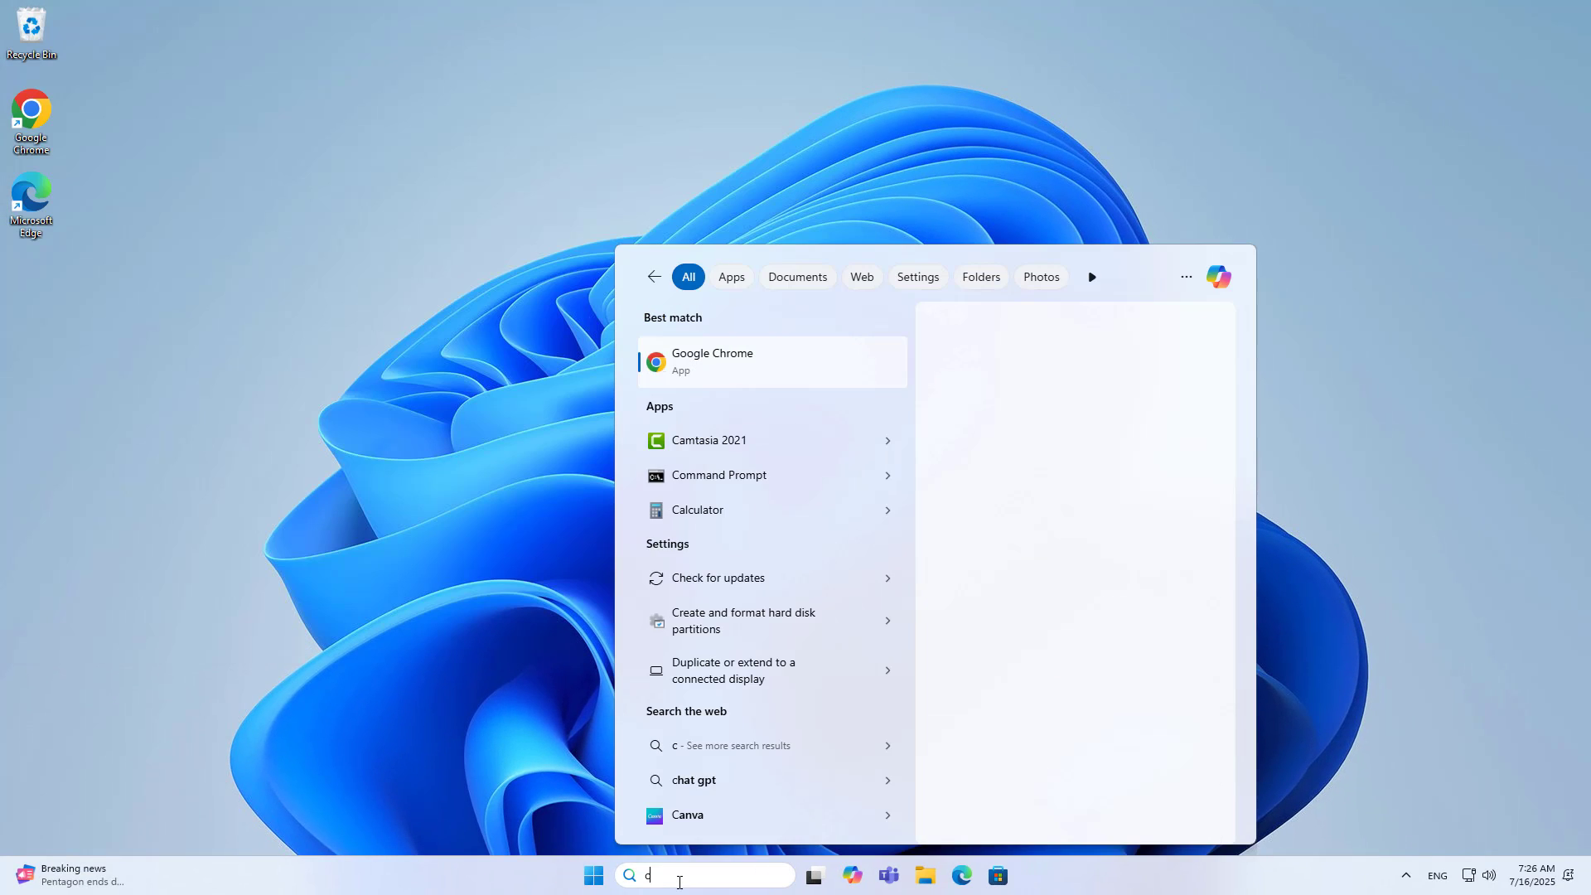
{"action": "type", "text": "md"}
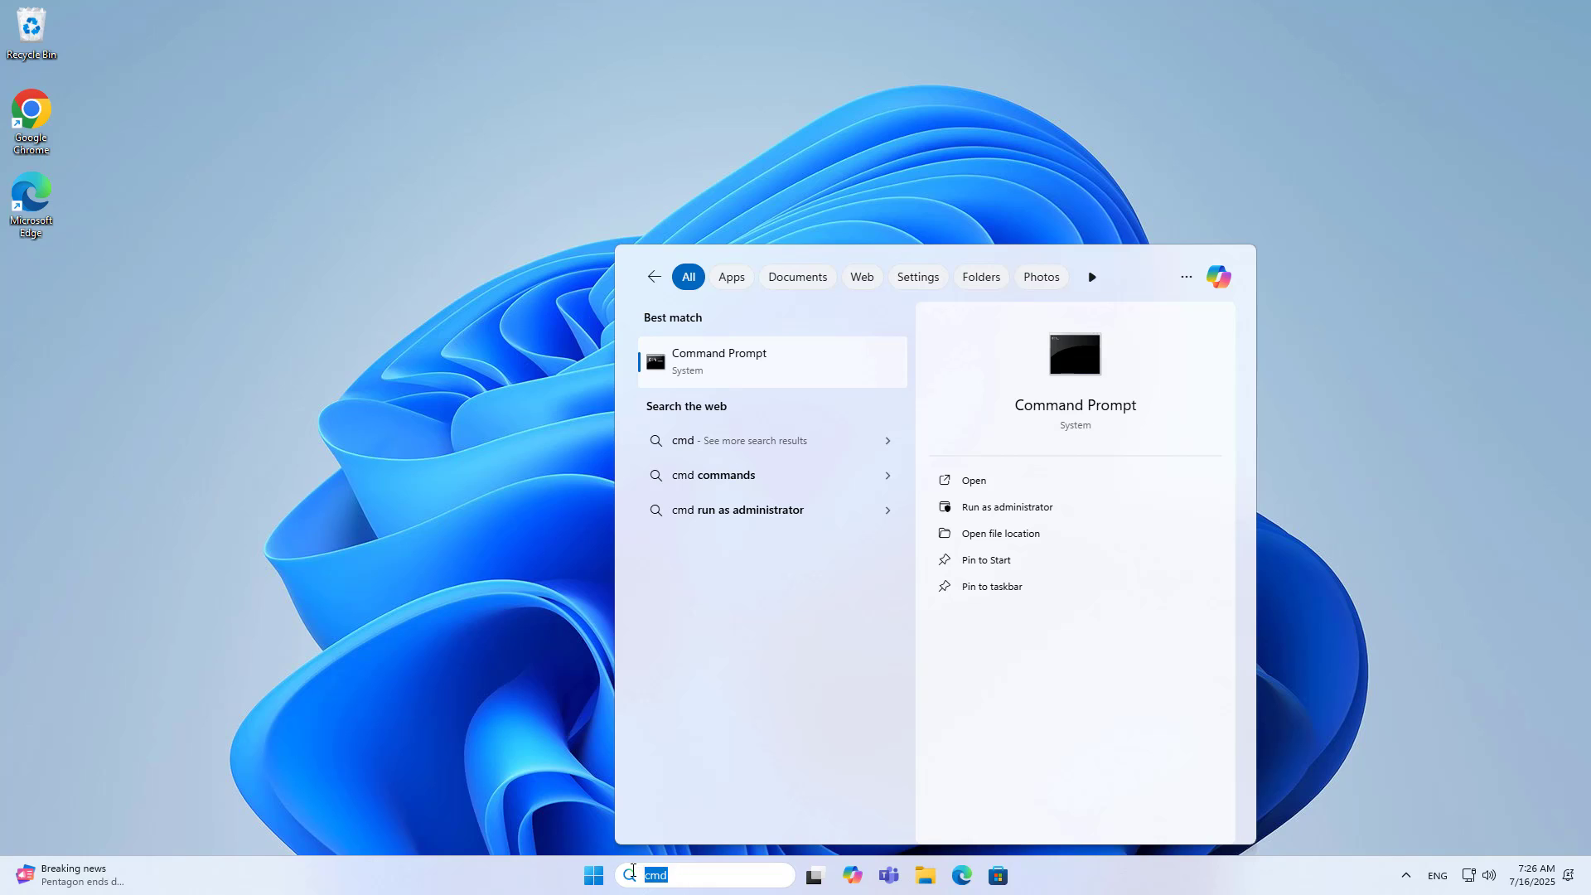
{"action": "mouse_move", "coordinate": [860, 794]}
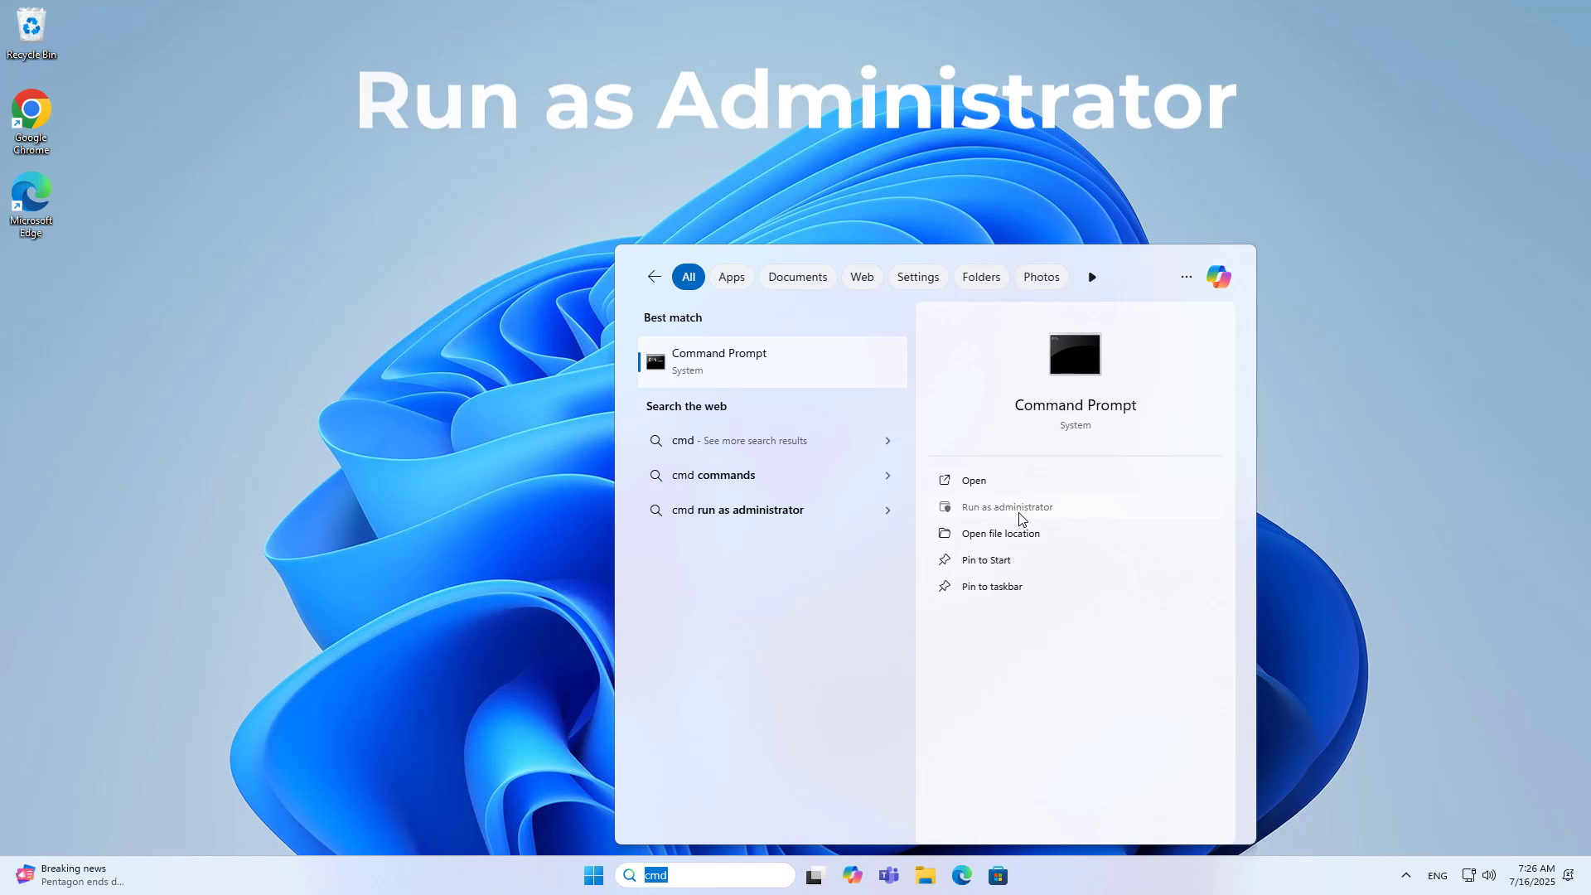
{"action": "left_click", "coordinate": [1006, 507]}
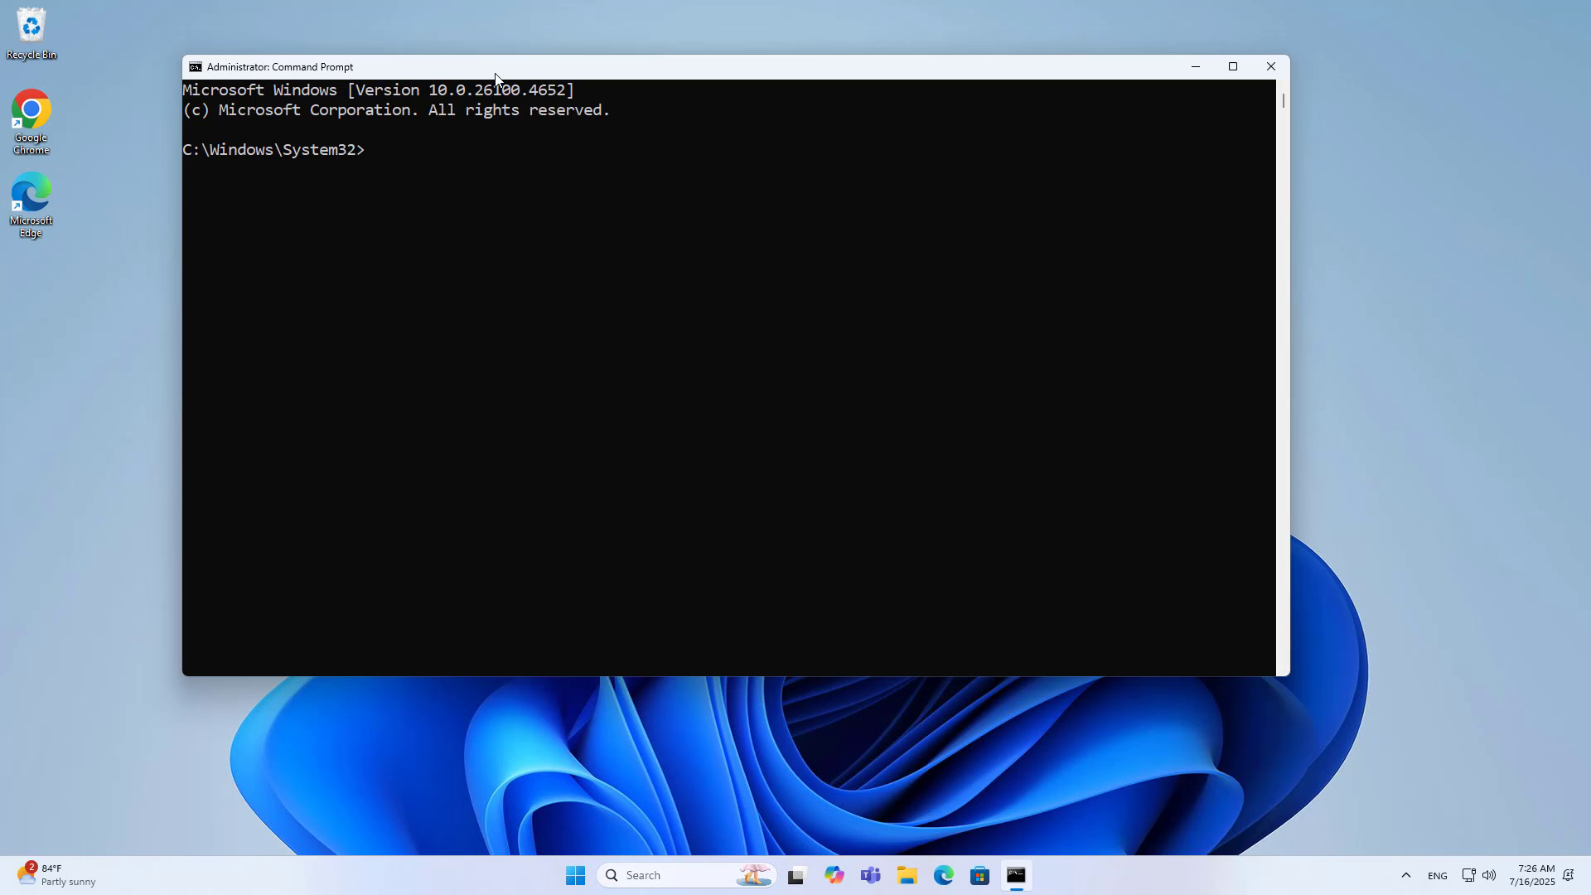
Step: Run net user to list the local accounts, confirming Son exists
{"action": "type", "text": "net us"}
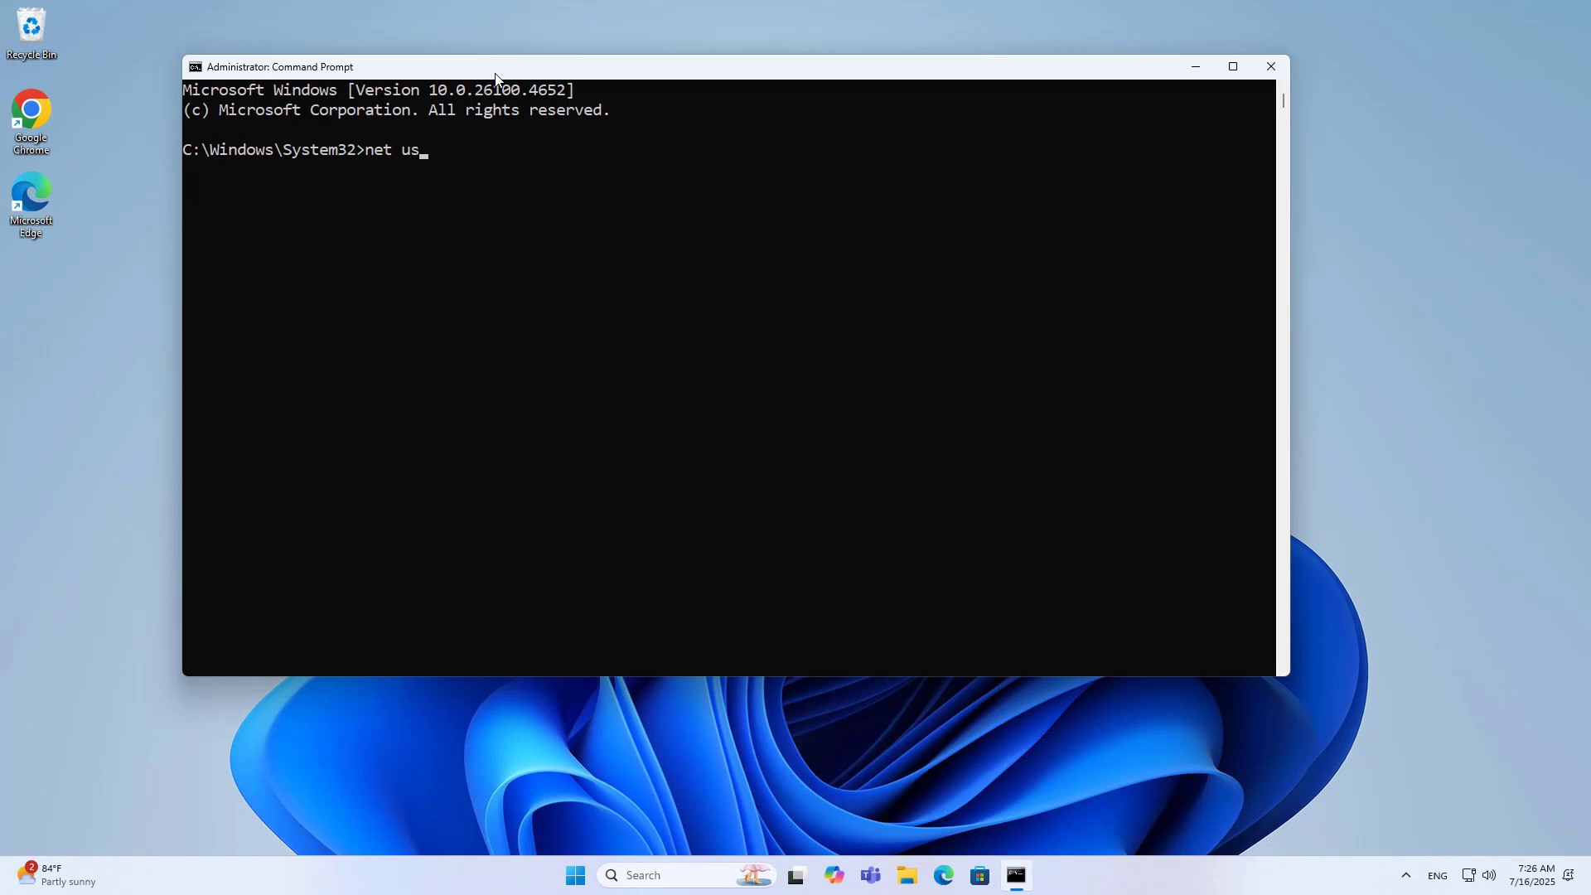
{"action": "type", "text": "er"}
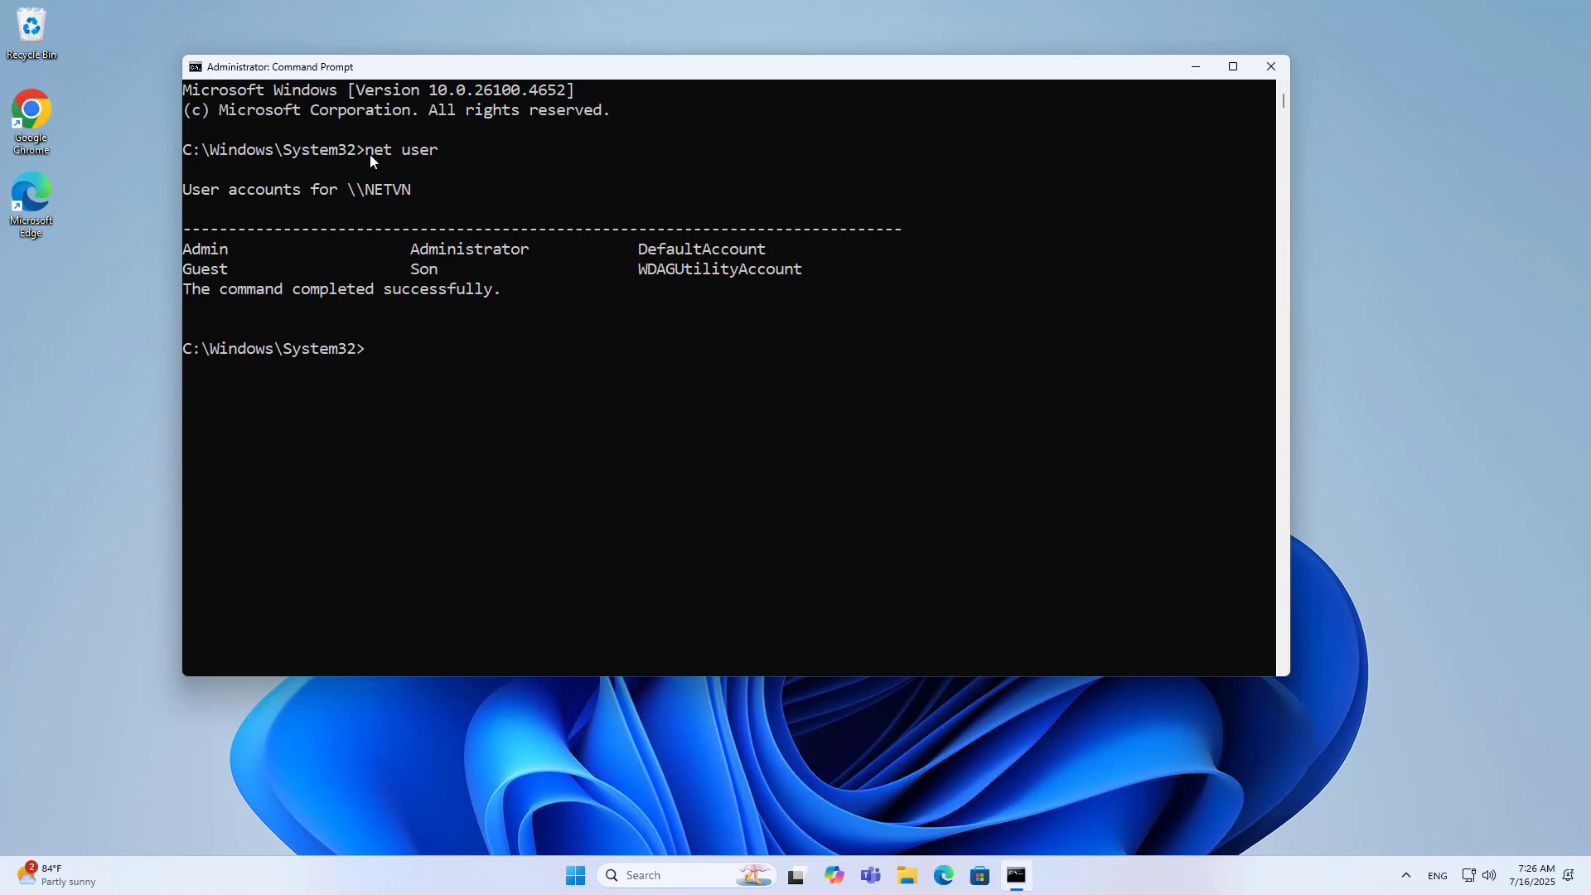
{"action": "left_click_drag", "start_coordinate": [364, 149], "coordinate": [438, 150]}
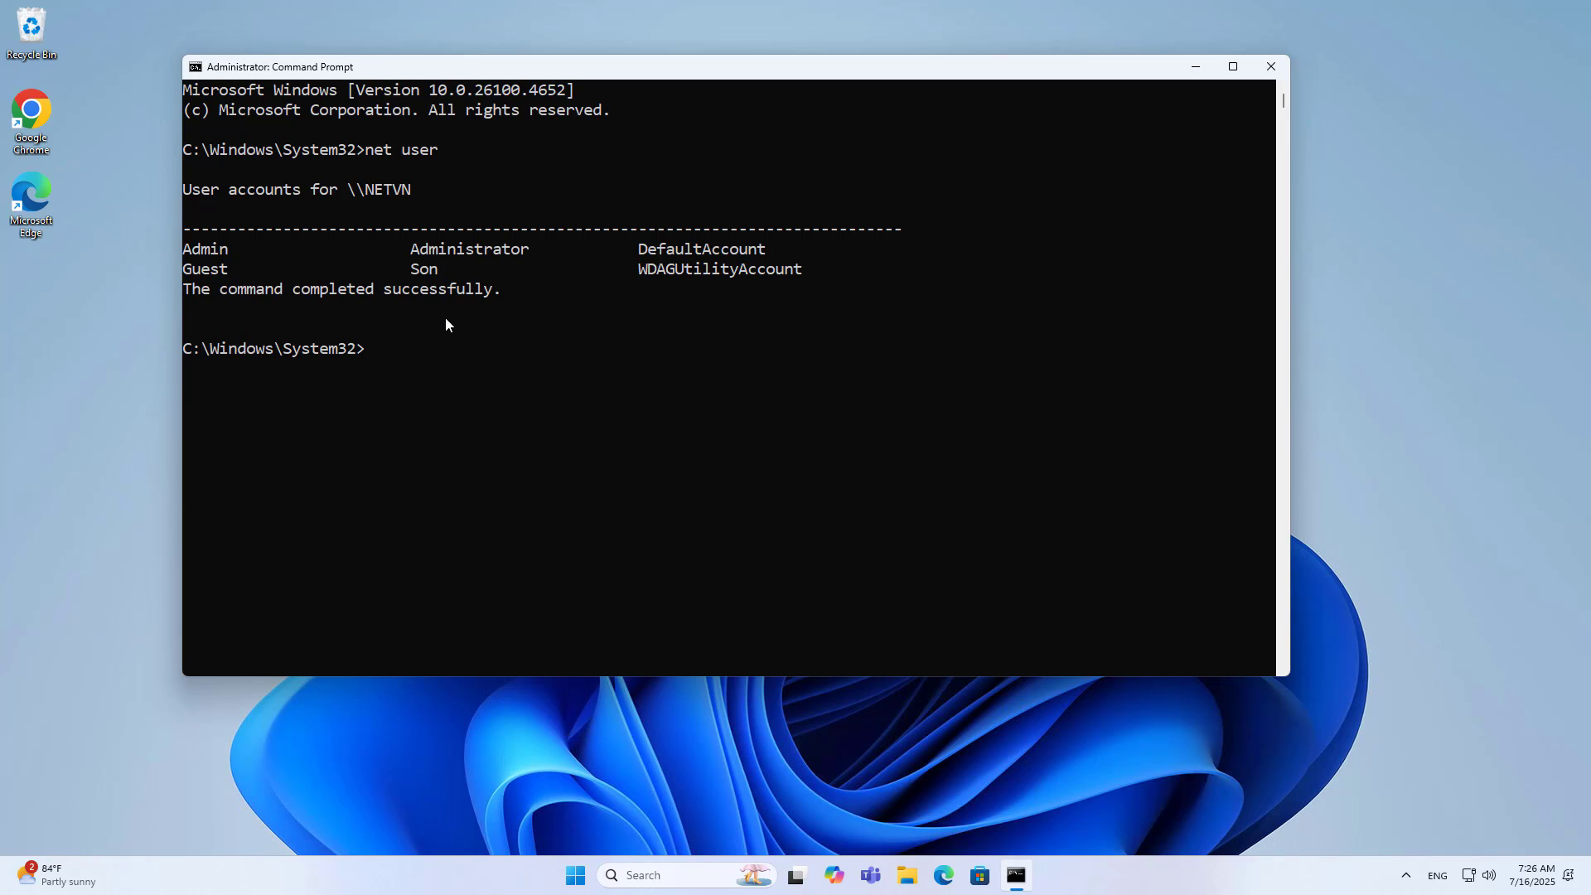
Step: Enter net user Son /times with weekday hours Monday-Friday, 9AM-11AM and 2PM-7PM
{"action": "type", "text": "net user"}
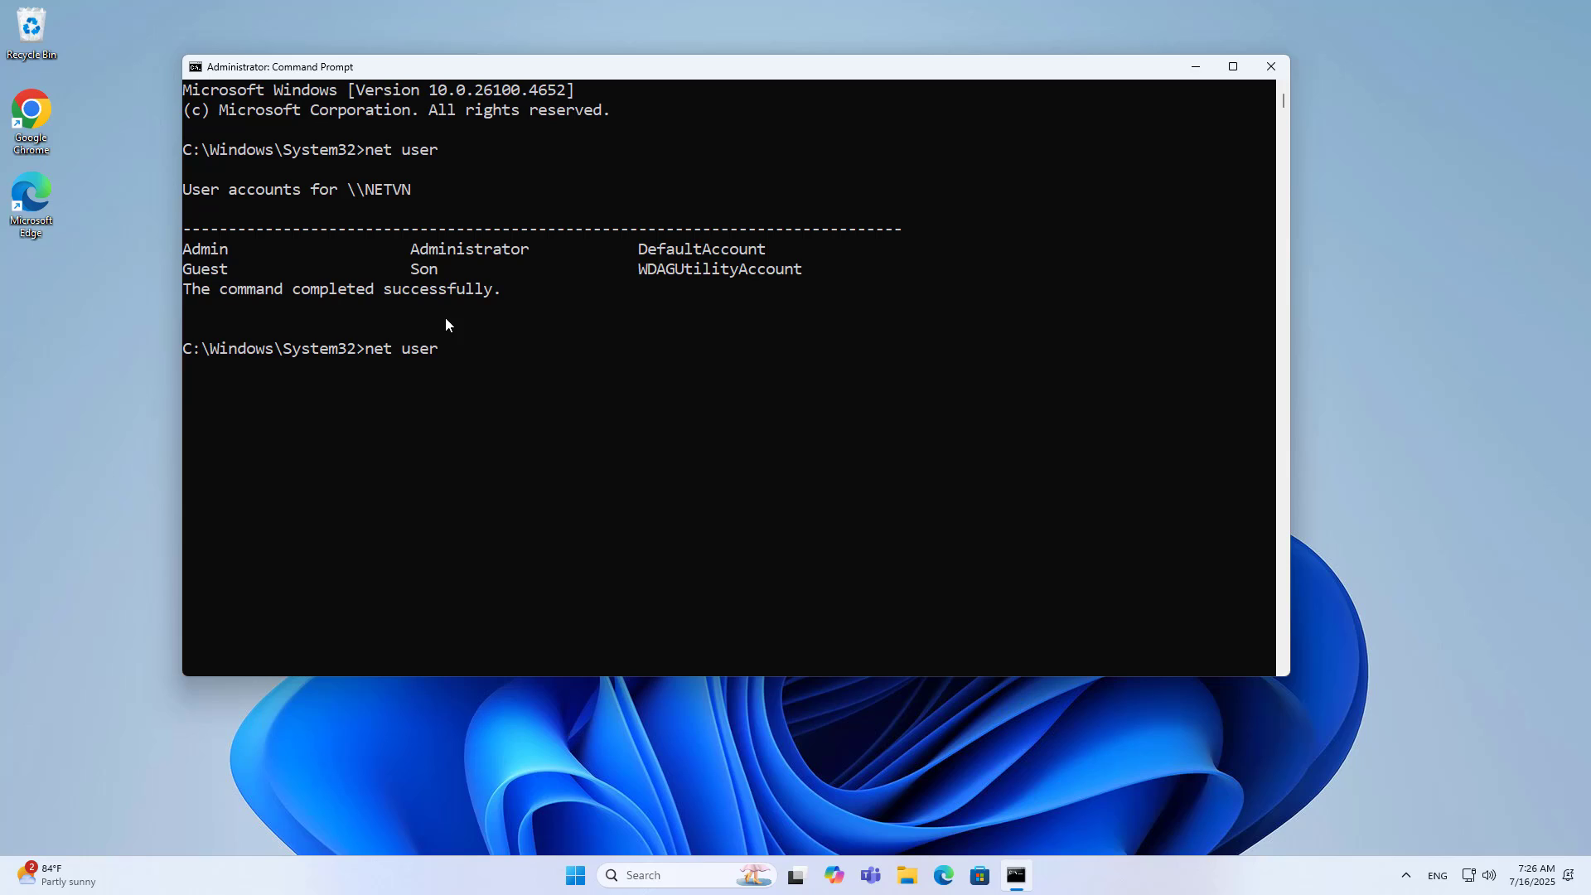
{"action": "type", "text": "Son"}
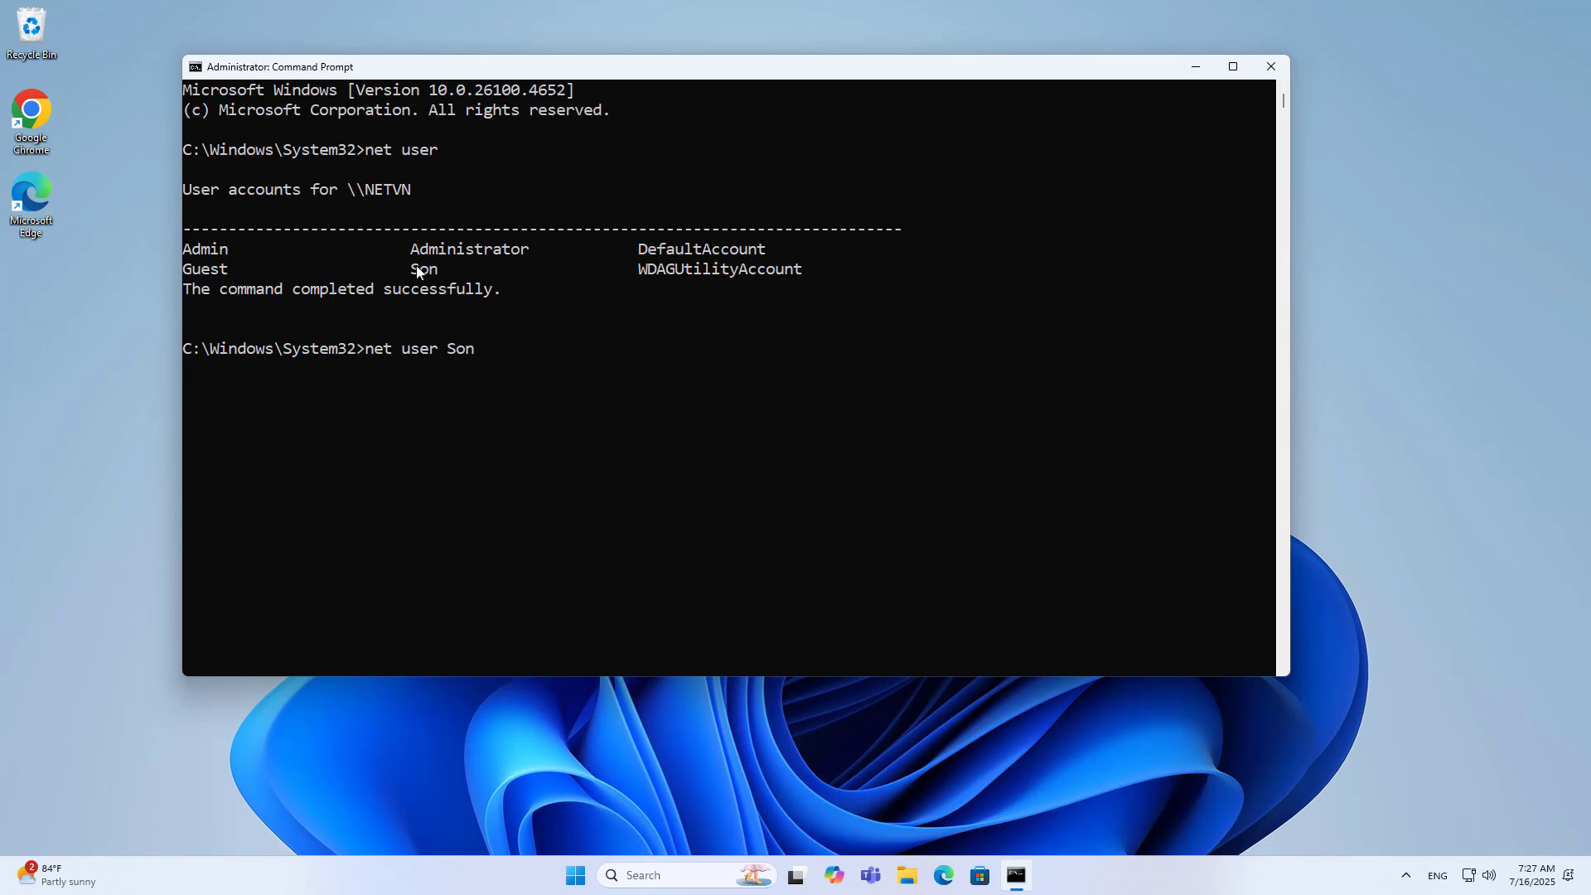
{"action": "type", "text": "/times:Monday-Frid"}
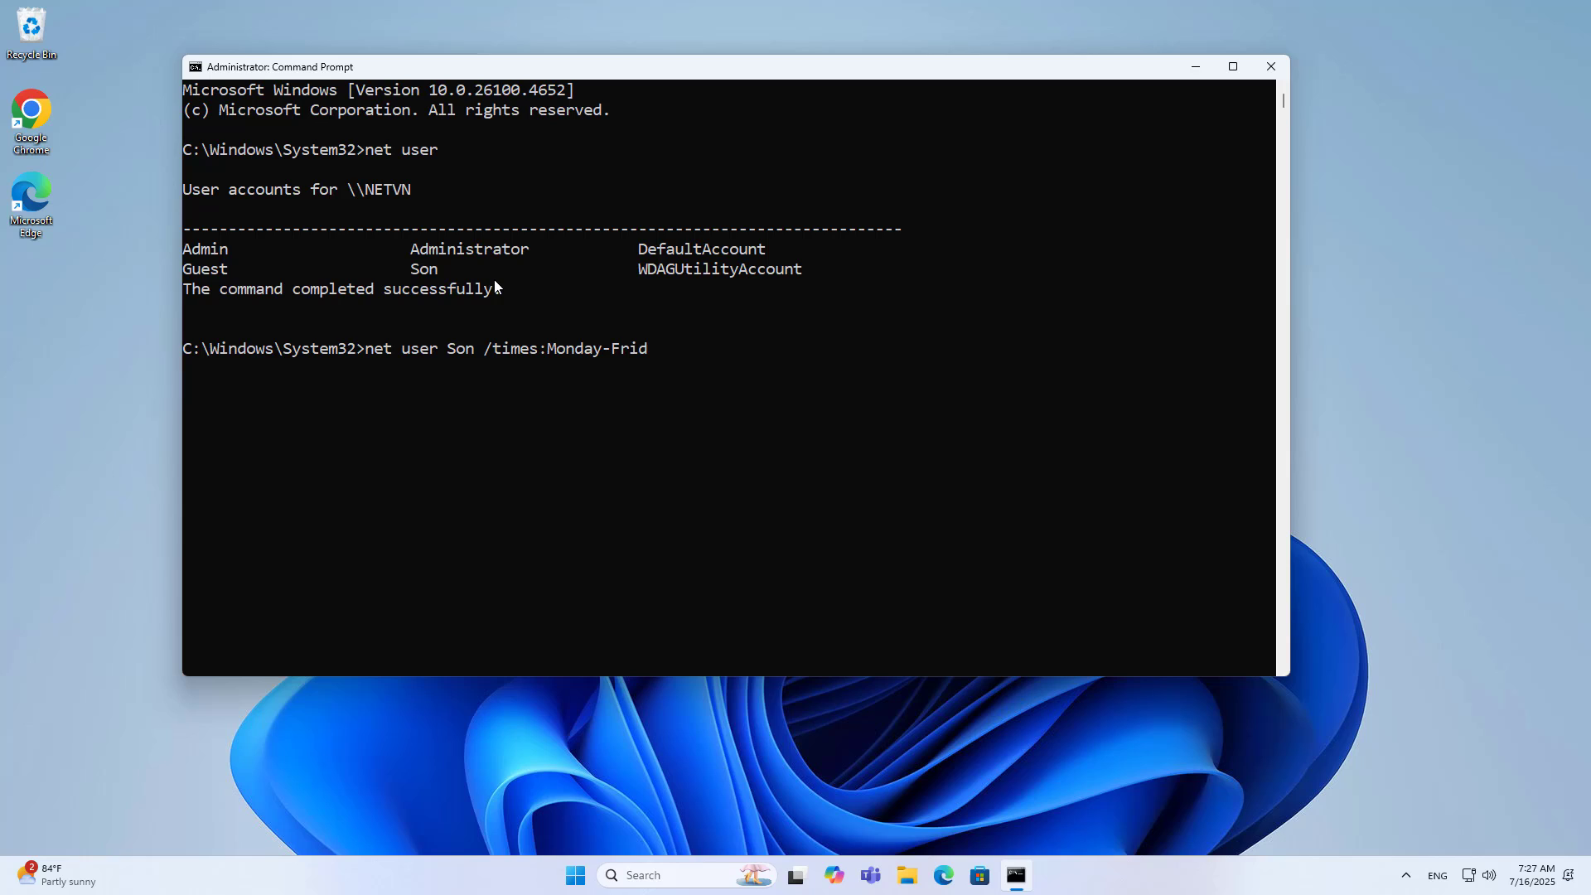
{"action": "type", "text": "ay,9A"}
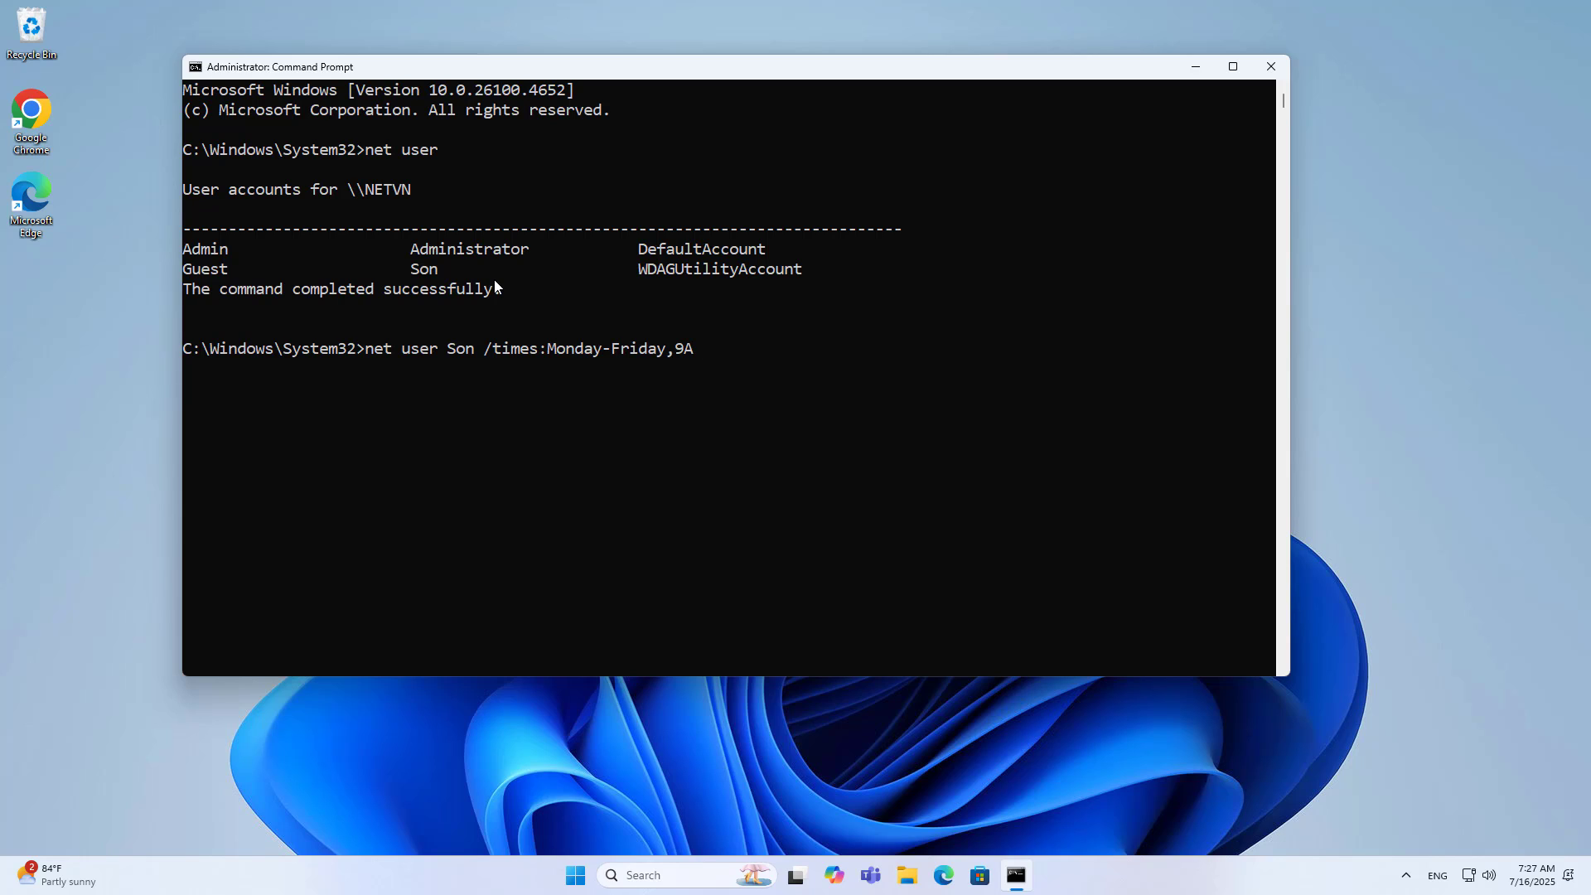
{"action": "type", "text": "M-11"}
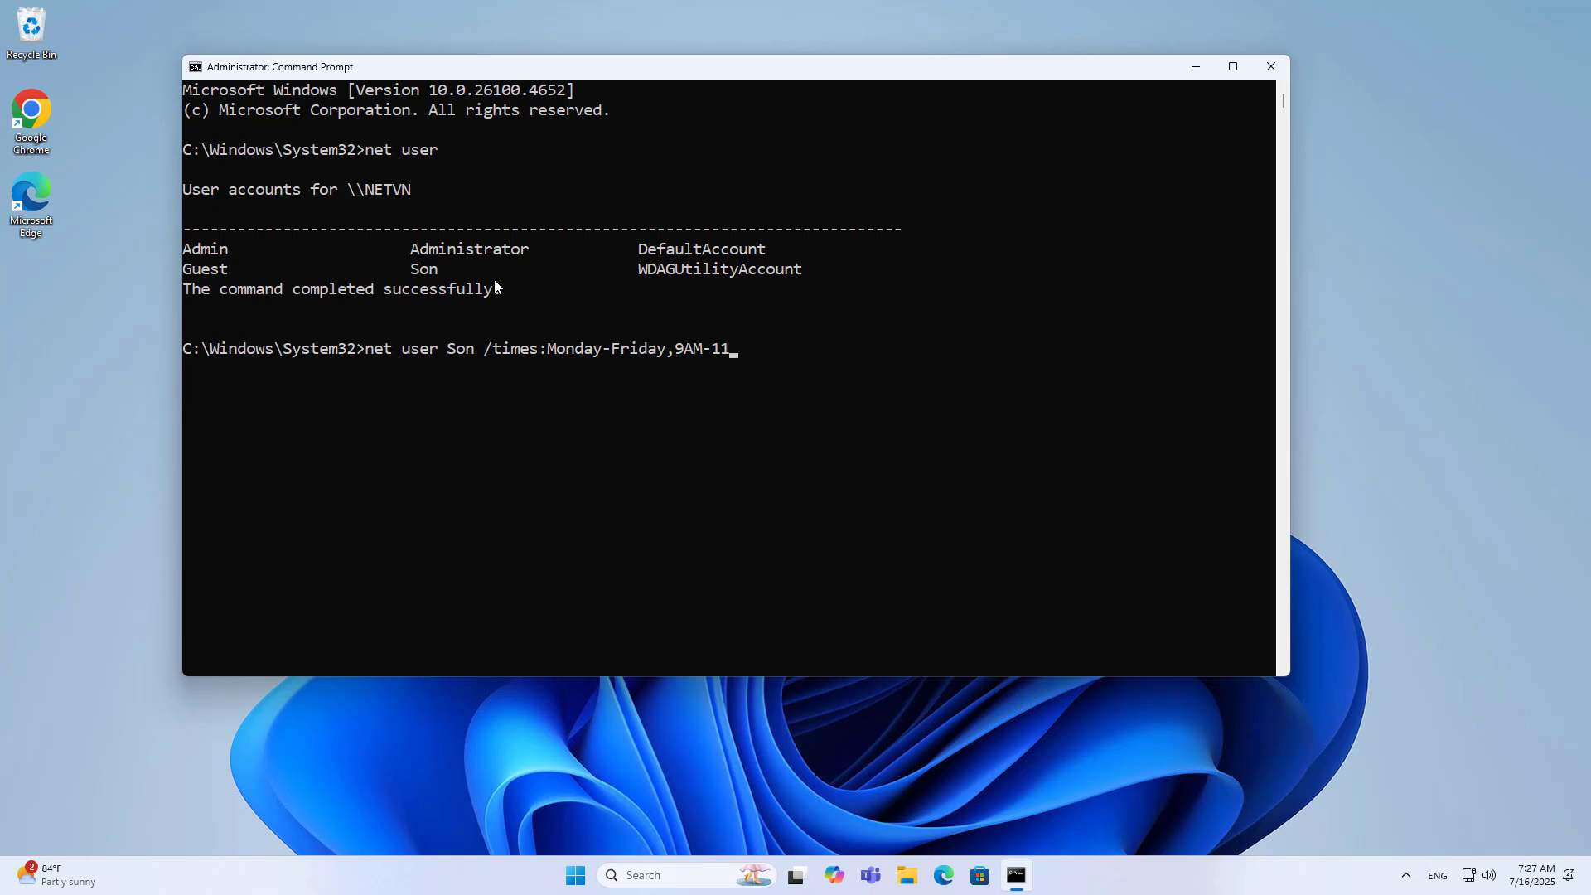
{"action": "type", "text": "AM,2"}
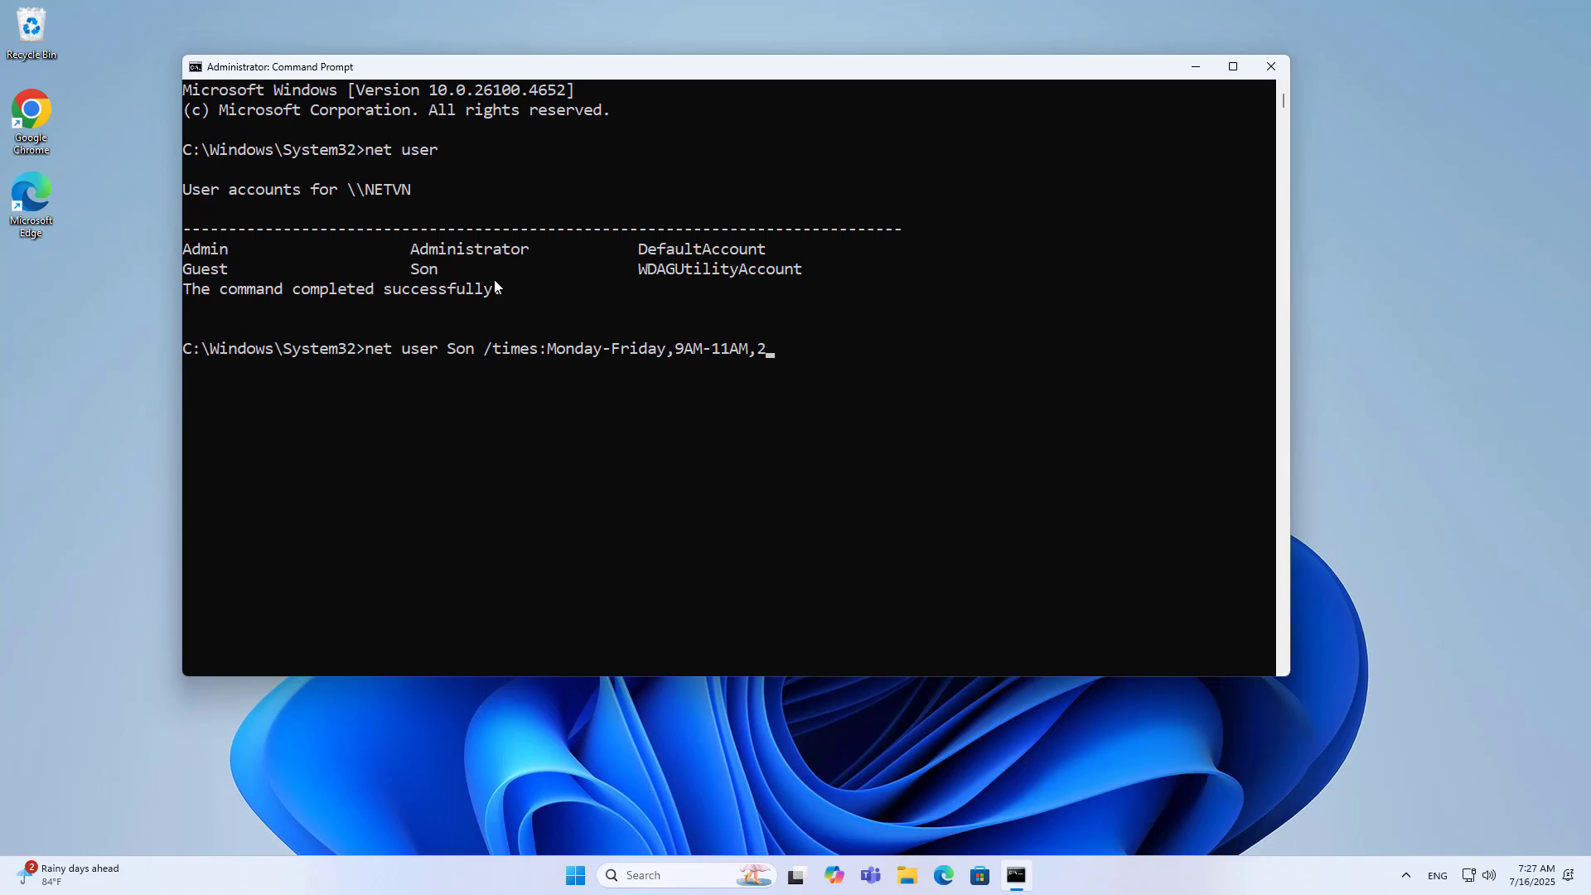
{"action": "type", "text": "PM-7"}
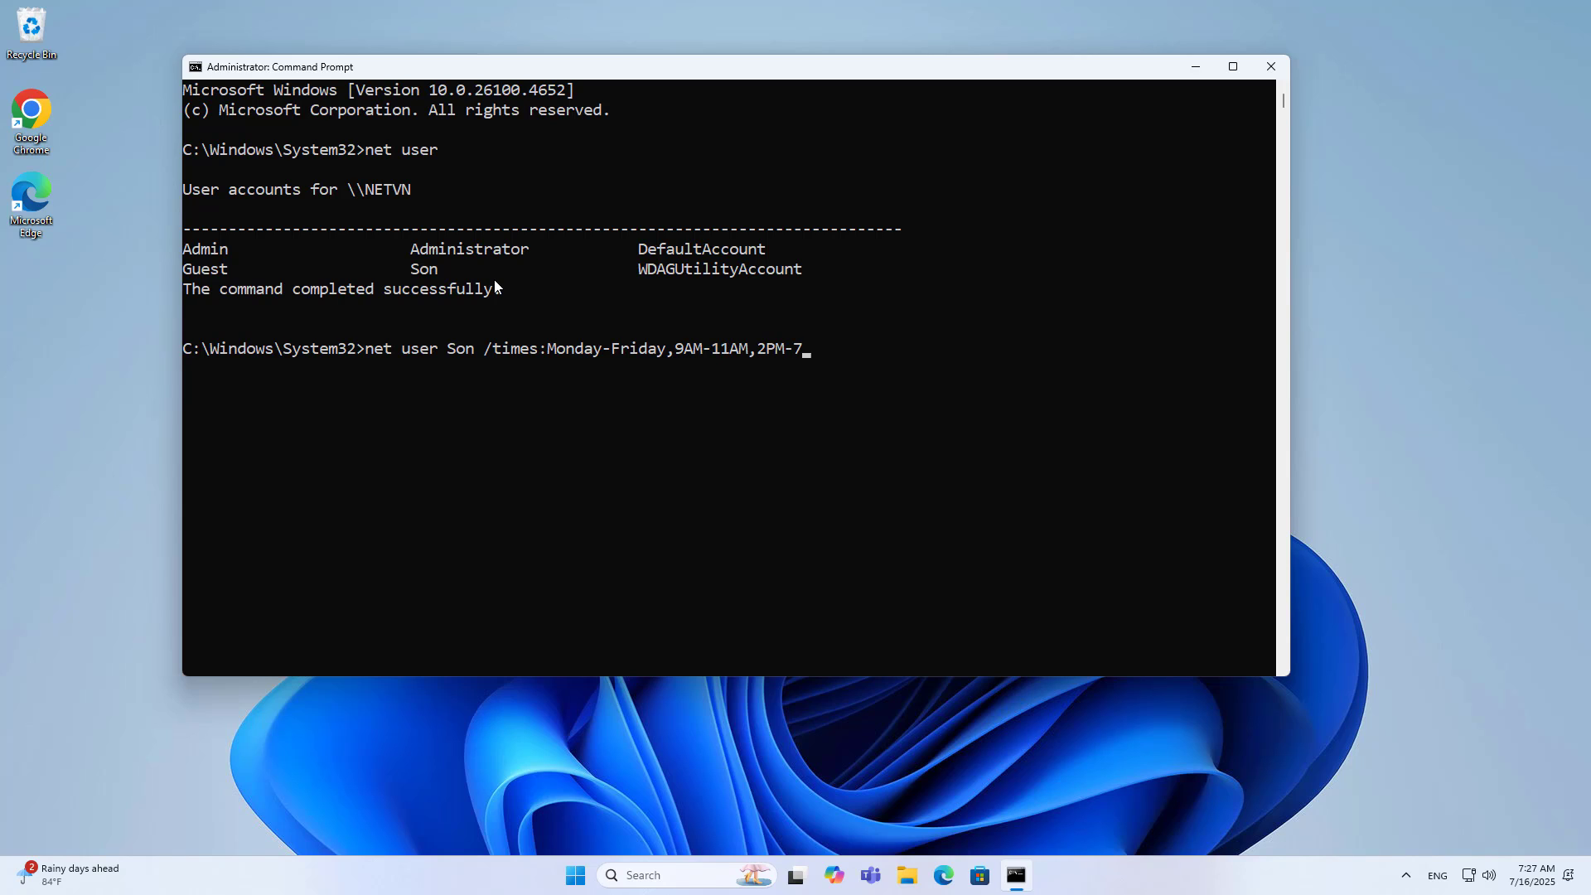
{"action": "type", "text": "PM;"}
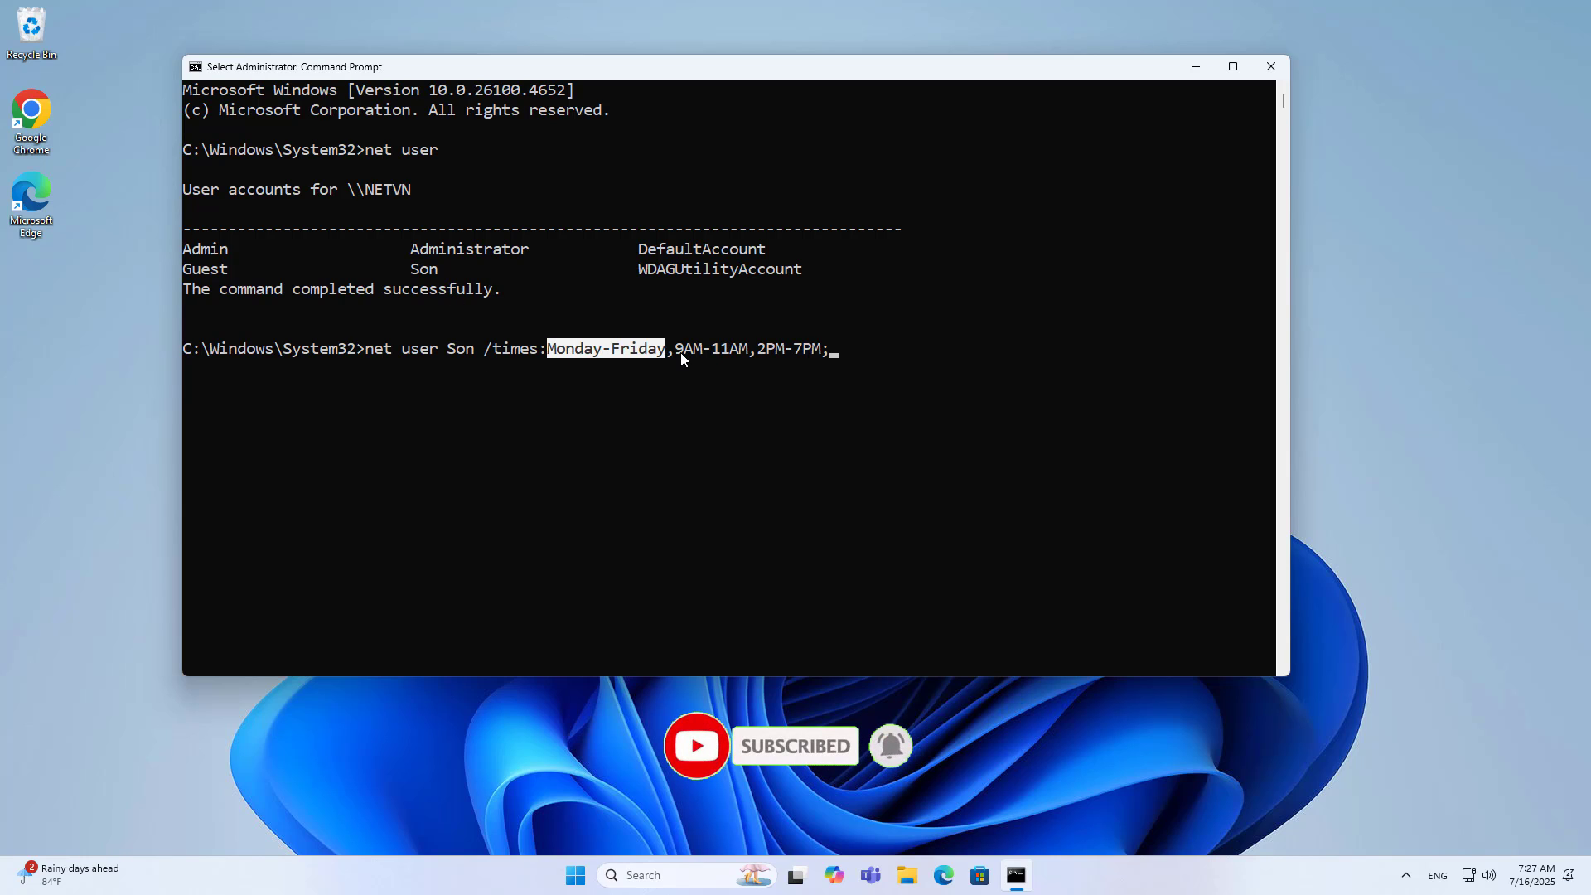
{"action": "double_click", "coordinate": [767, 348]}
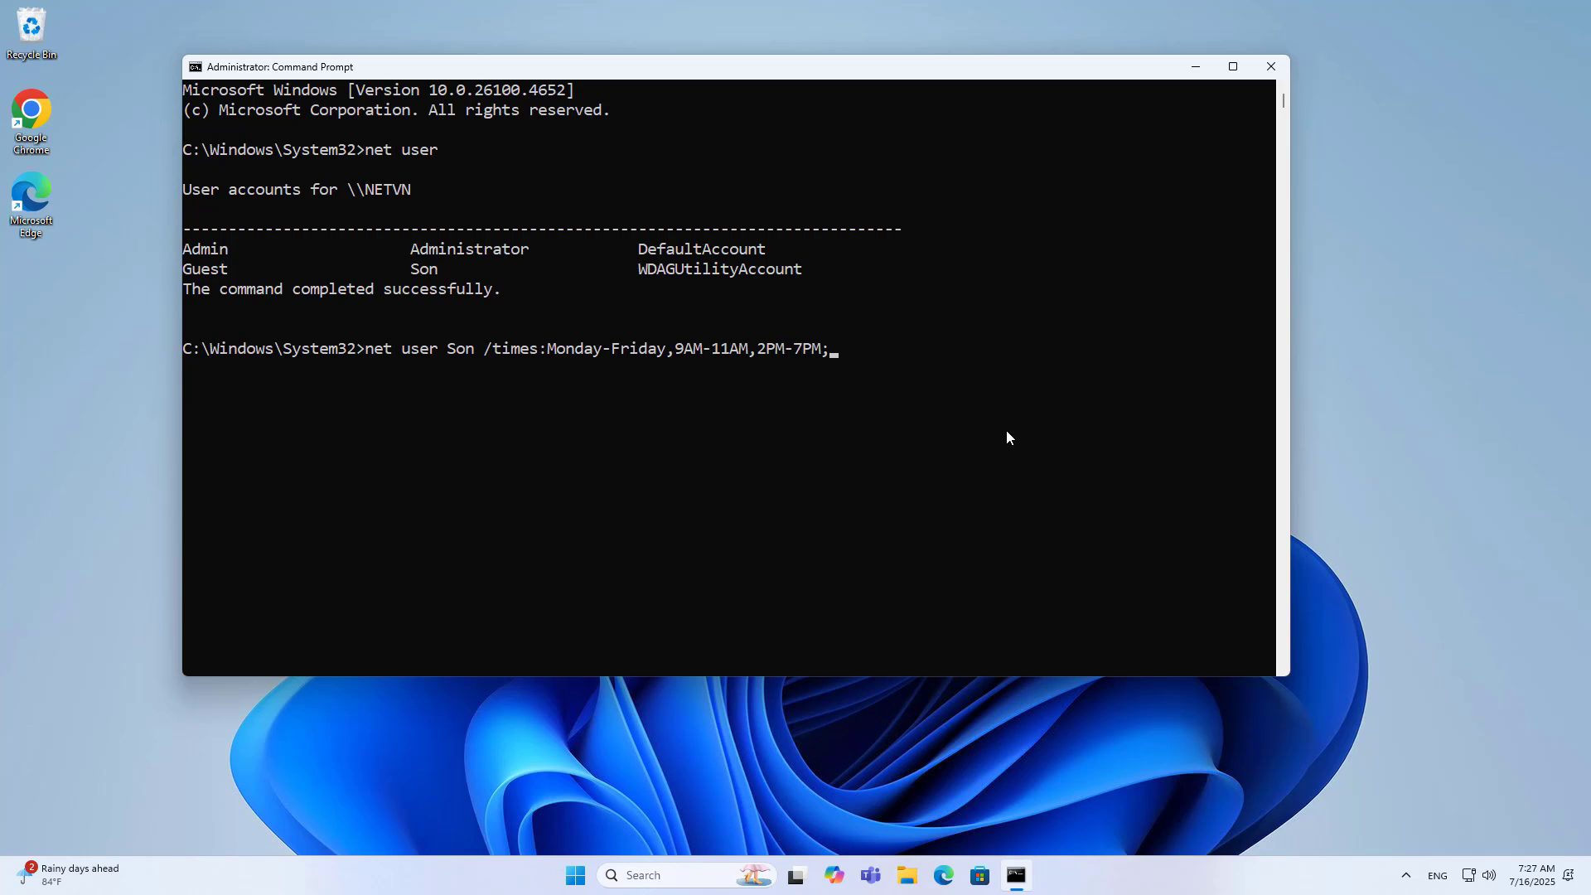
Step: Add the weekend hours Saturday-Sunday, 8AM-11AM and 2PM-8PM, completing the logon restriction
{"action": "type", "text": "Saturday"}
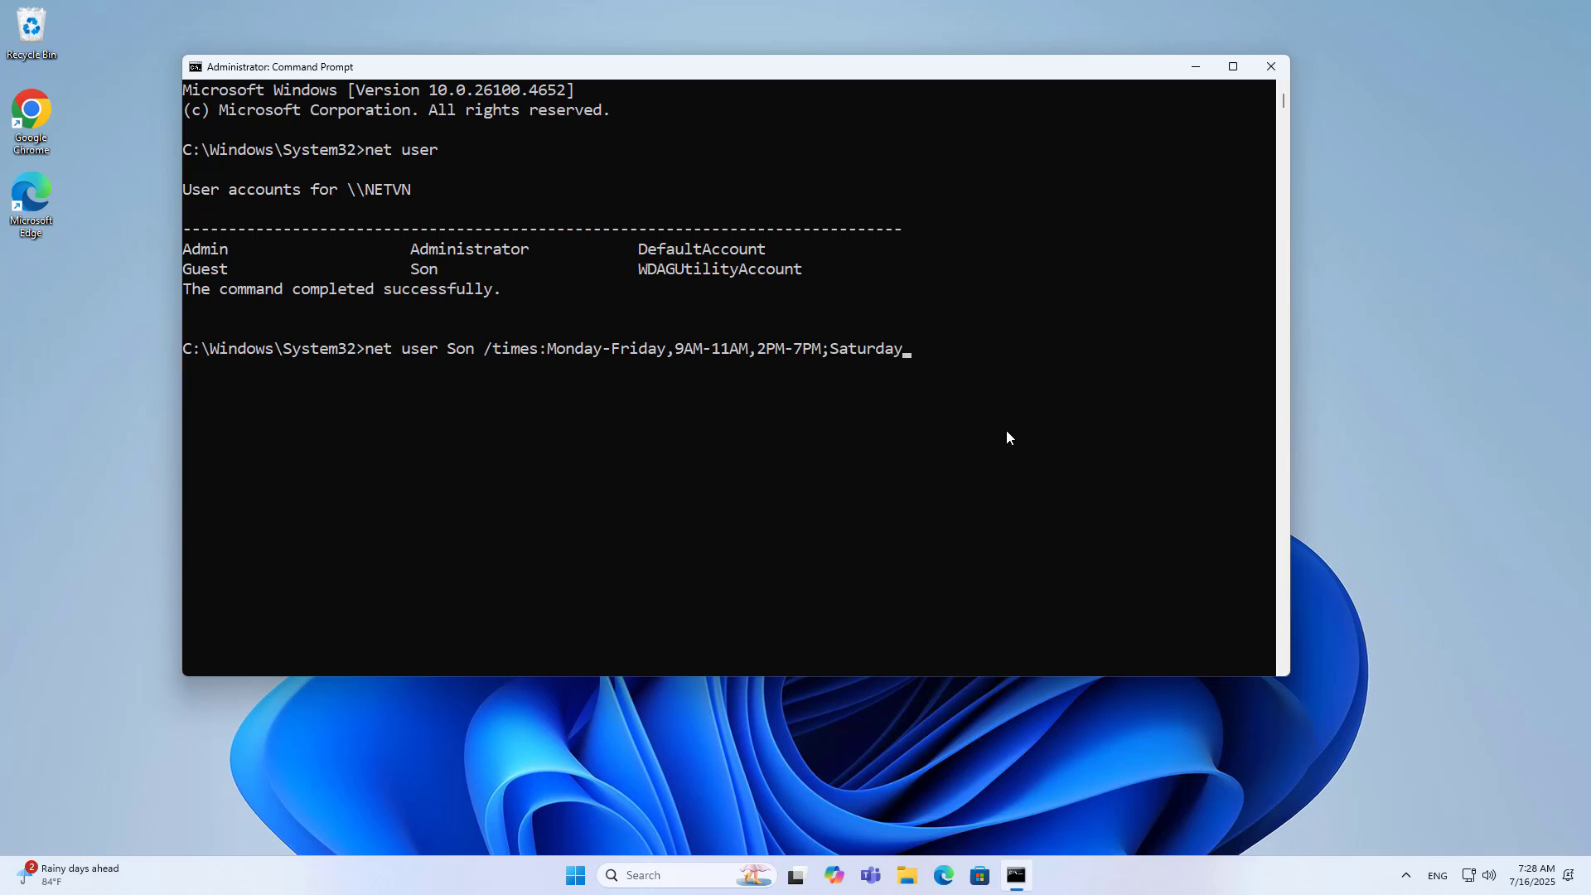
{"action": "type", "text": "-Sunday"}
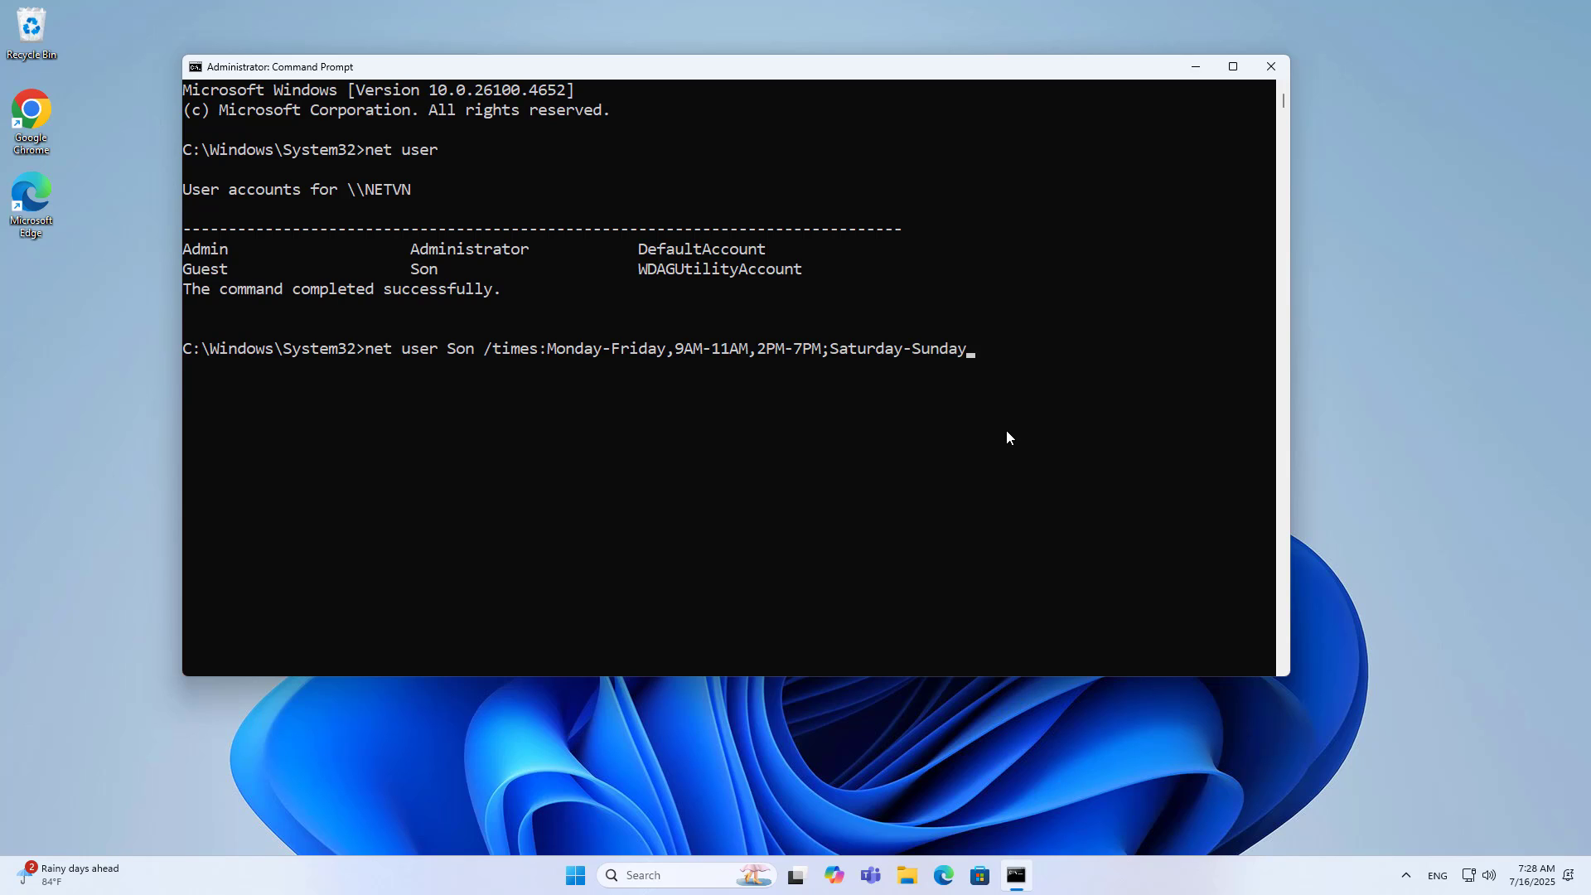
{"action": "type", "text": ",8AM-"}
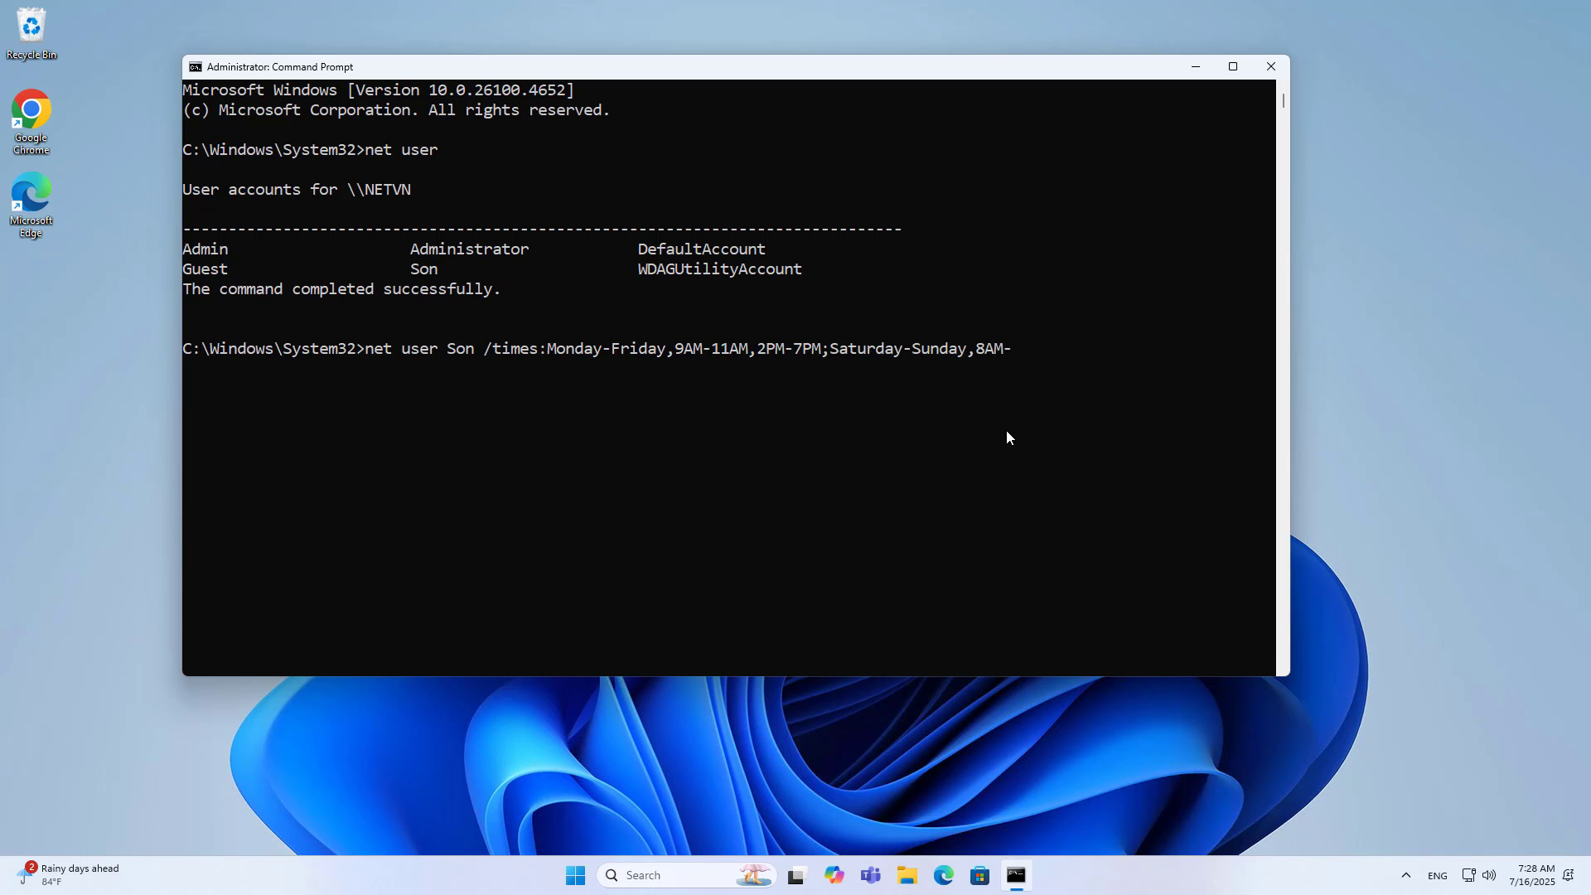
{"action": "type", "text": "11AM,"}
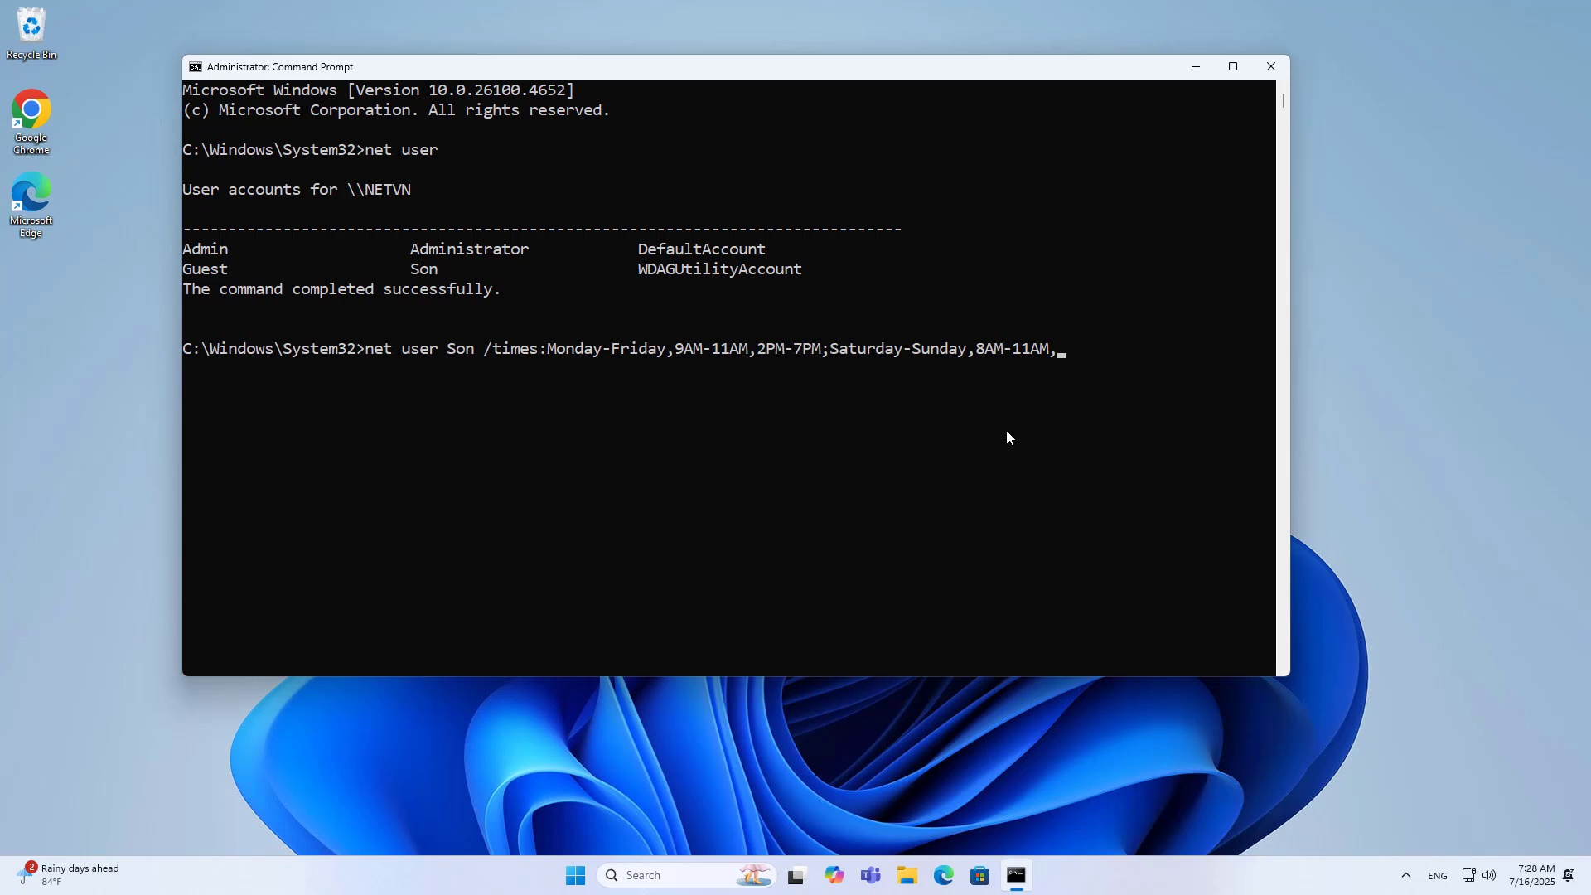
{"action": "type", "text": "2PM-8"}
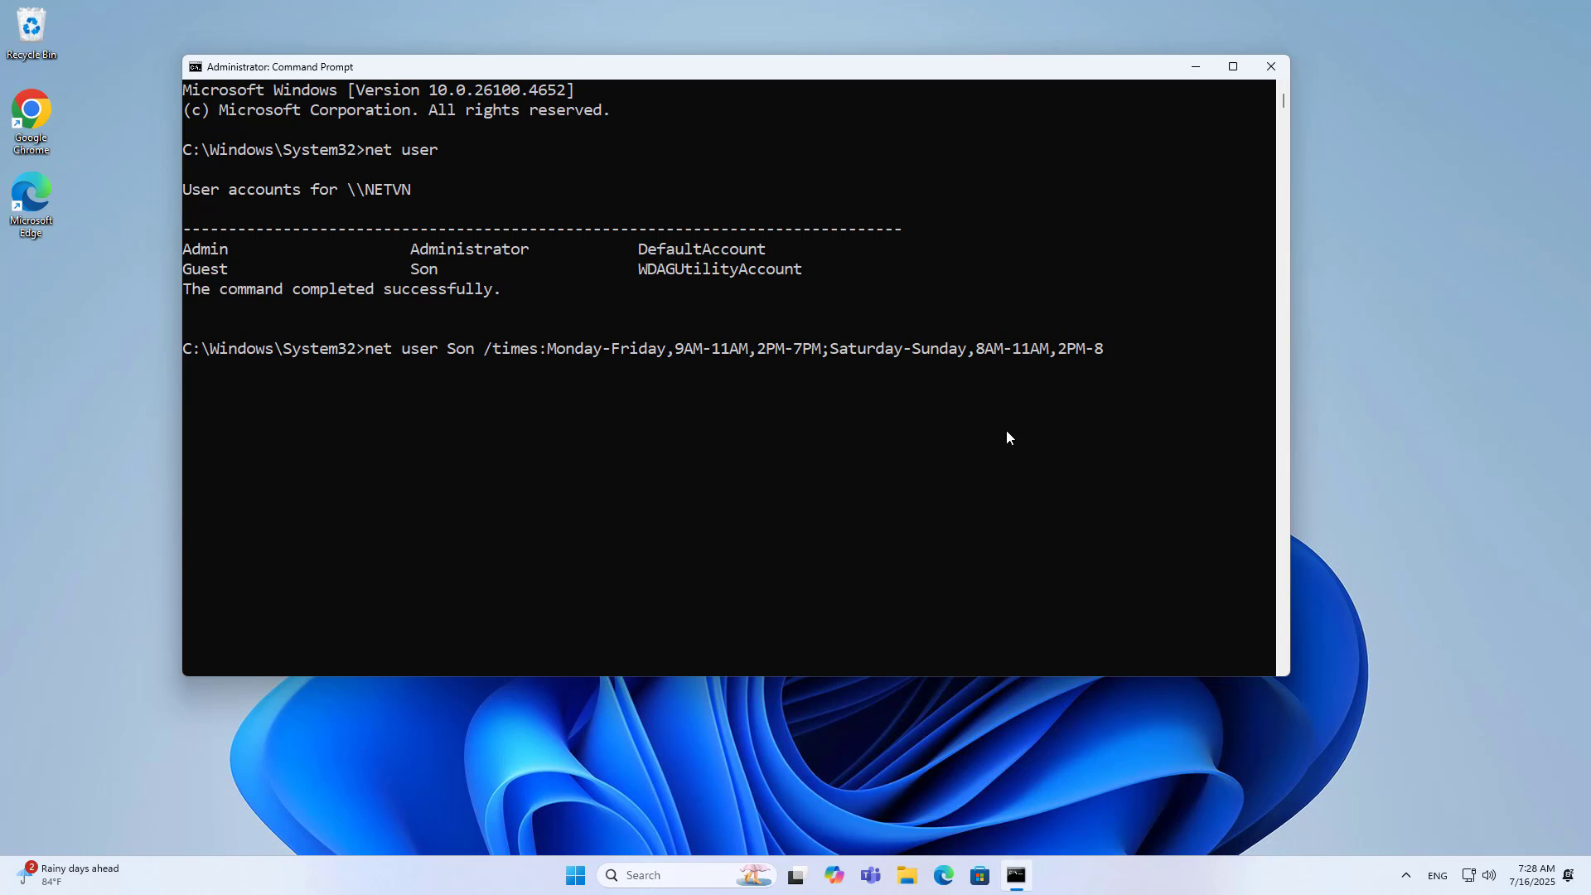
{"action": "type", "text": "PM"}
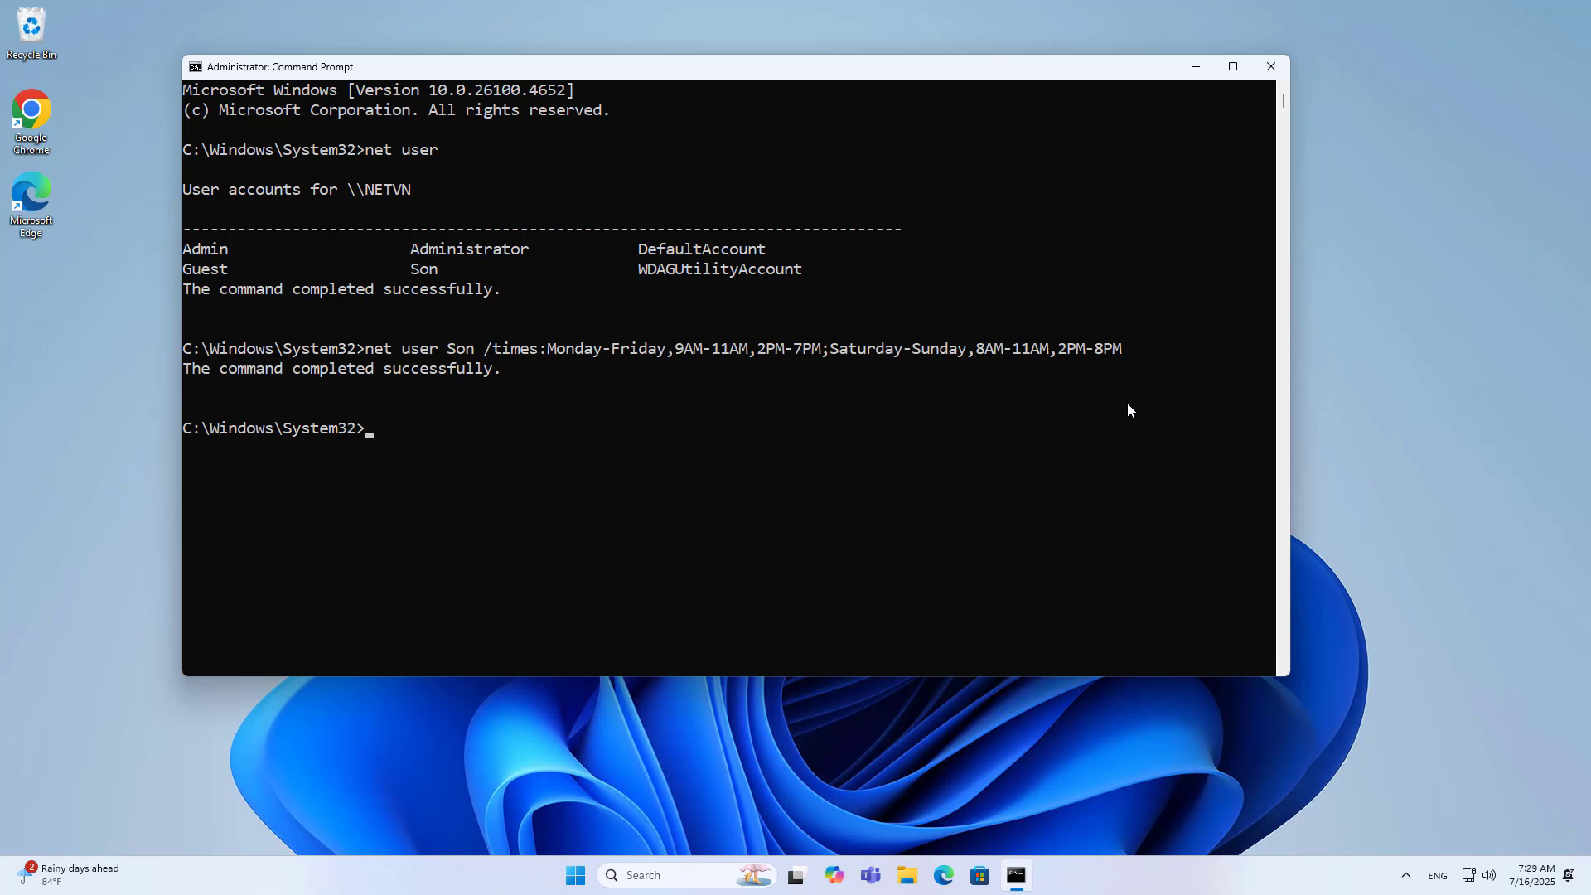
{"action": "mouse_move", "coordinate": [497, 377]}
{"action": "type", "text": "net user"}
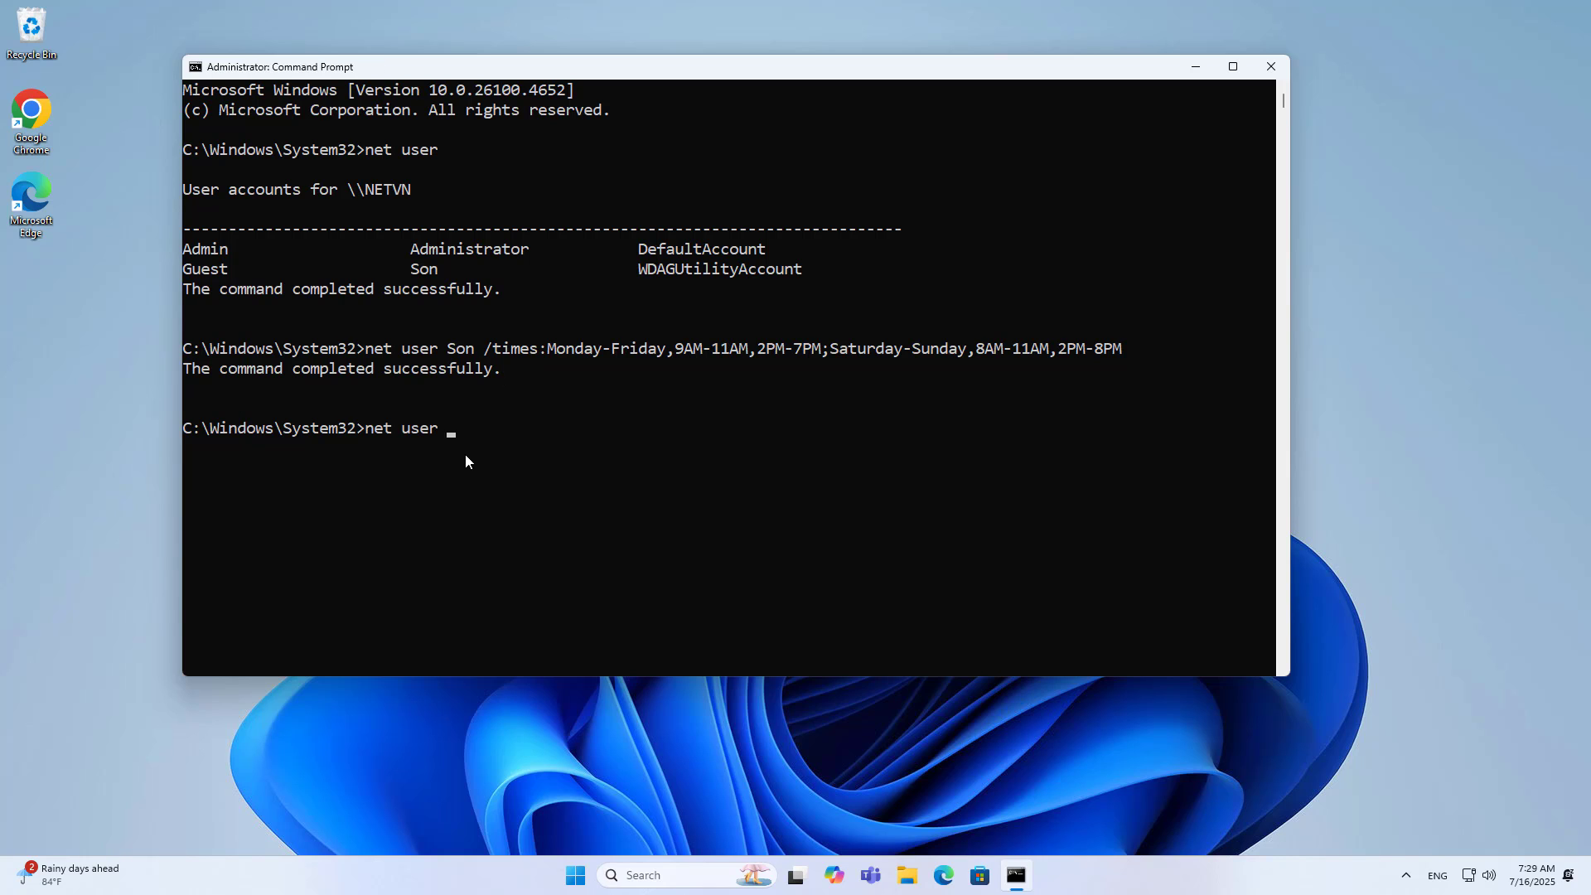
Step: Run net user Son to verify the per-day logon hours, then search the taskbar for Task Scheduler
{"action": "type", "text": "Son"}
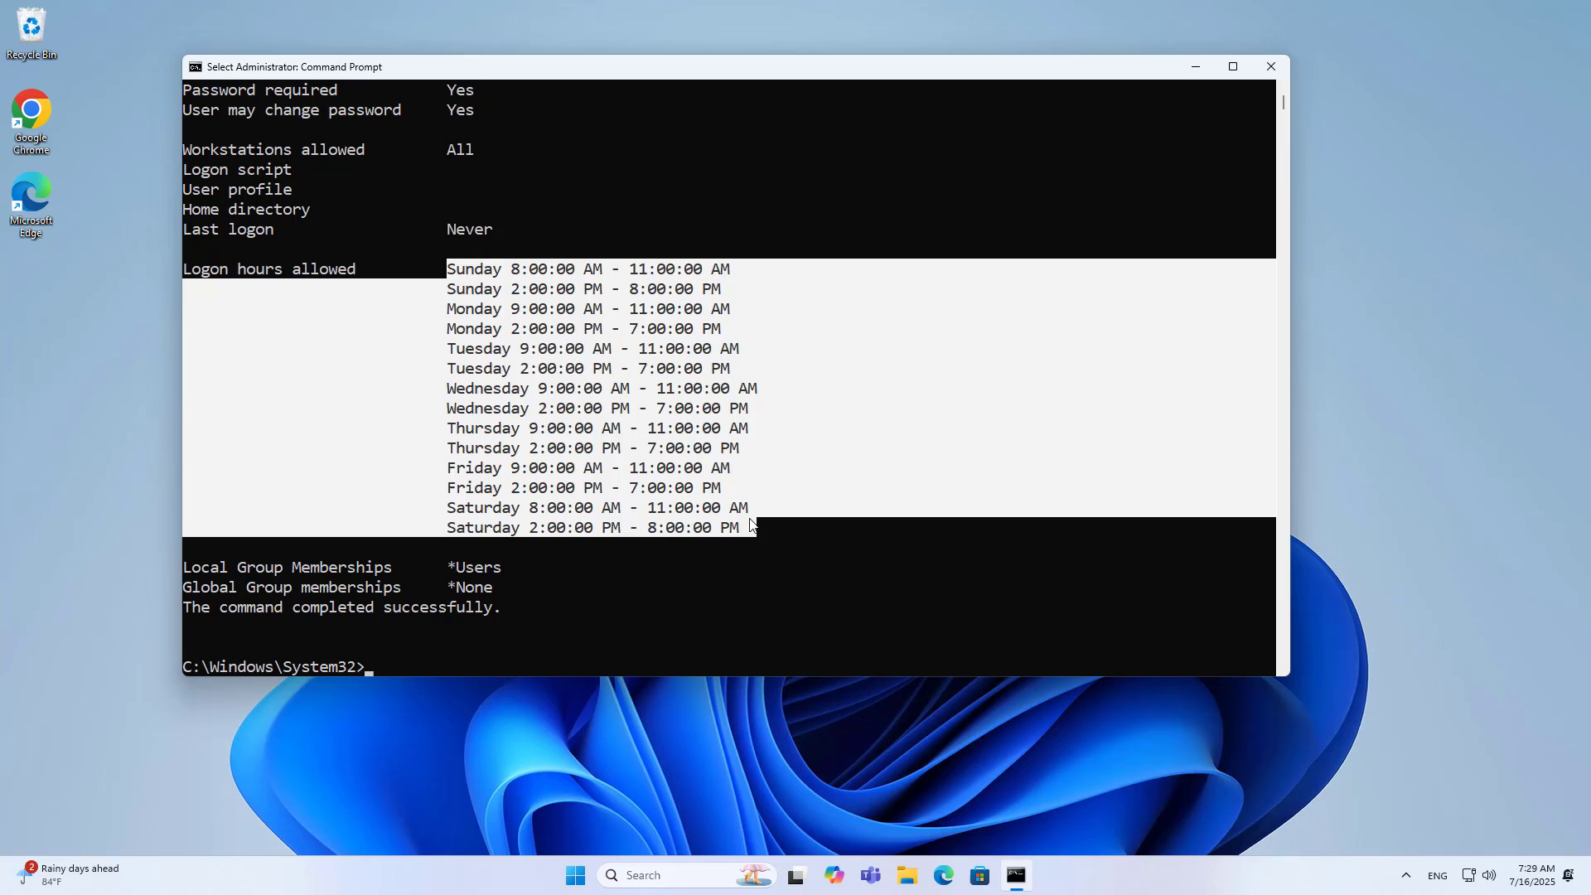
{"action": "left_click", "coordinate": [711, 608]}
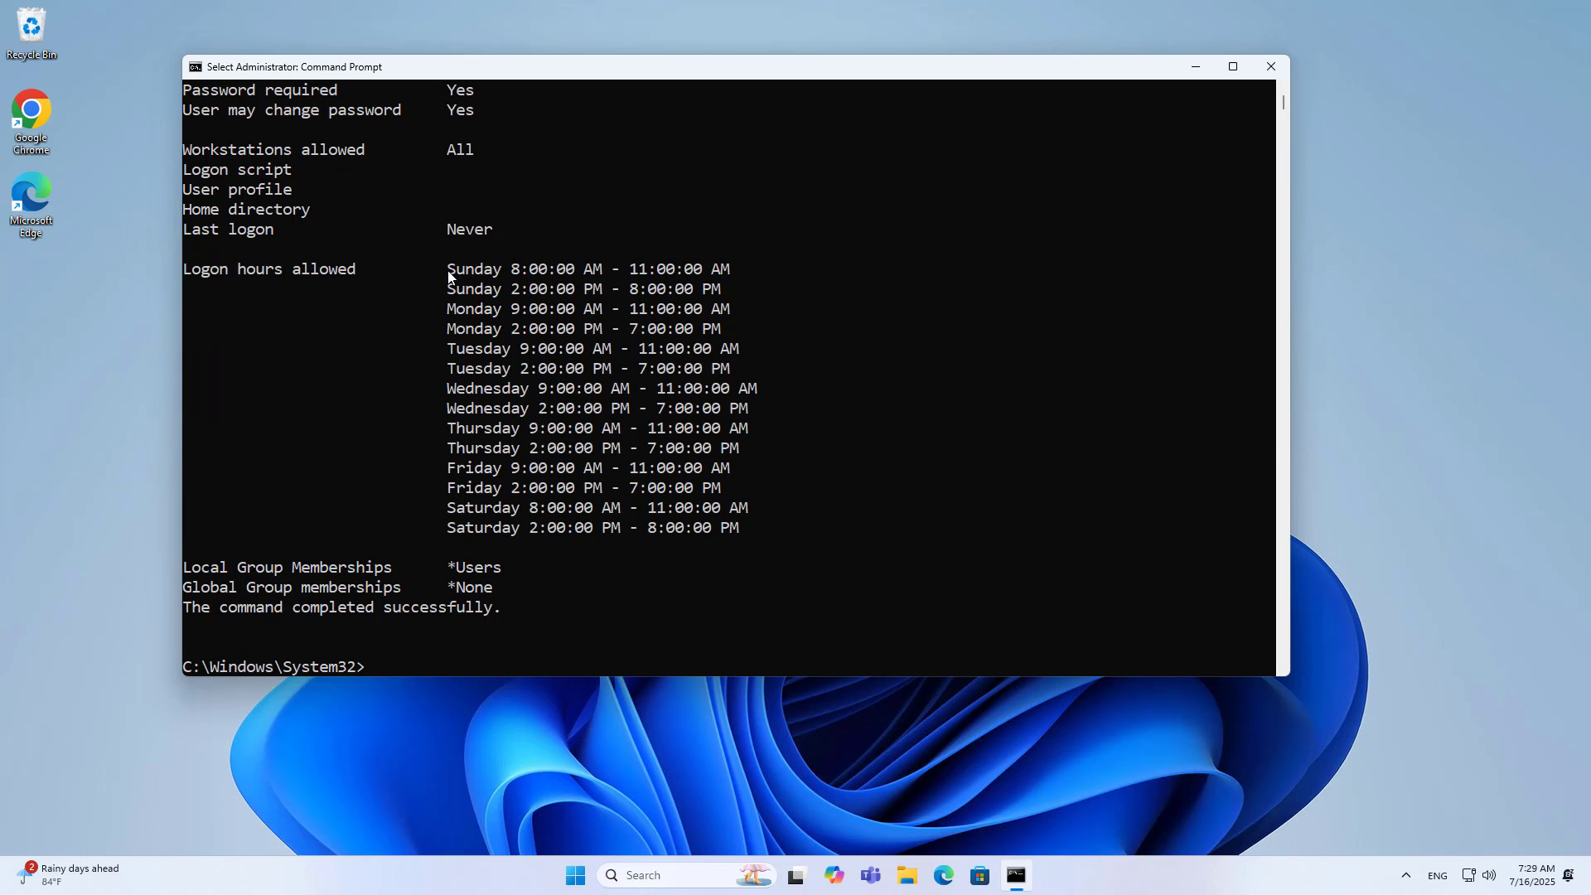
{"action": "double_click", "coordinate": [472, 288]}
{"action": "type", "text": "tas"}
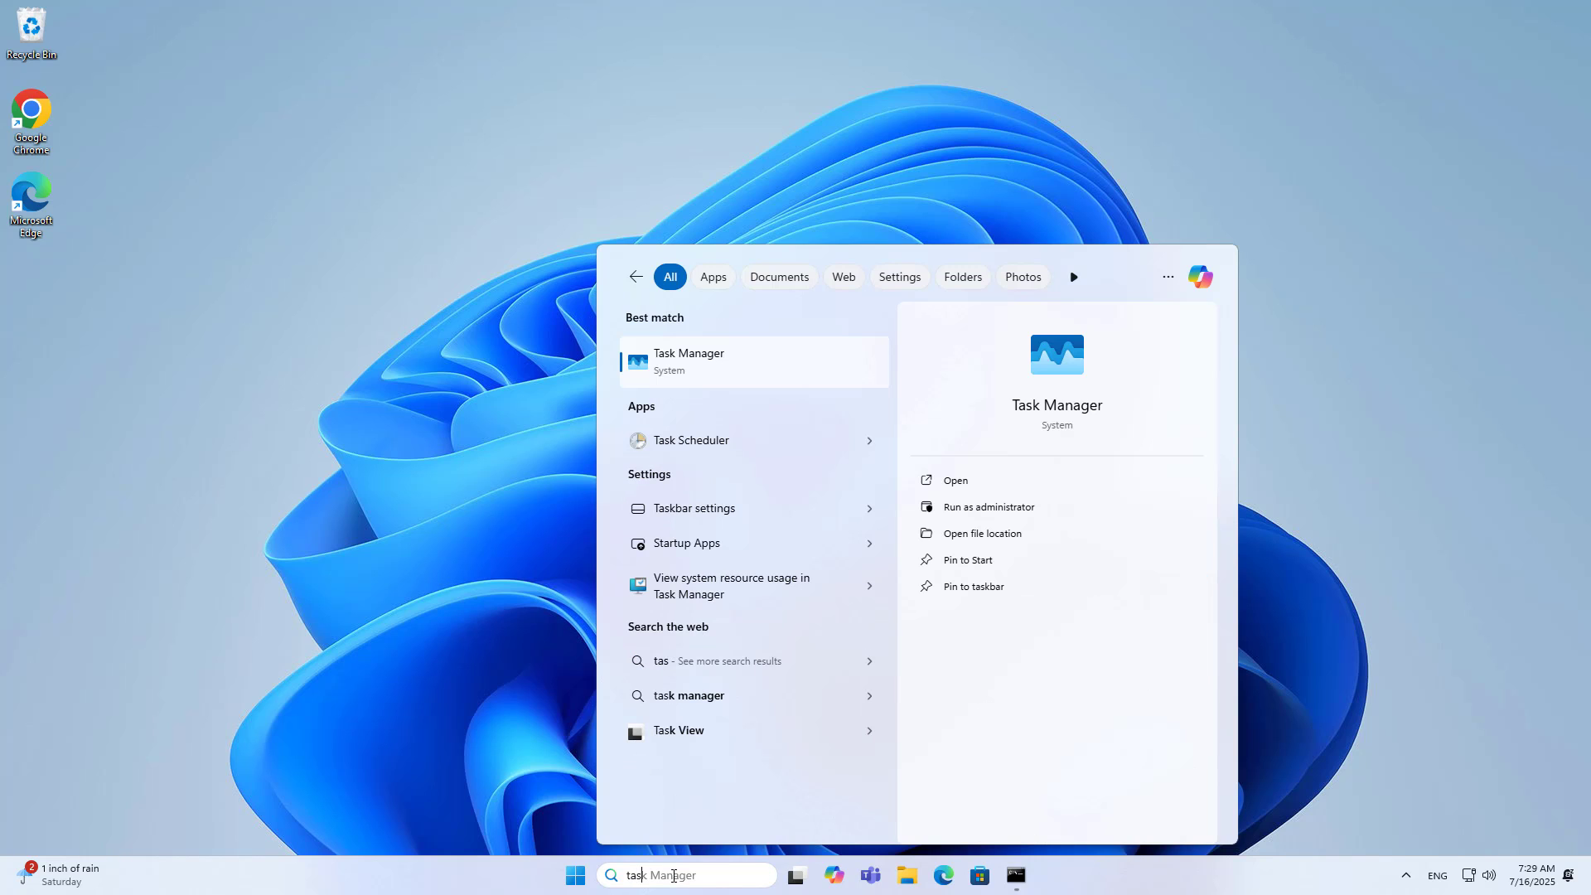
{"action": "mouse_move", "coordinate": [708, 449]}
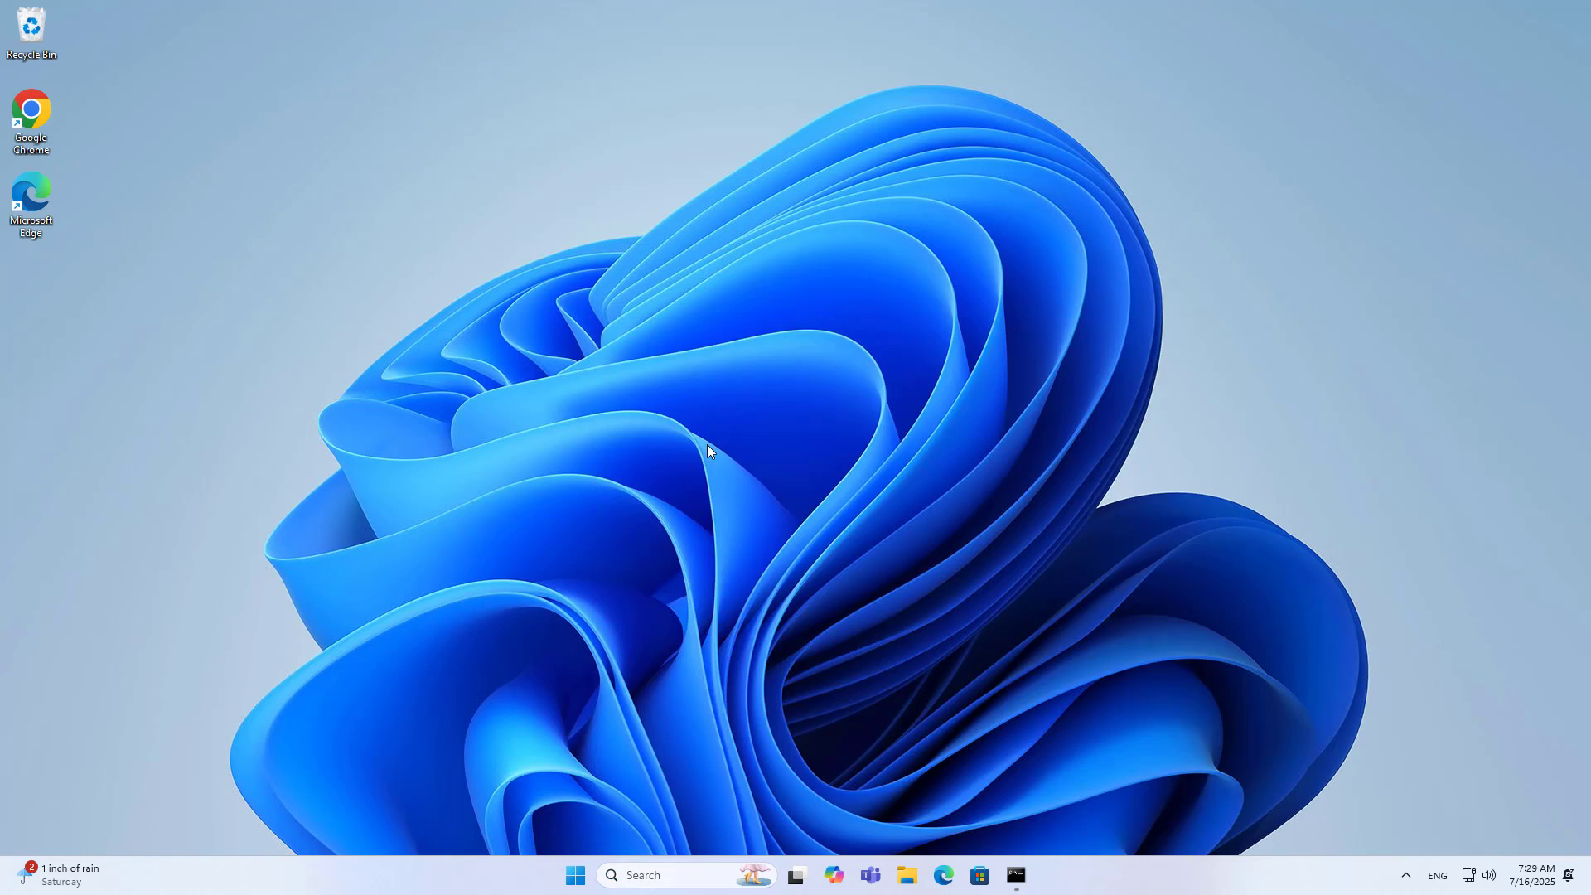
Step: Start the Create Basic Task wizard in Task Scheduler after checking the 11 AM cutoffs
{"action": "left_click", "coordinate": [1032, 875]}
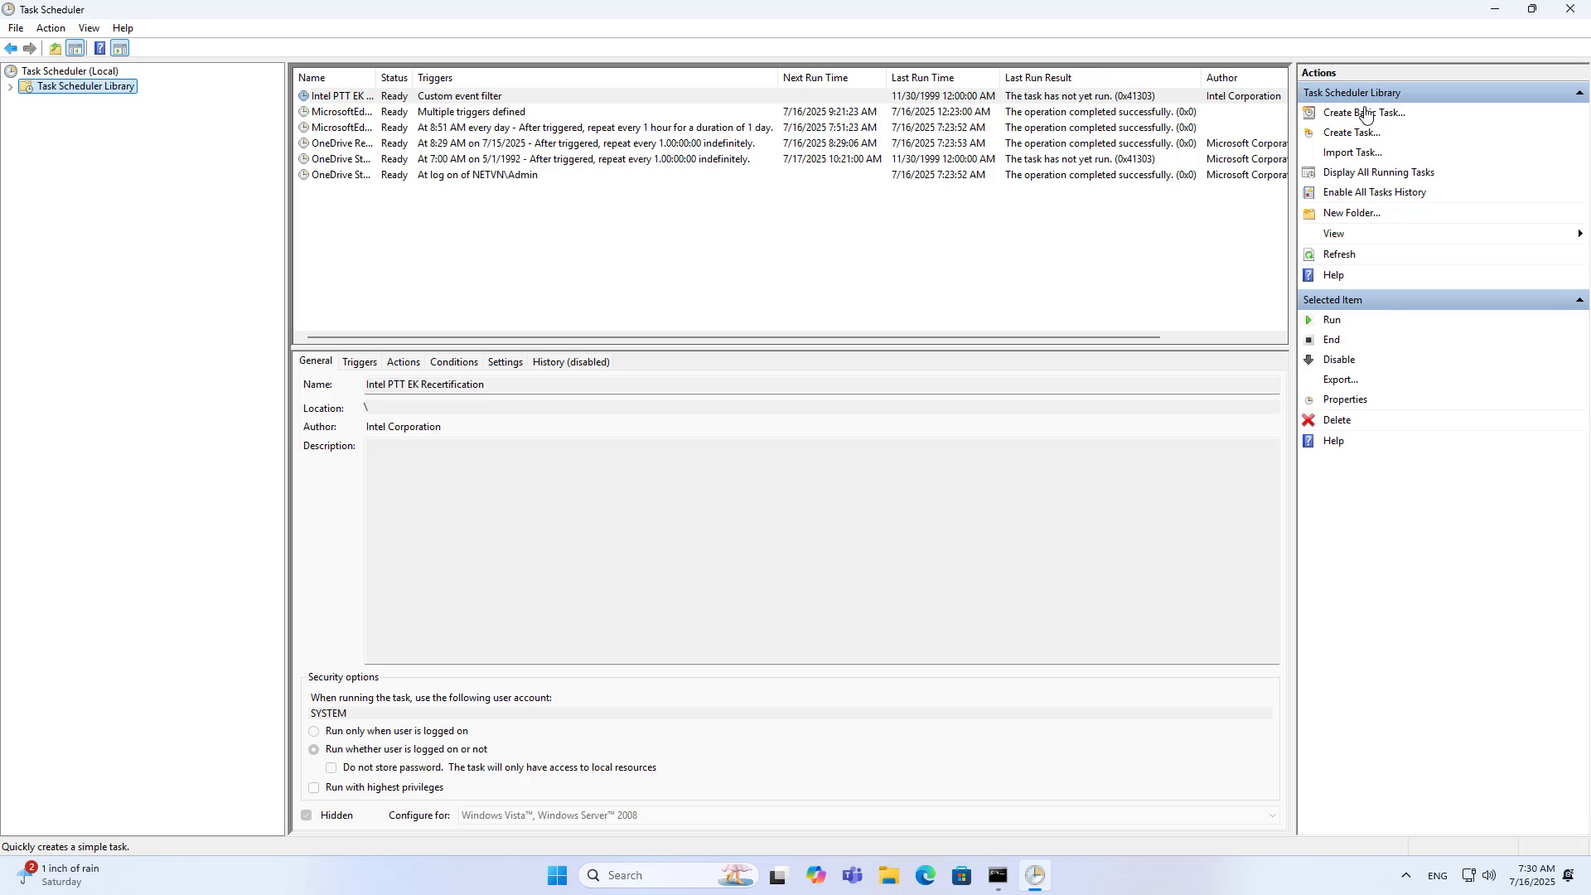
{"action": "left_click", "coordinate": [1363, 113]}
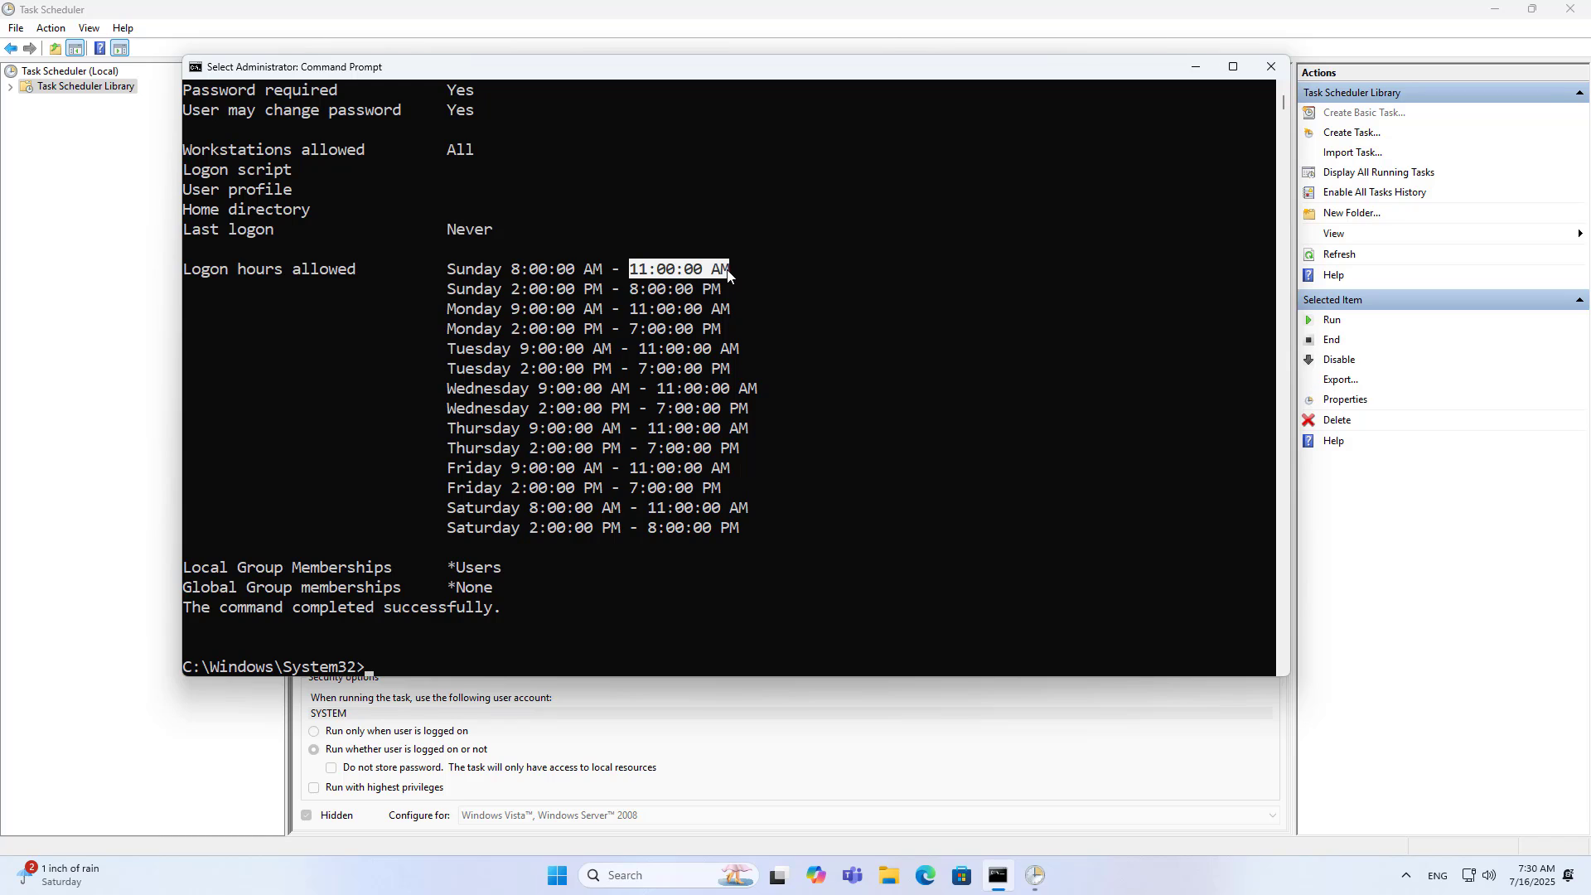
{"action": "mouse_move", "coordinate": [454, 280]}
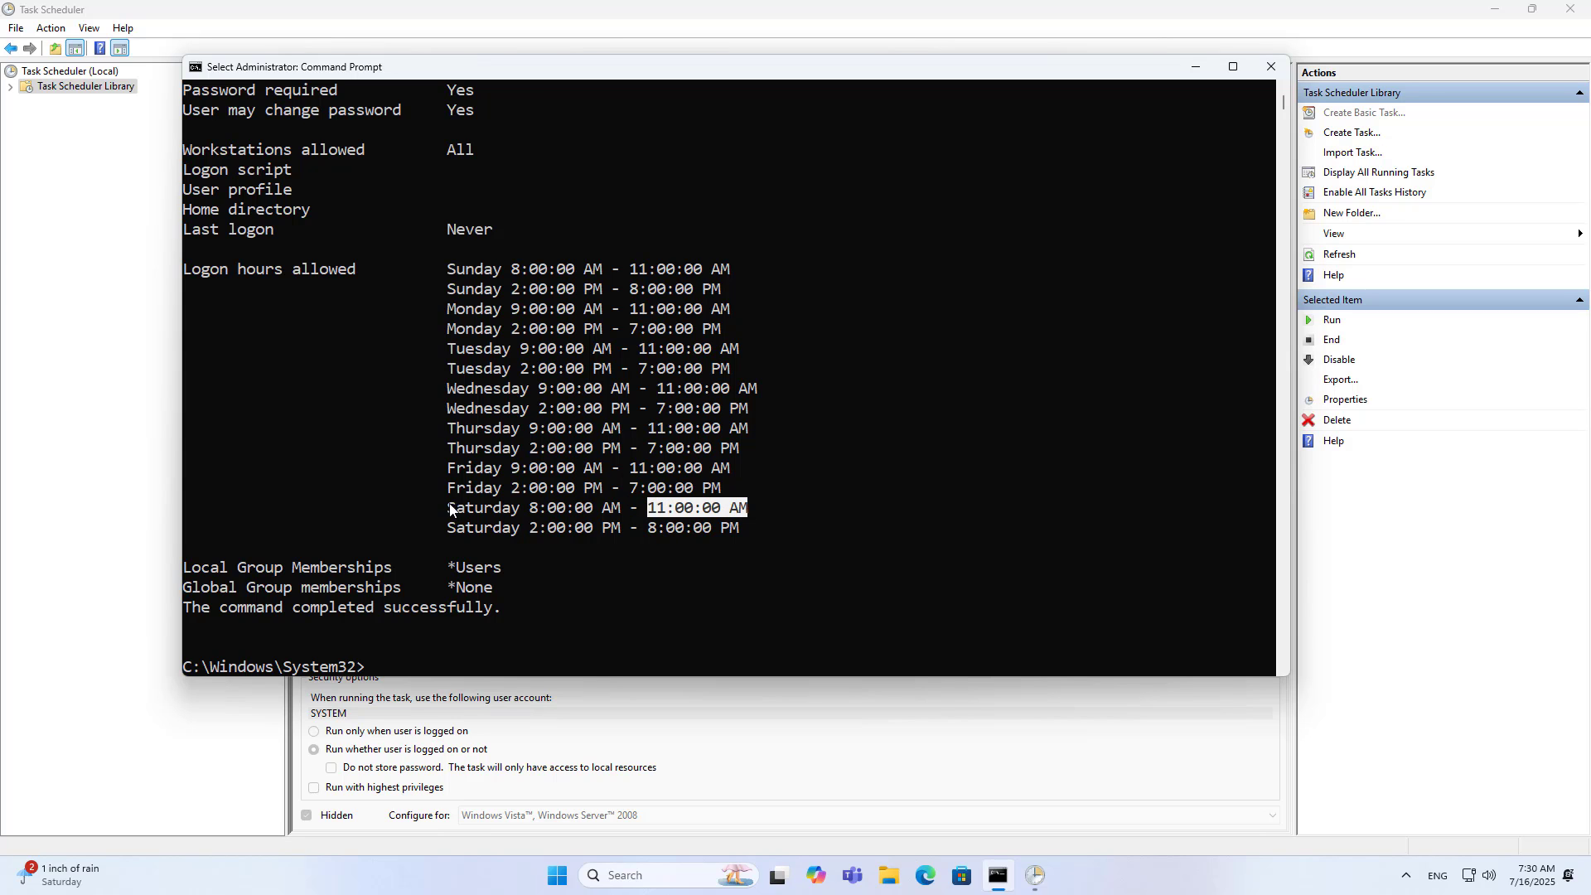
{"action": "left_click", "coordinate": [1363, 113]}
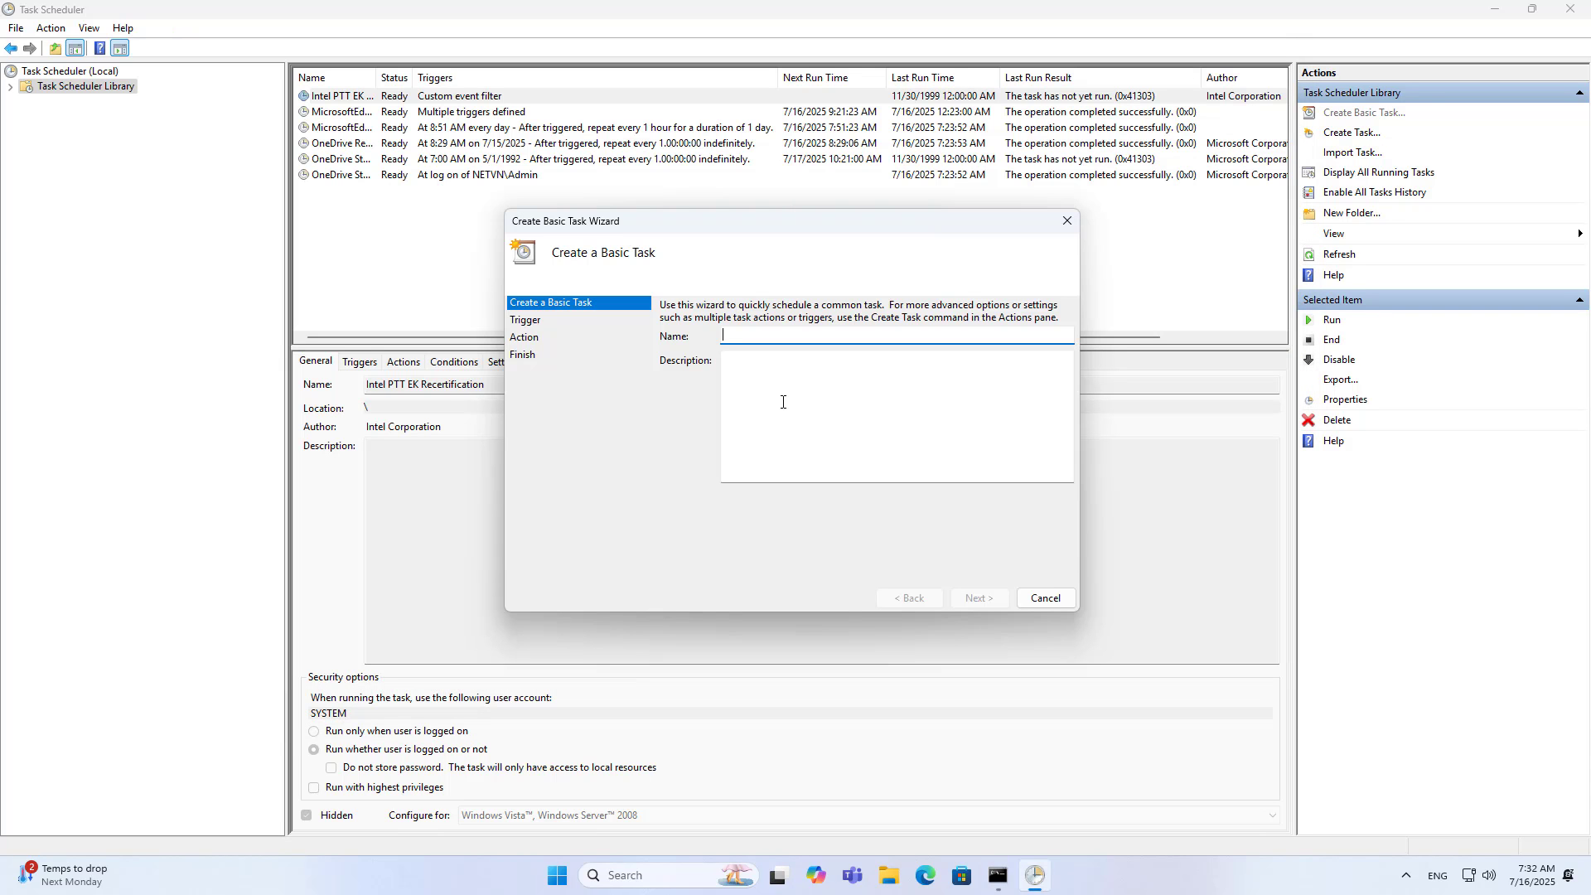
Step: Name the task 11AM with description 'Shutdown at 11AM on Weekends' and continue to the trigger
{"action": "type", "text": "11AM"}
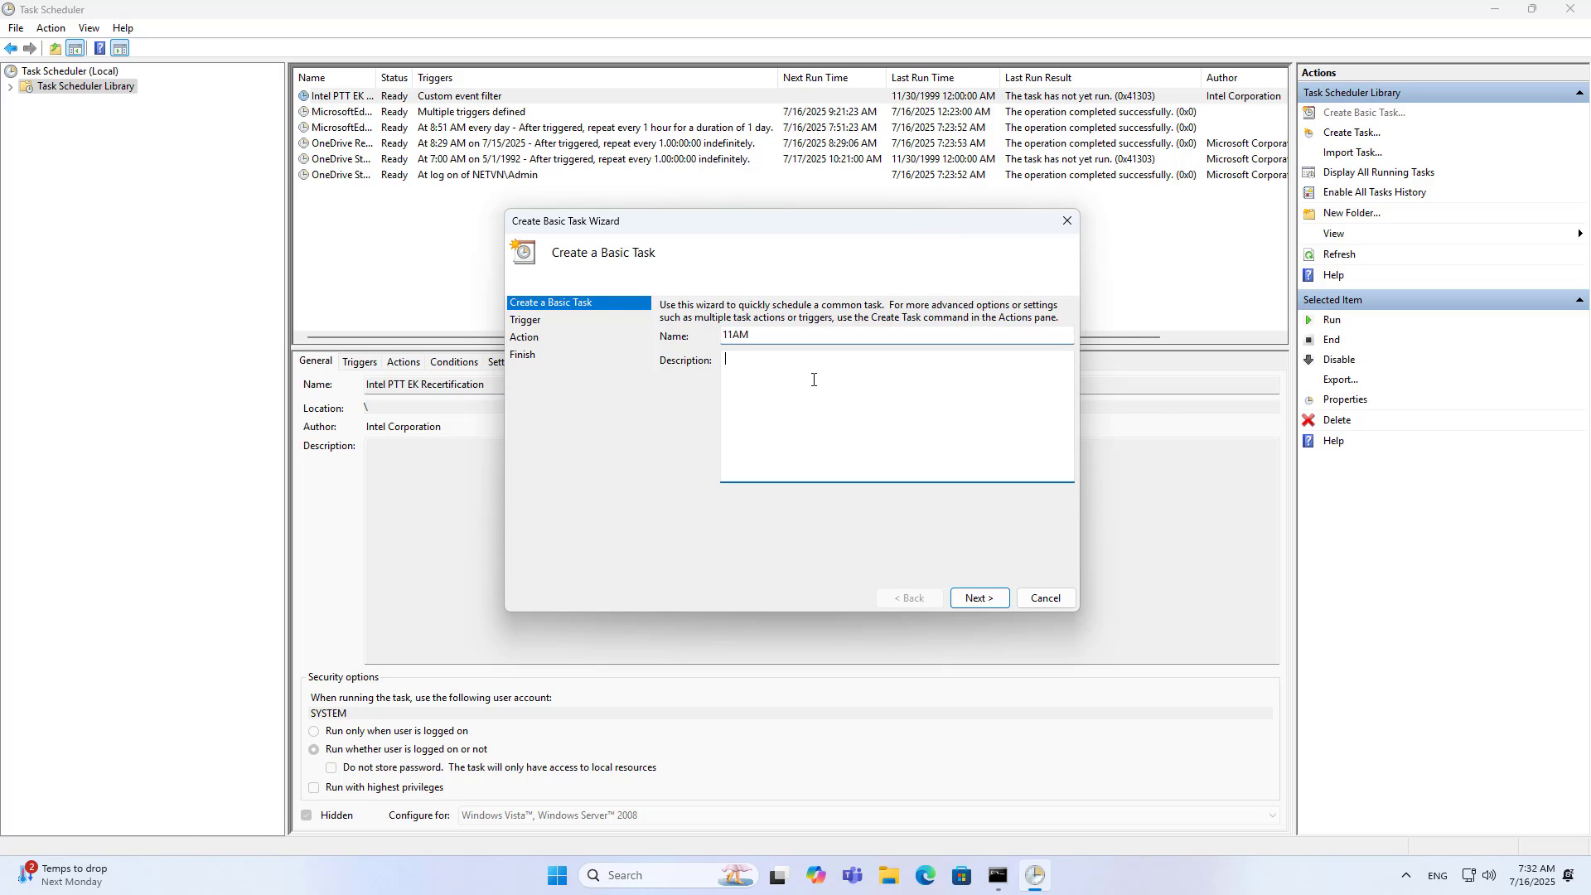
{"action": "type", "text": "Shutdown at 11"}
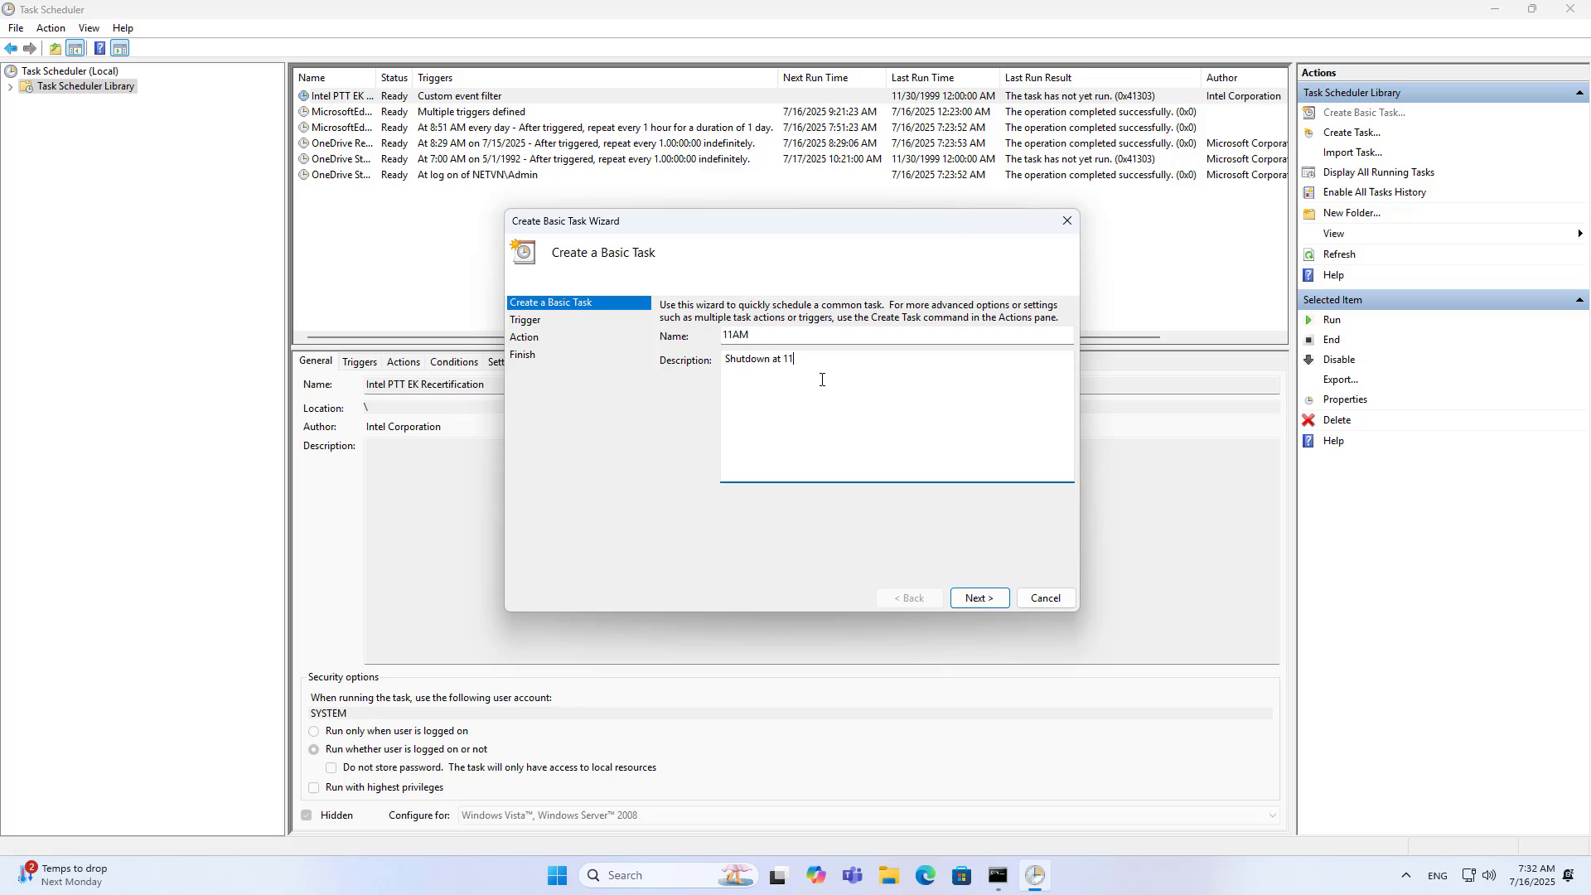
{"action": "type", "text": "AM on Weekends"}
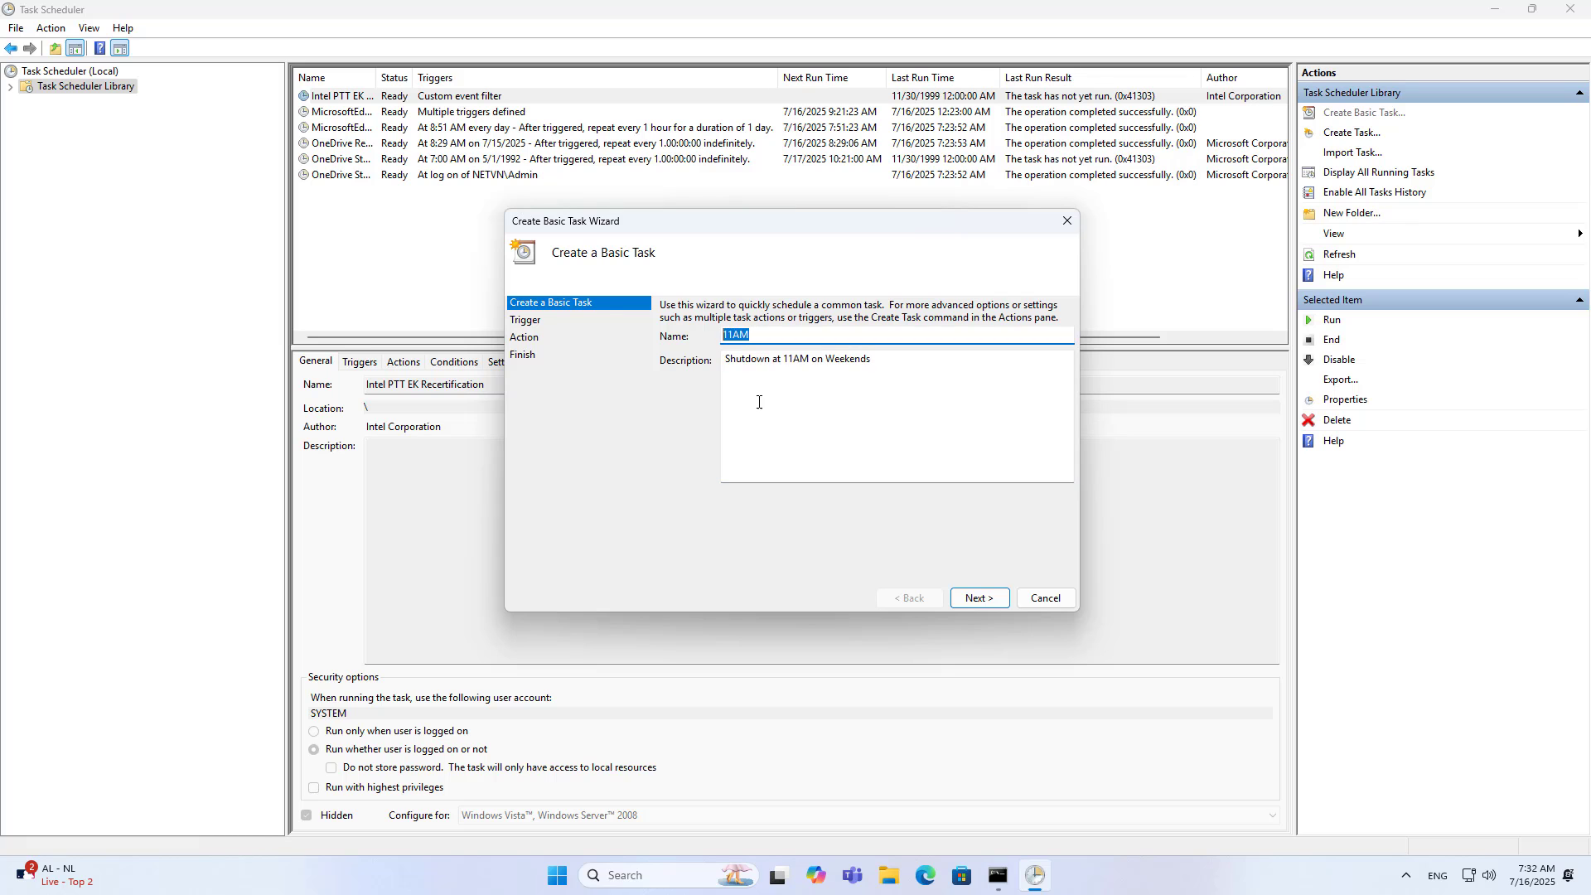
{"action": "left_click", "coordinate": [978, 598]}
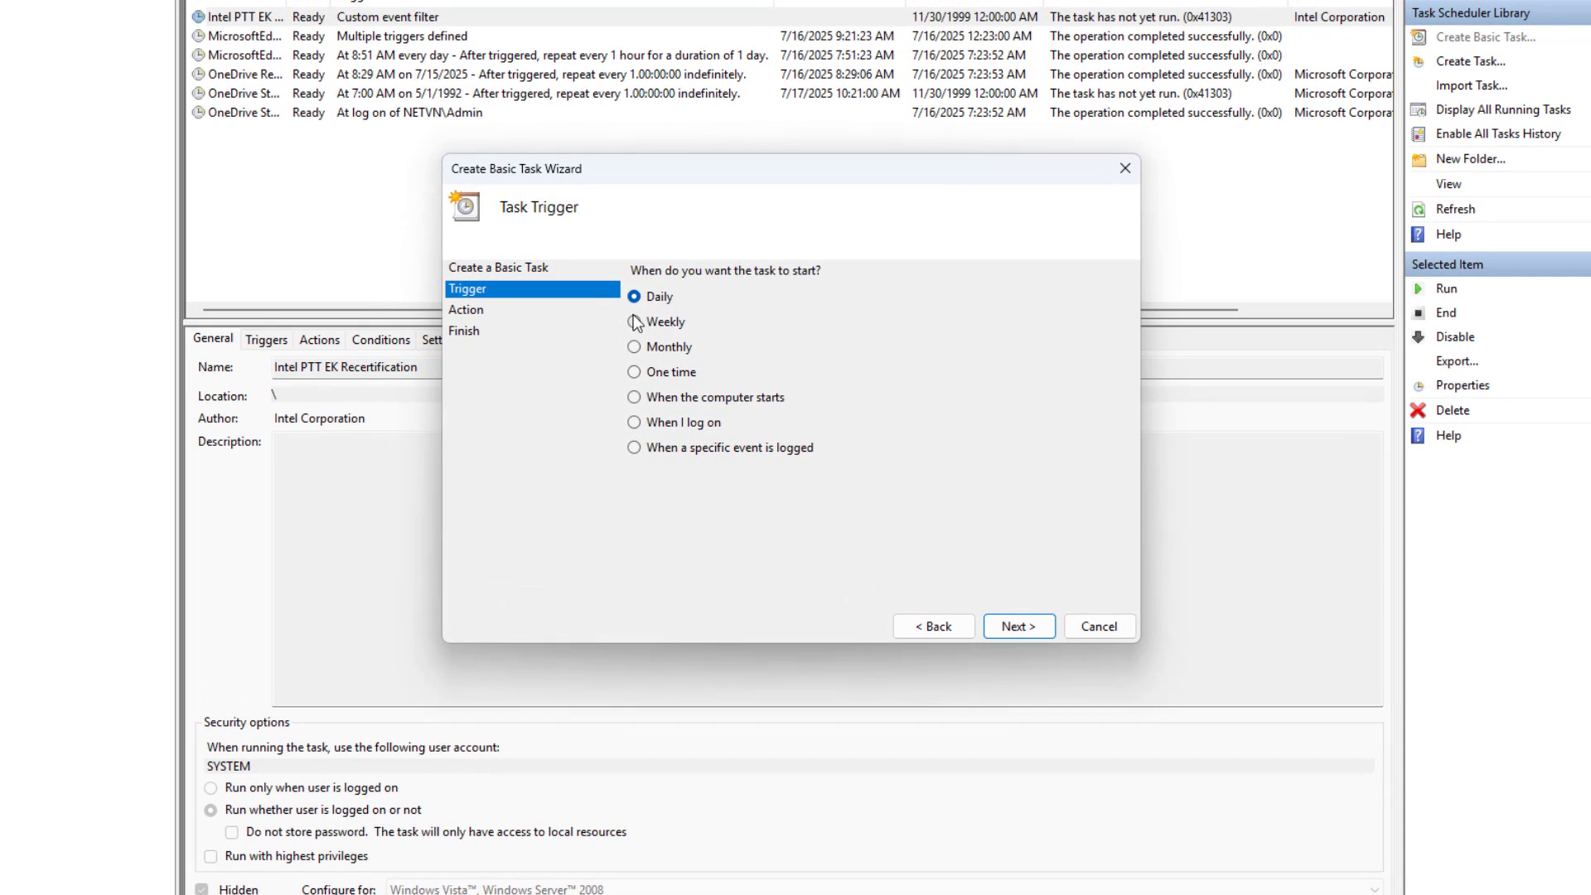
Step: Set a weekly trigger on Sunday and Saturday starting 11:00 AM
{"action": "left_click", "coordinate": [635, 322]}
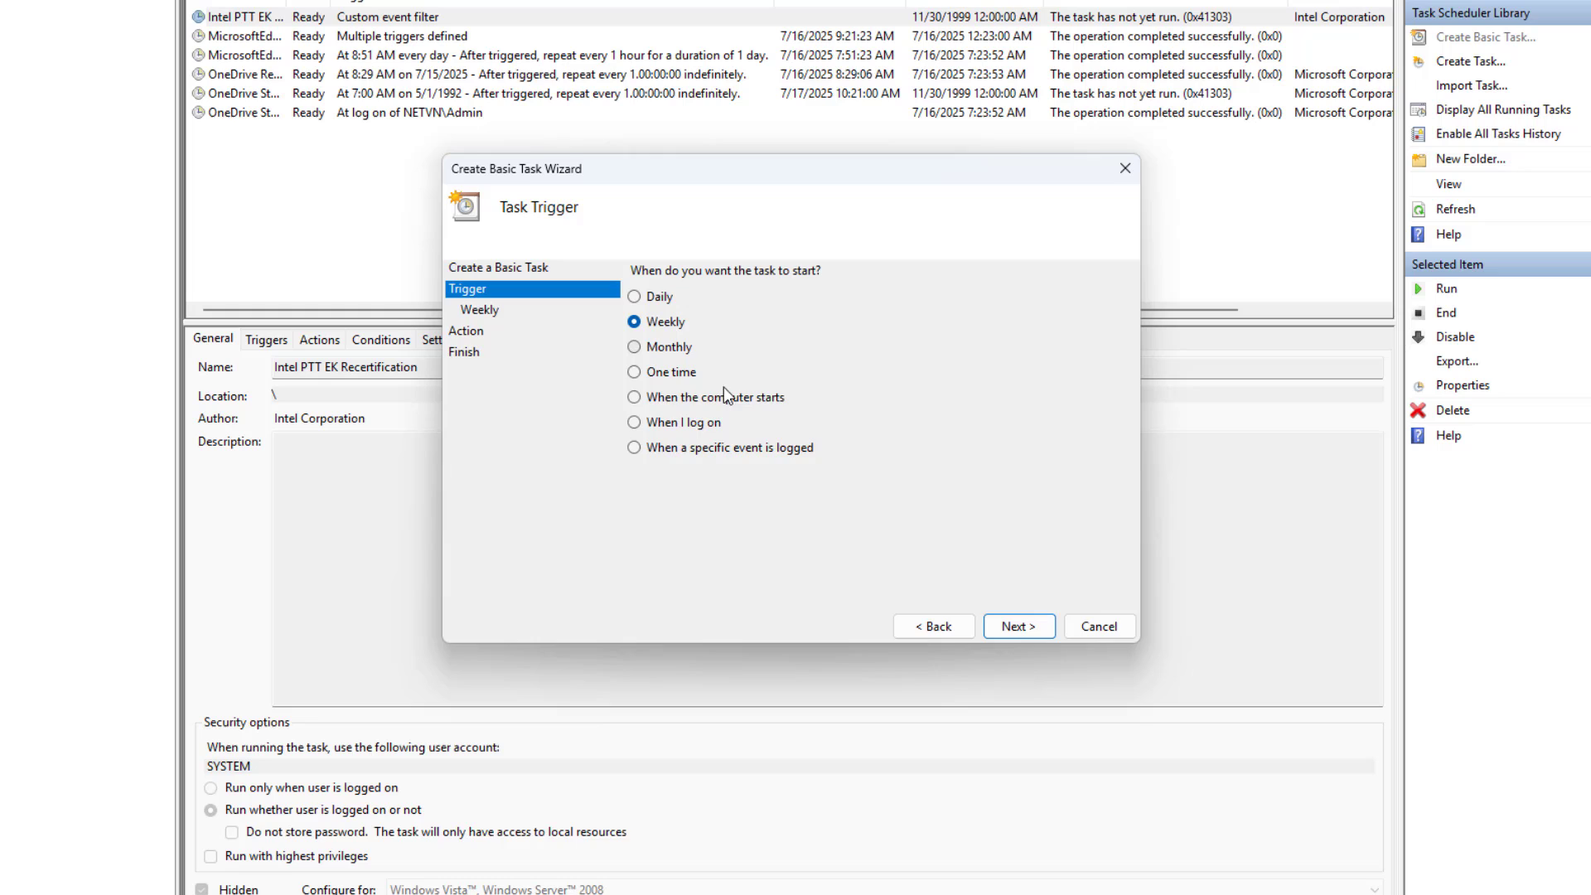
{"action": "left_click", "coordinate": [1017, 627]}
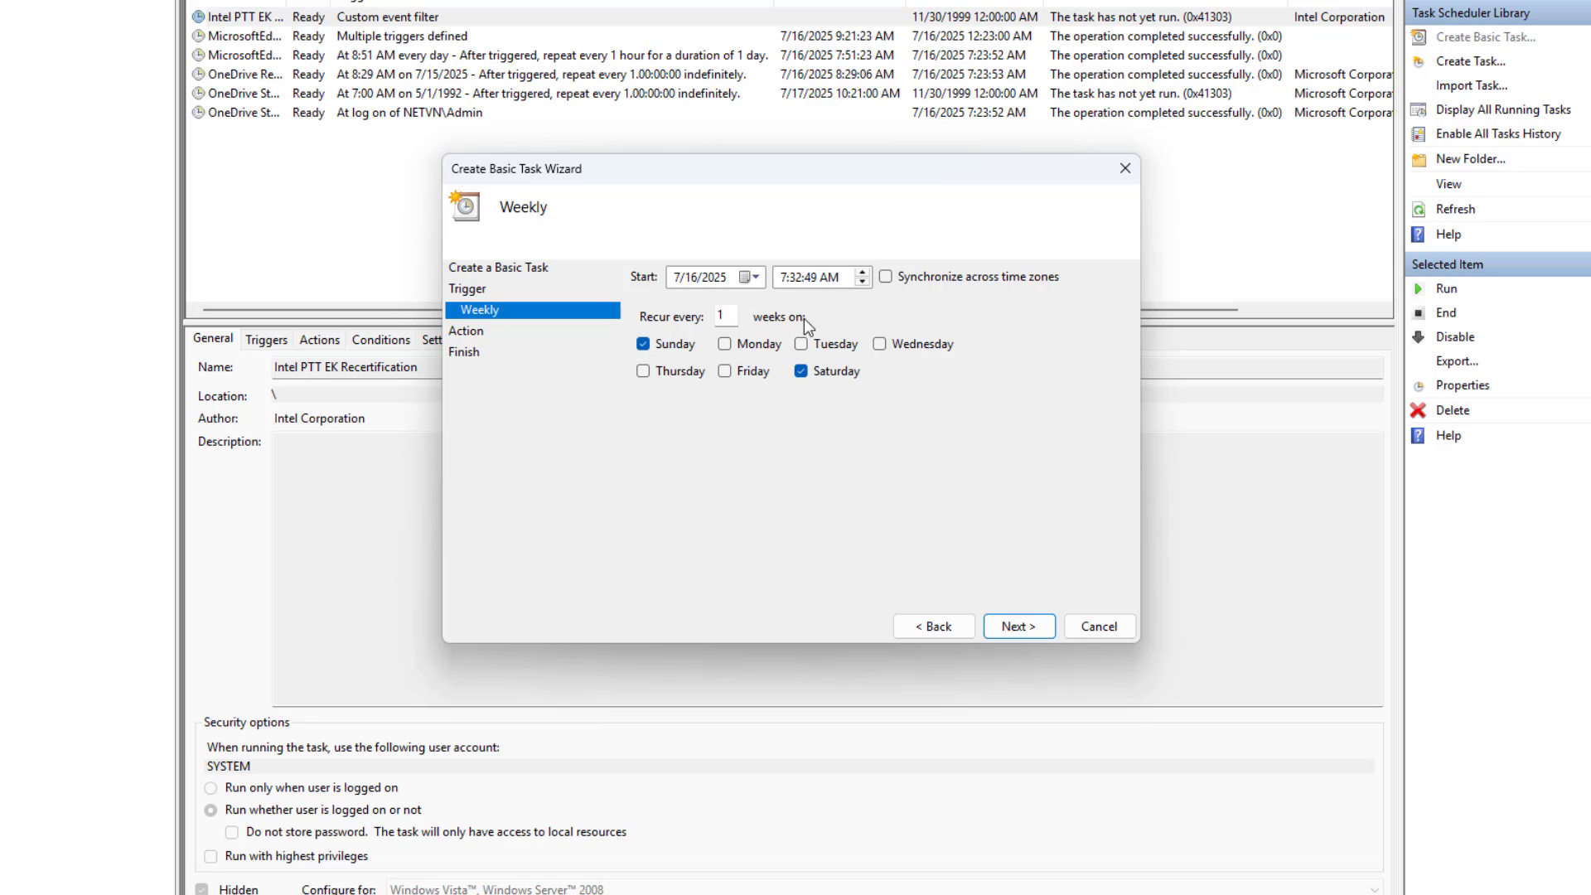
{"action": "left_click", "coordinate": [812, 276]}
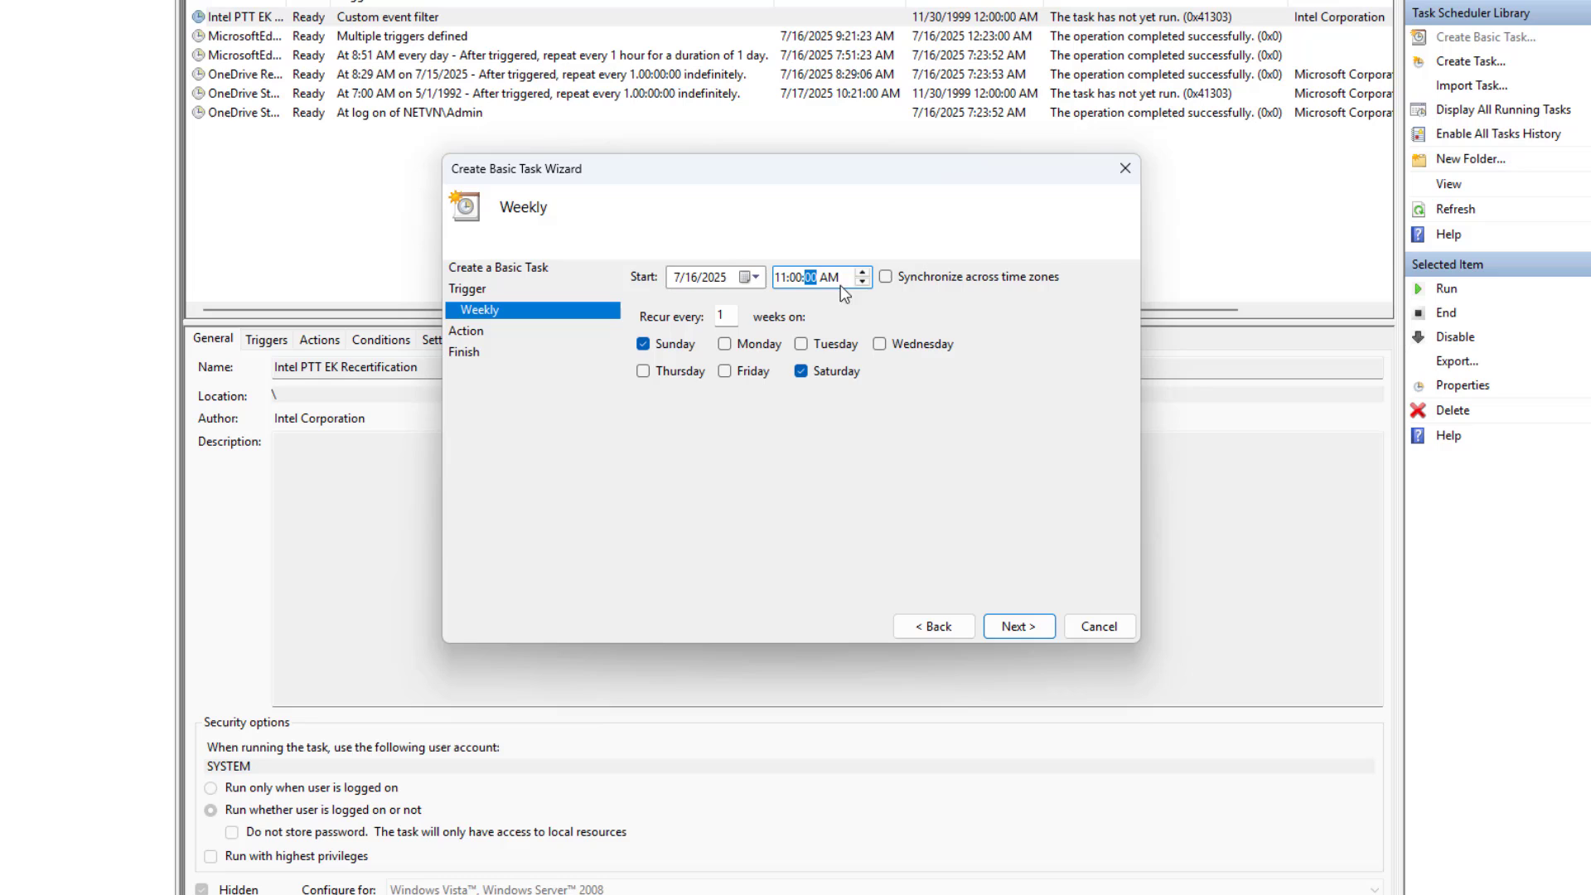
{"action": "mouse_move", "coordinate": [755, 381]}
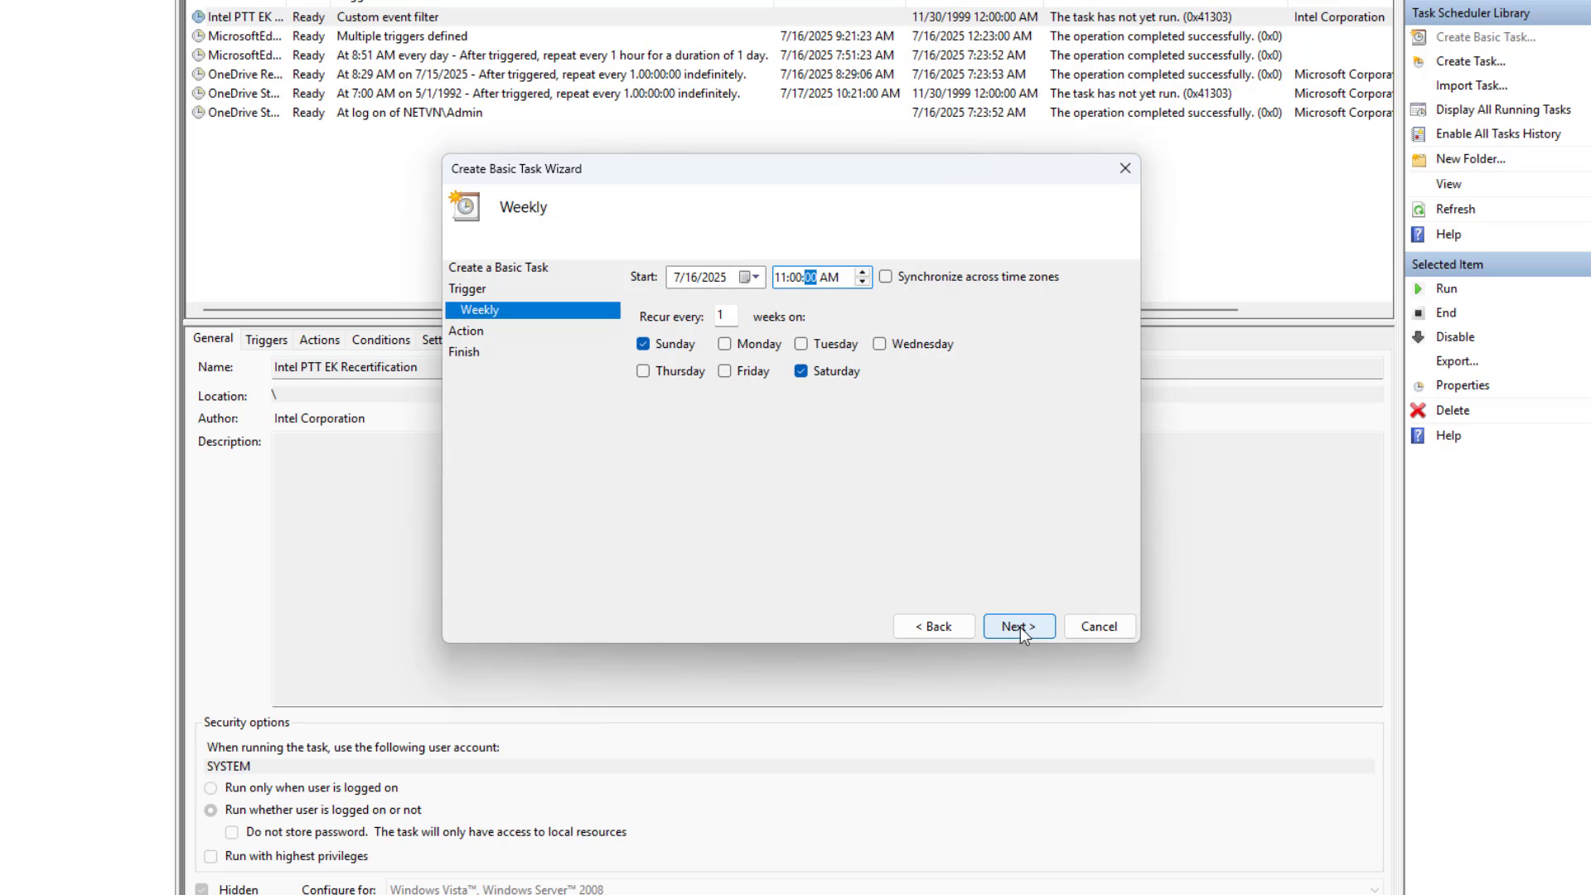
Step: Set the task's action to start the program C:\Windows\System32\shutdown.exe
{"action": "left_click", "coordinate": [1017, 626]}
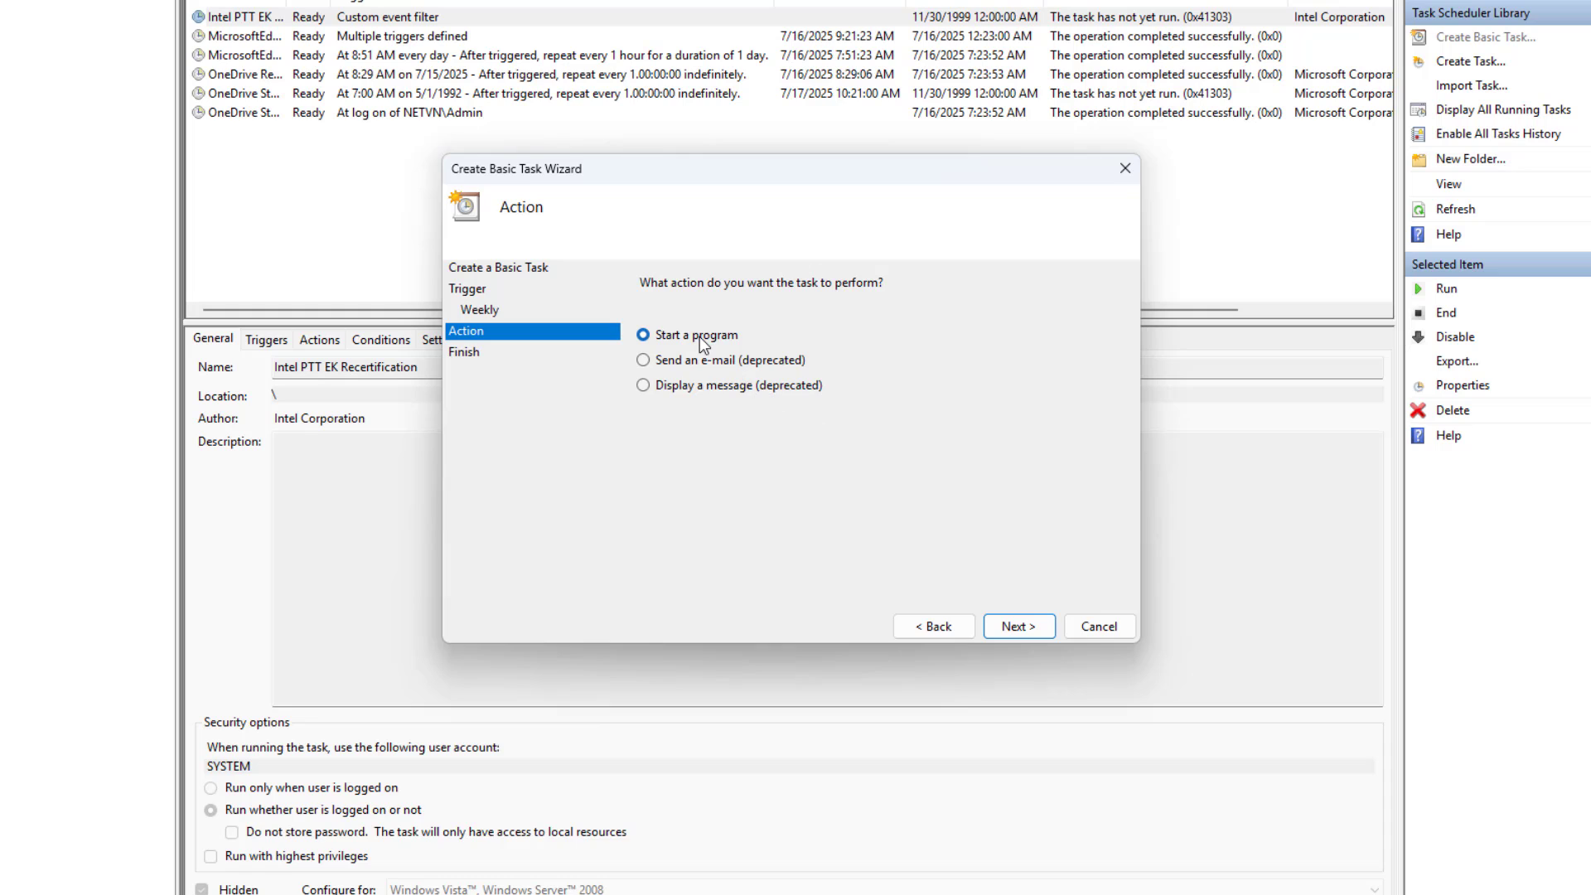
{"action": "left_click", "coordinate": [1017, 626]}
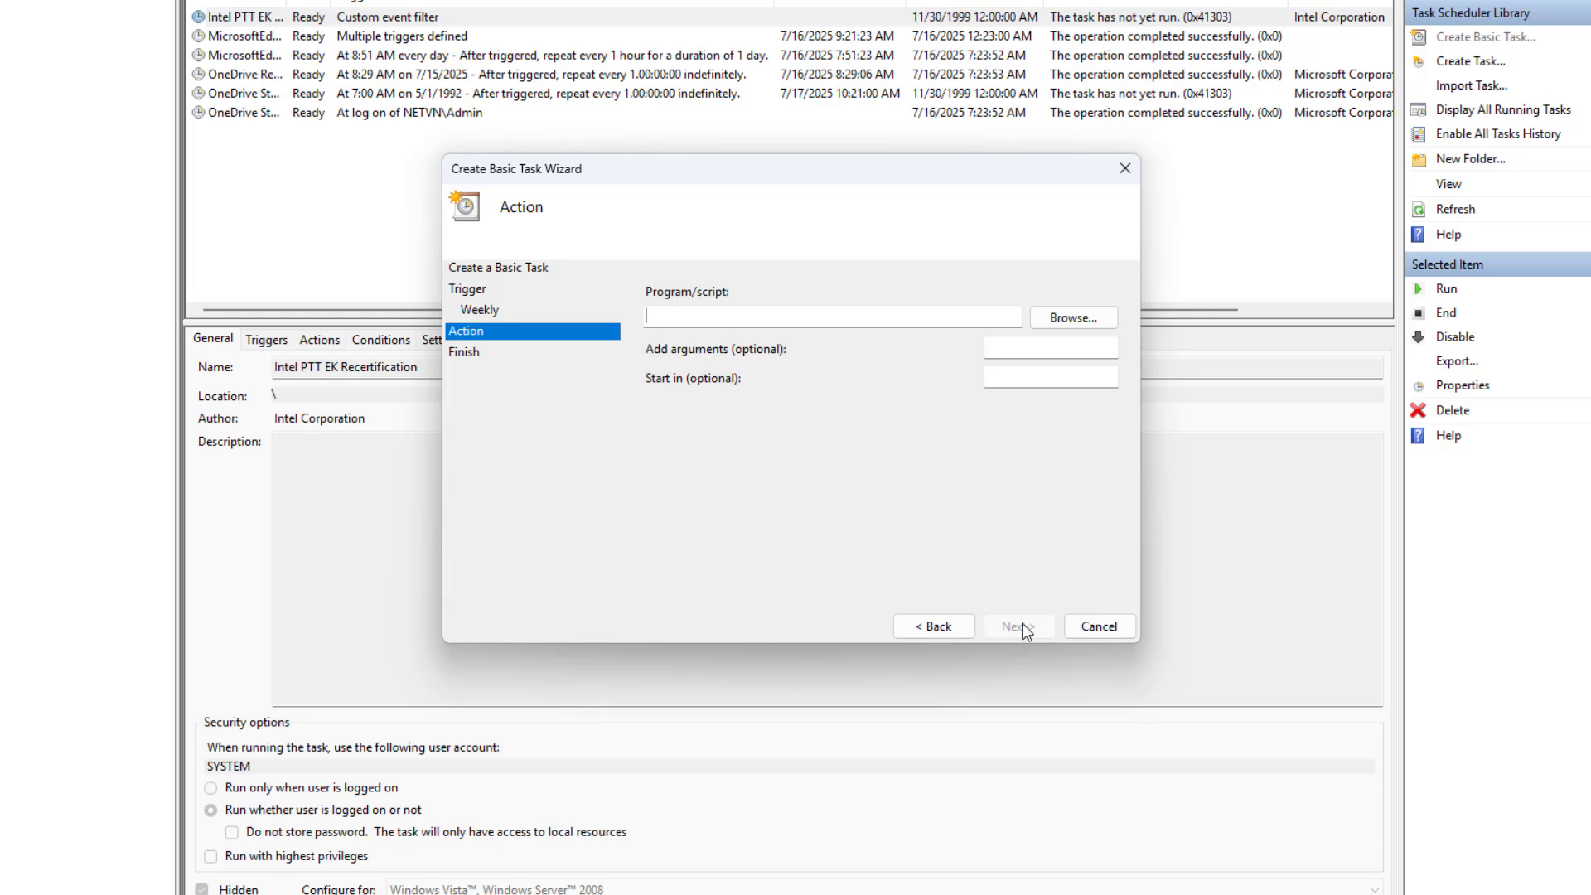
{"action": "left_click", "coordinate": [1016, 626]}
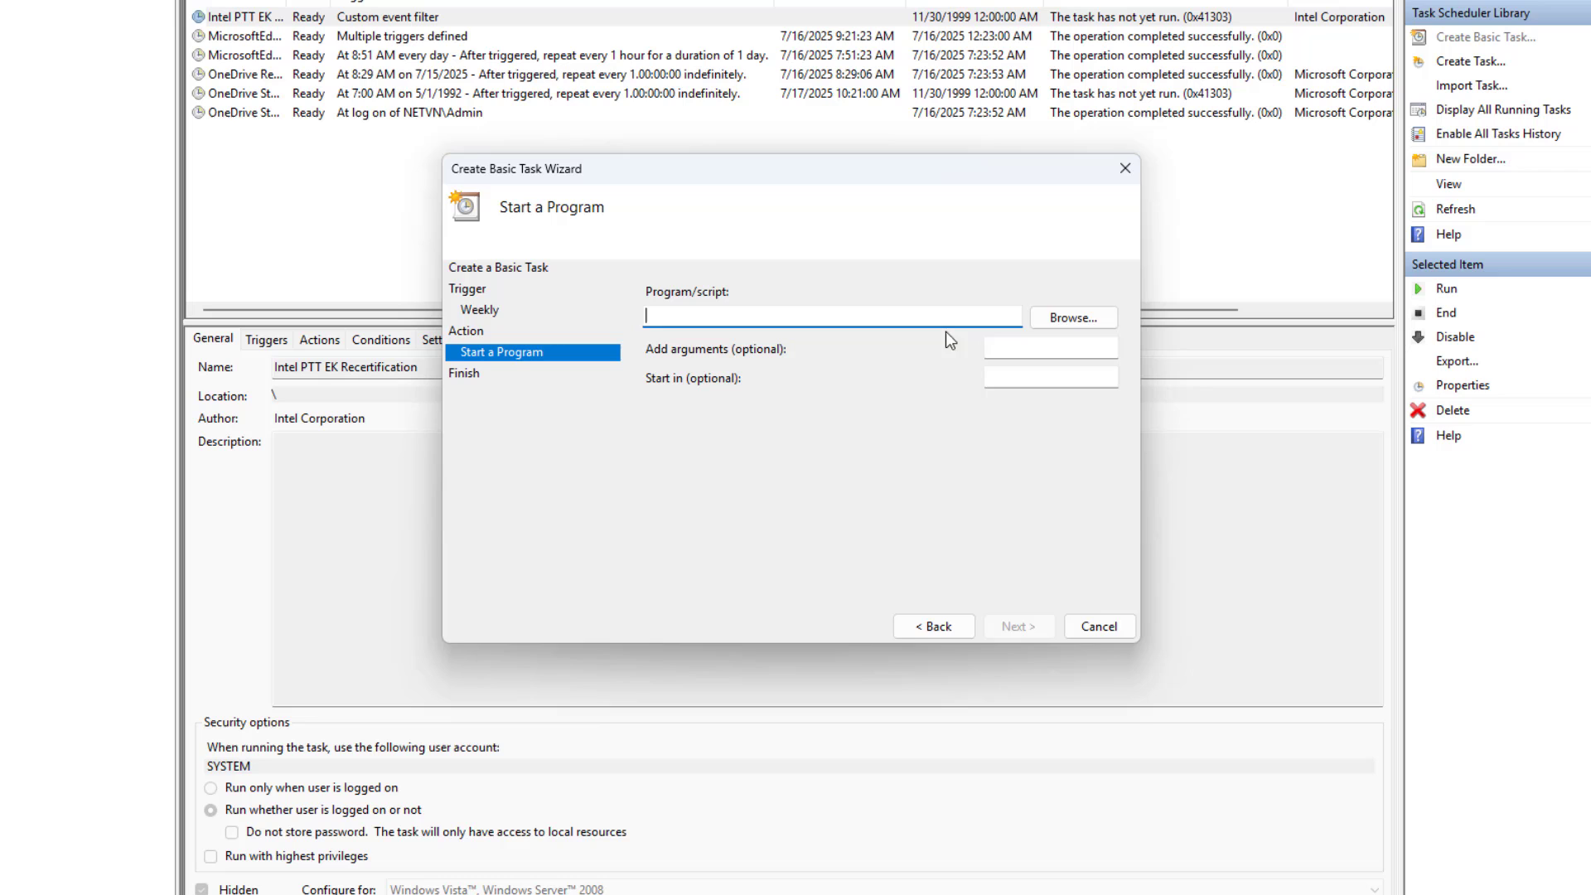
{"action": "left_click", "coordinate": [1071, 318]}
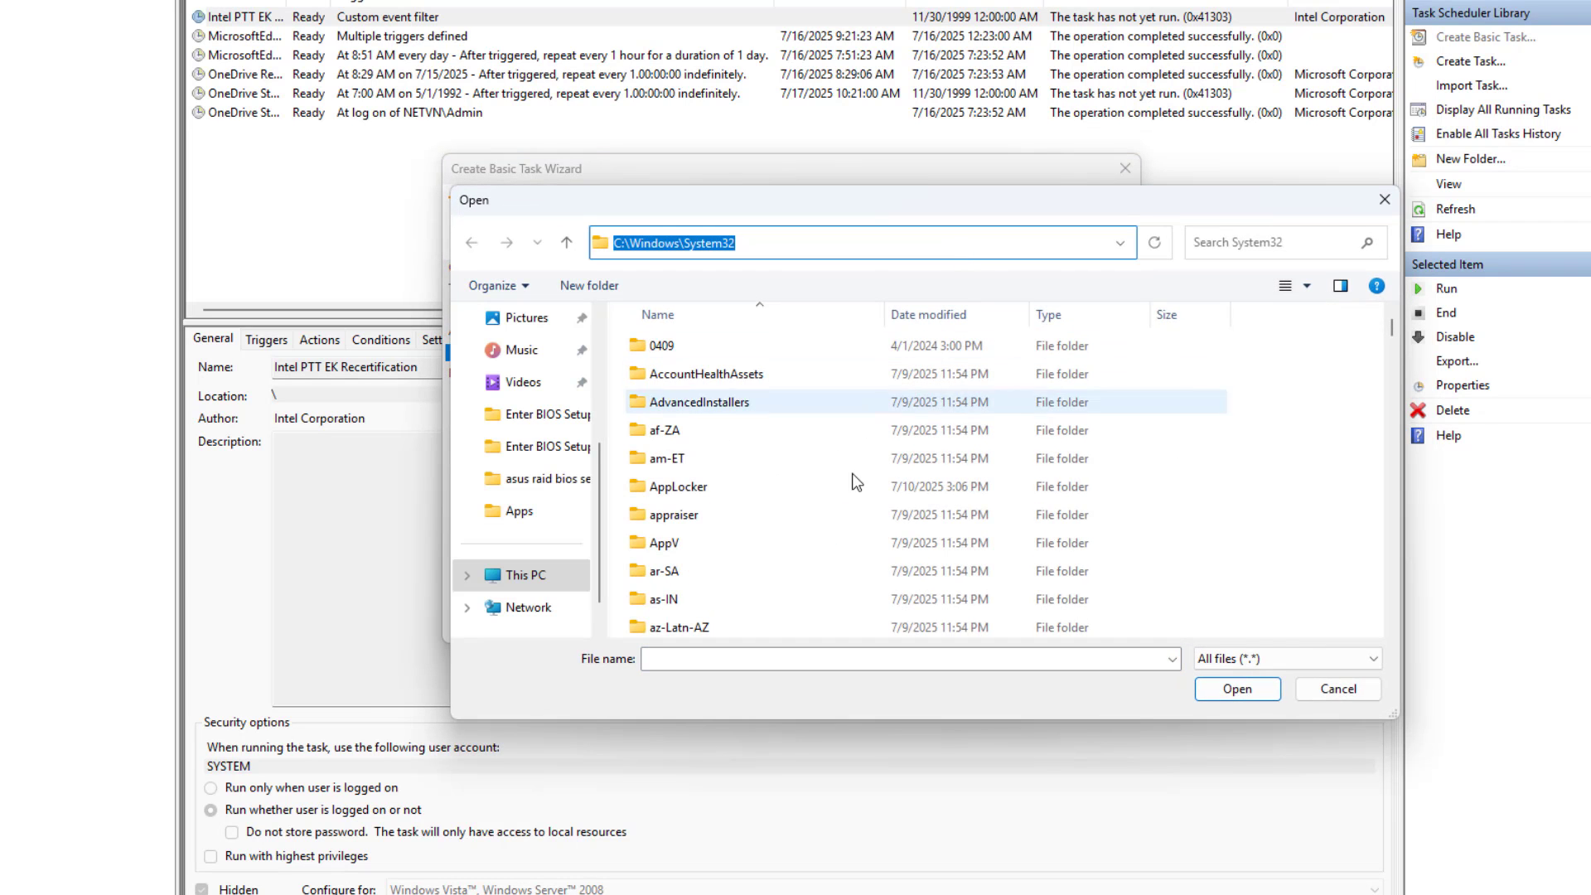
{"action": "type", "text": "shut"}
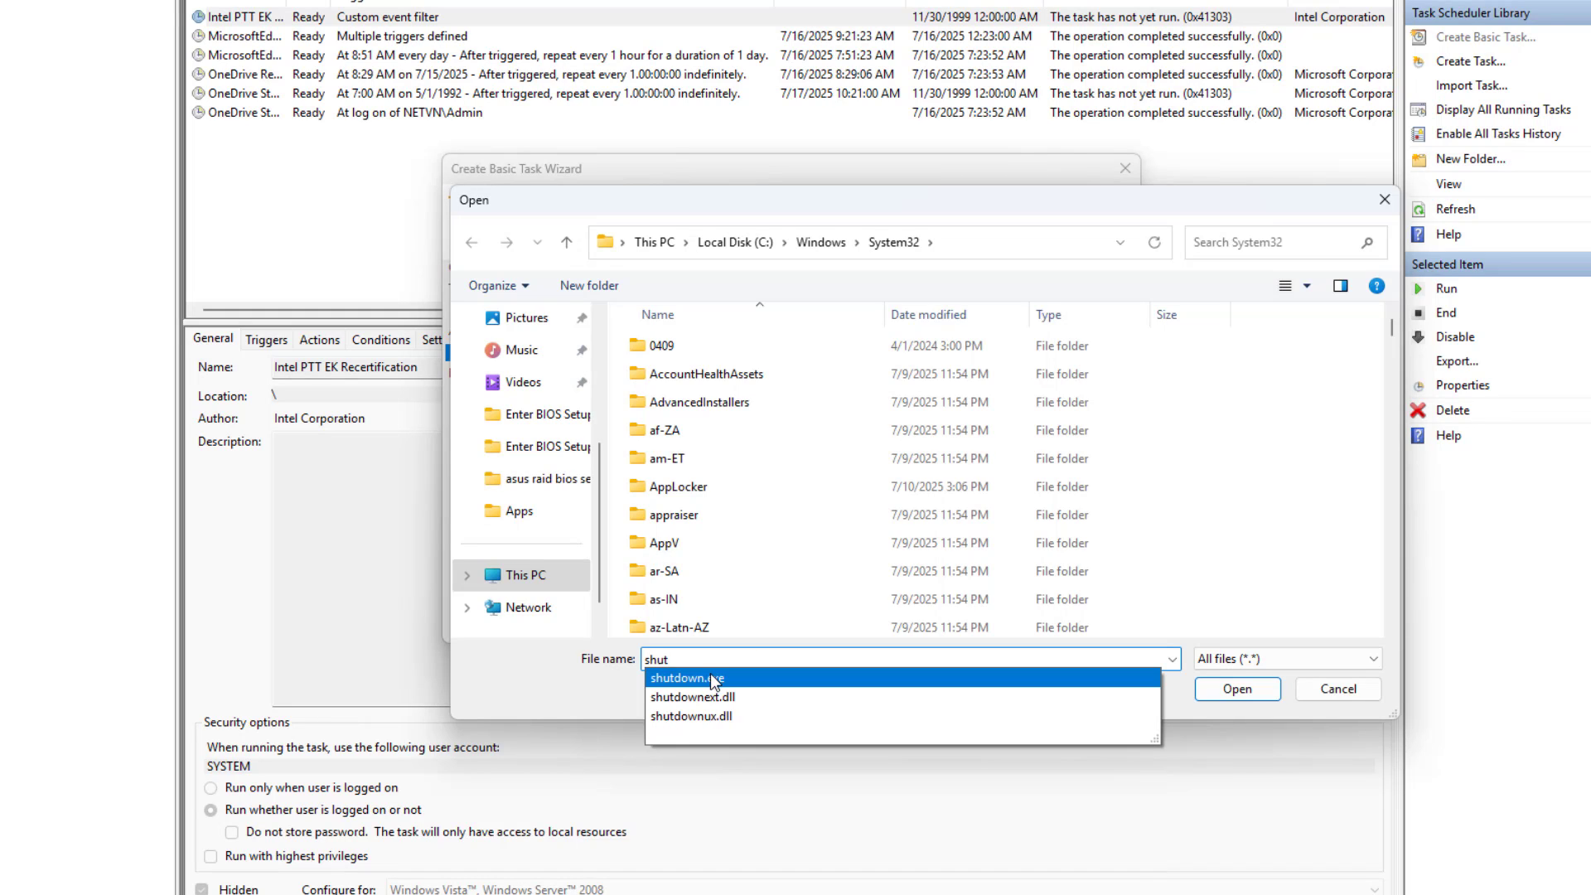
{"action": "left_click", "coordinate": [686, 676]}
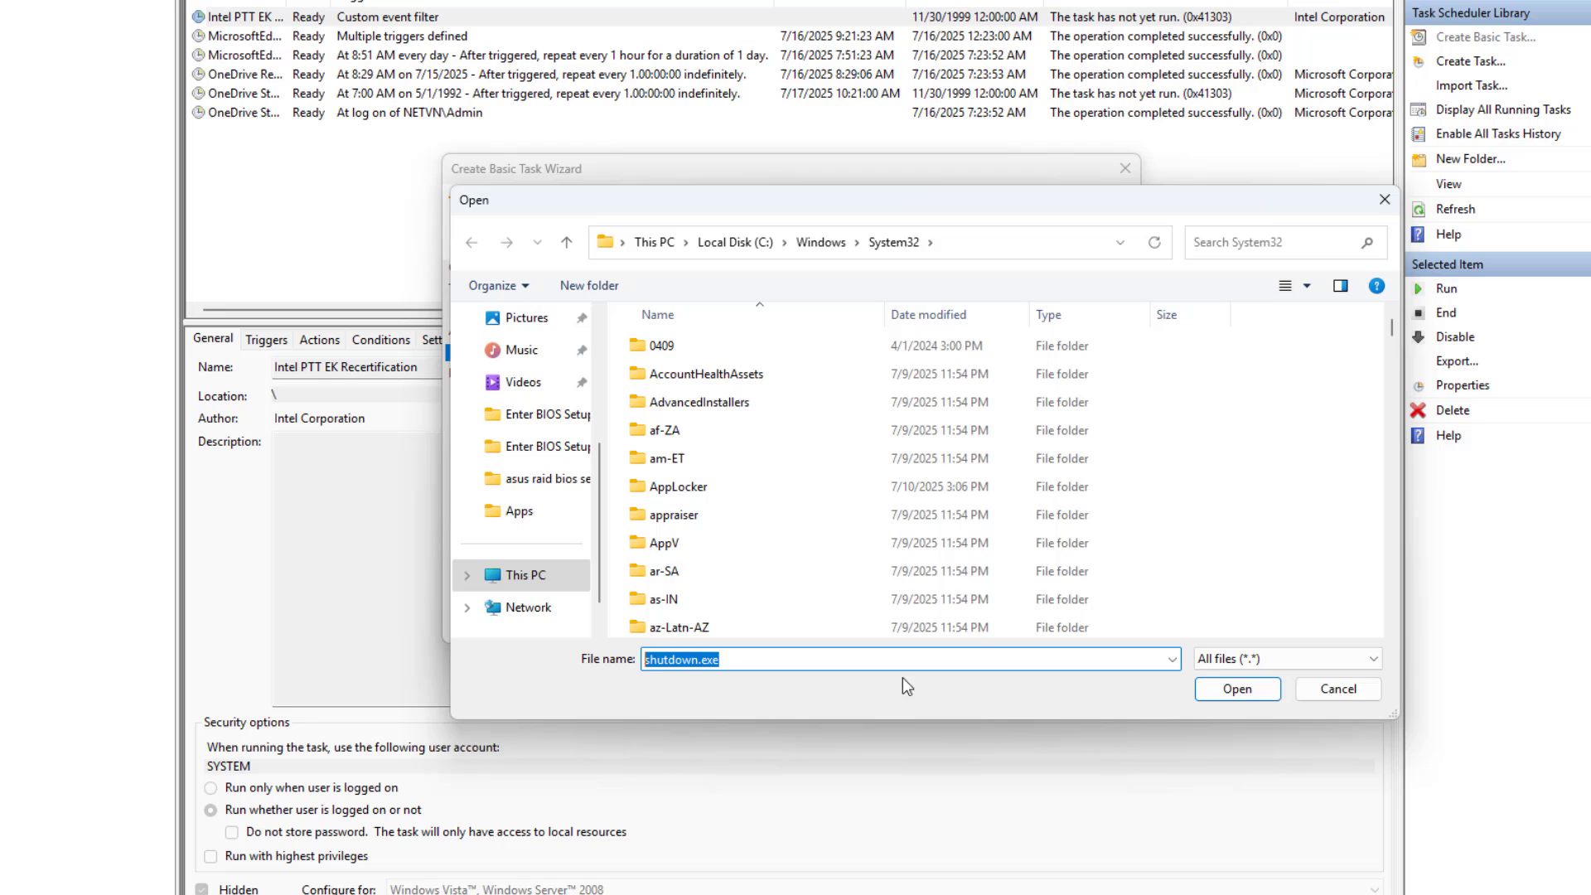
{"action": "left_click", "coordinate": [1234, 687]}
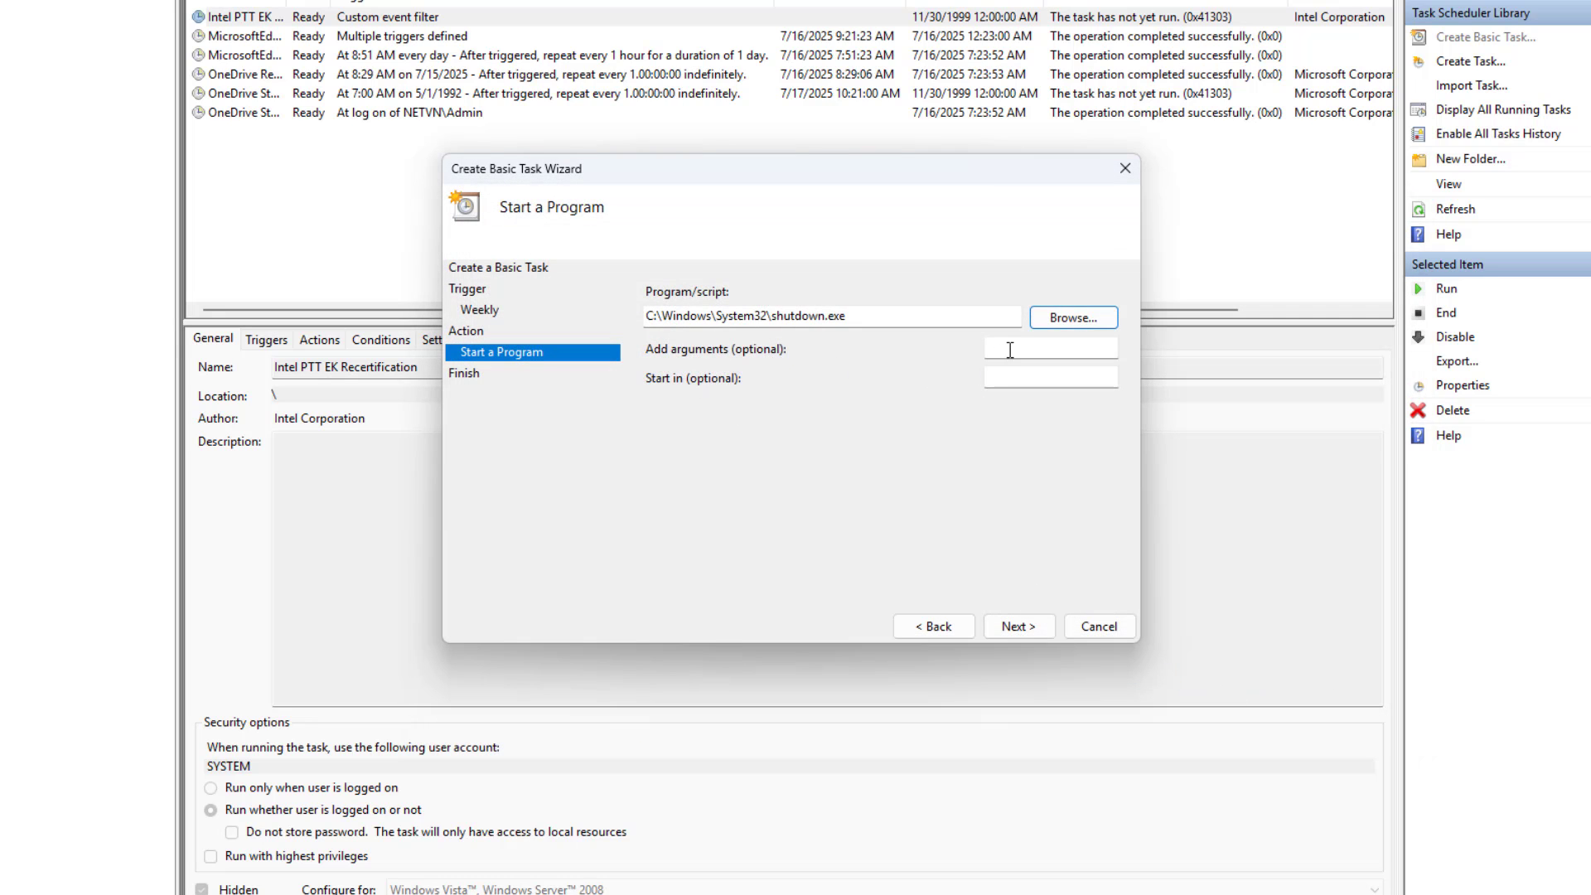
Step: Give shutdown.exe the arguments -s -t 5
{"action": "type", "text": "-s"}
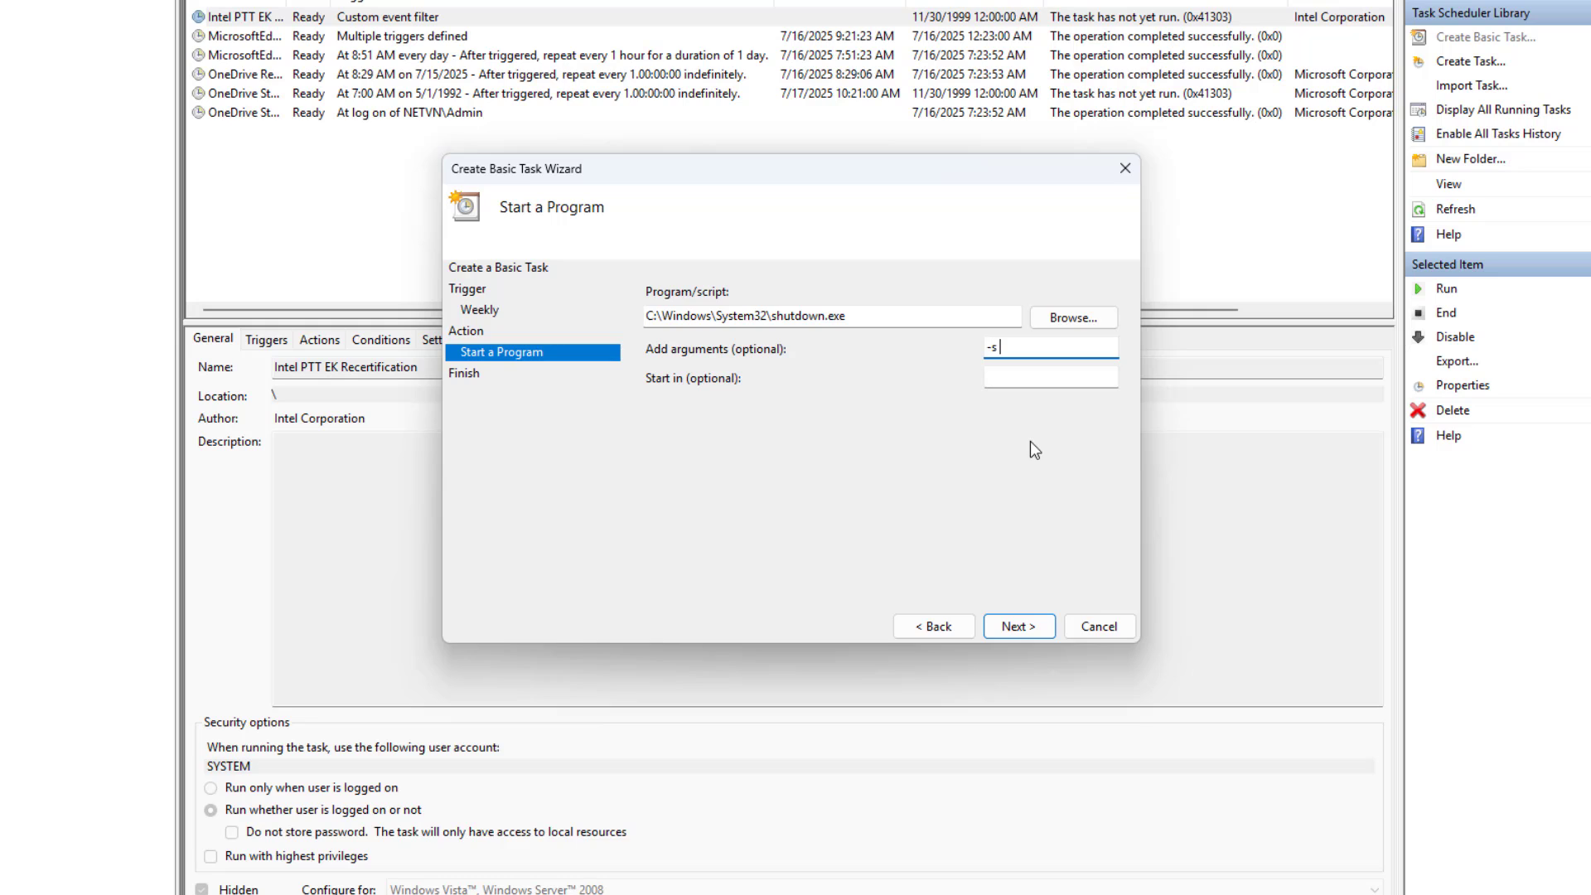
{"action": "type", "text": "-t"}
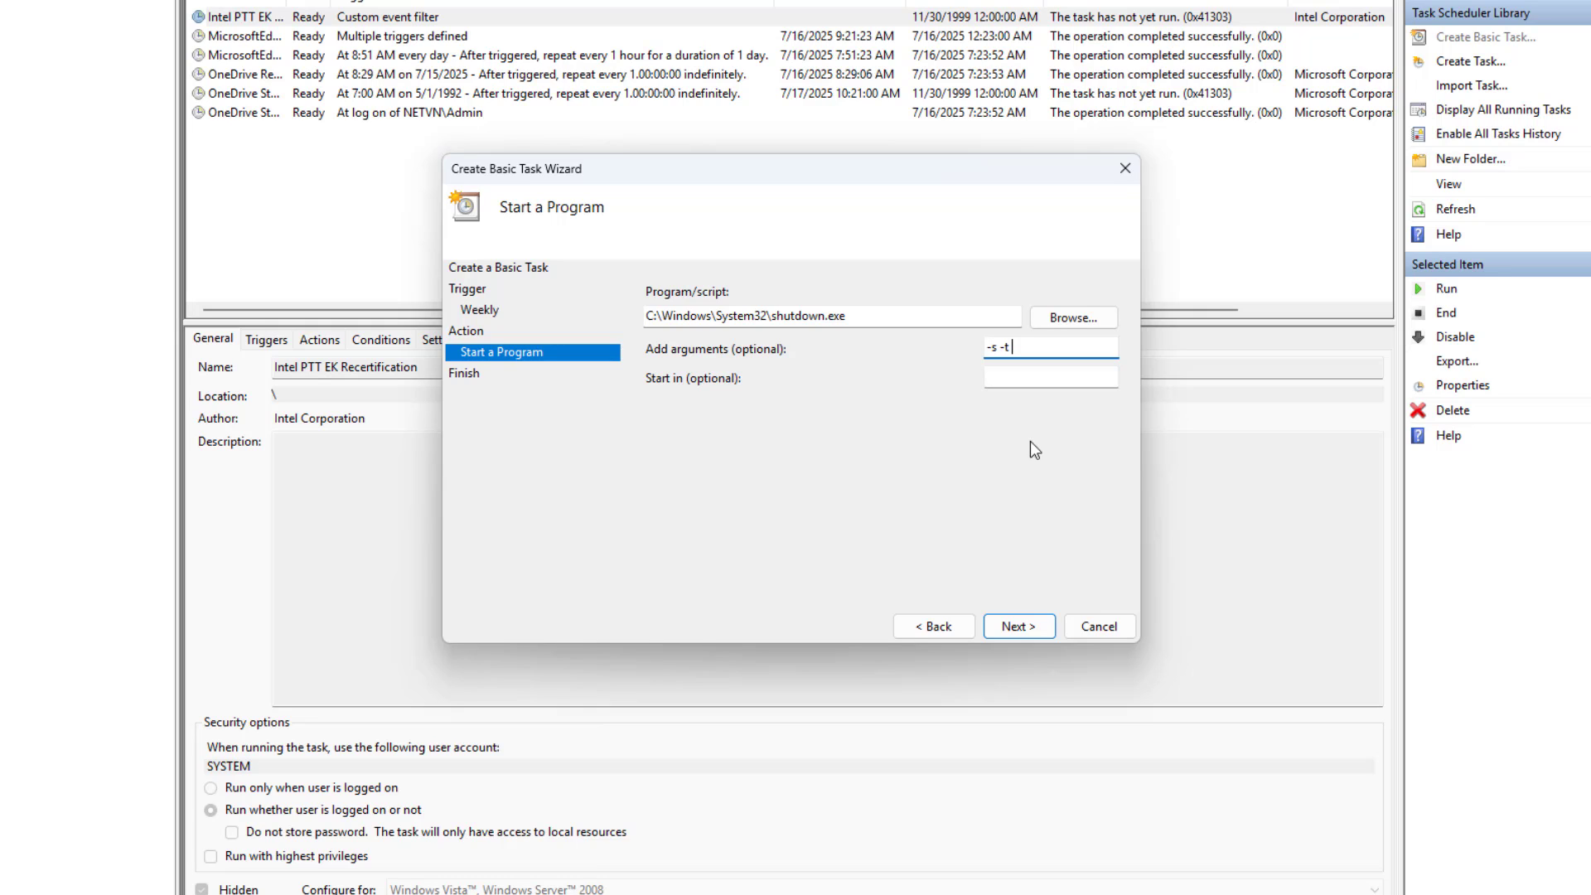
{"action": "type", "text": "5"}
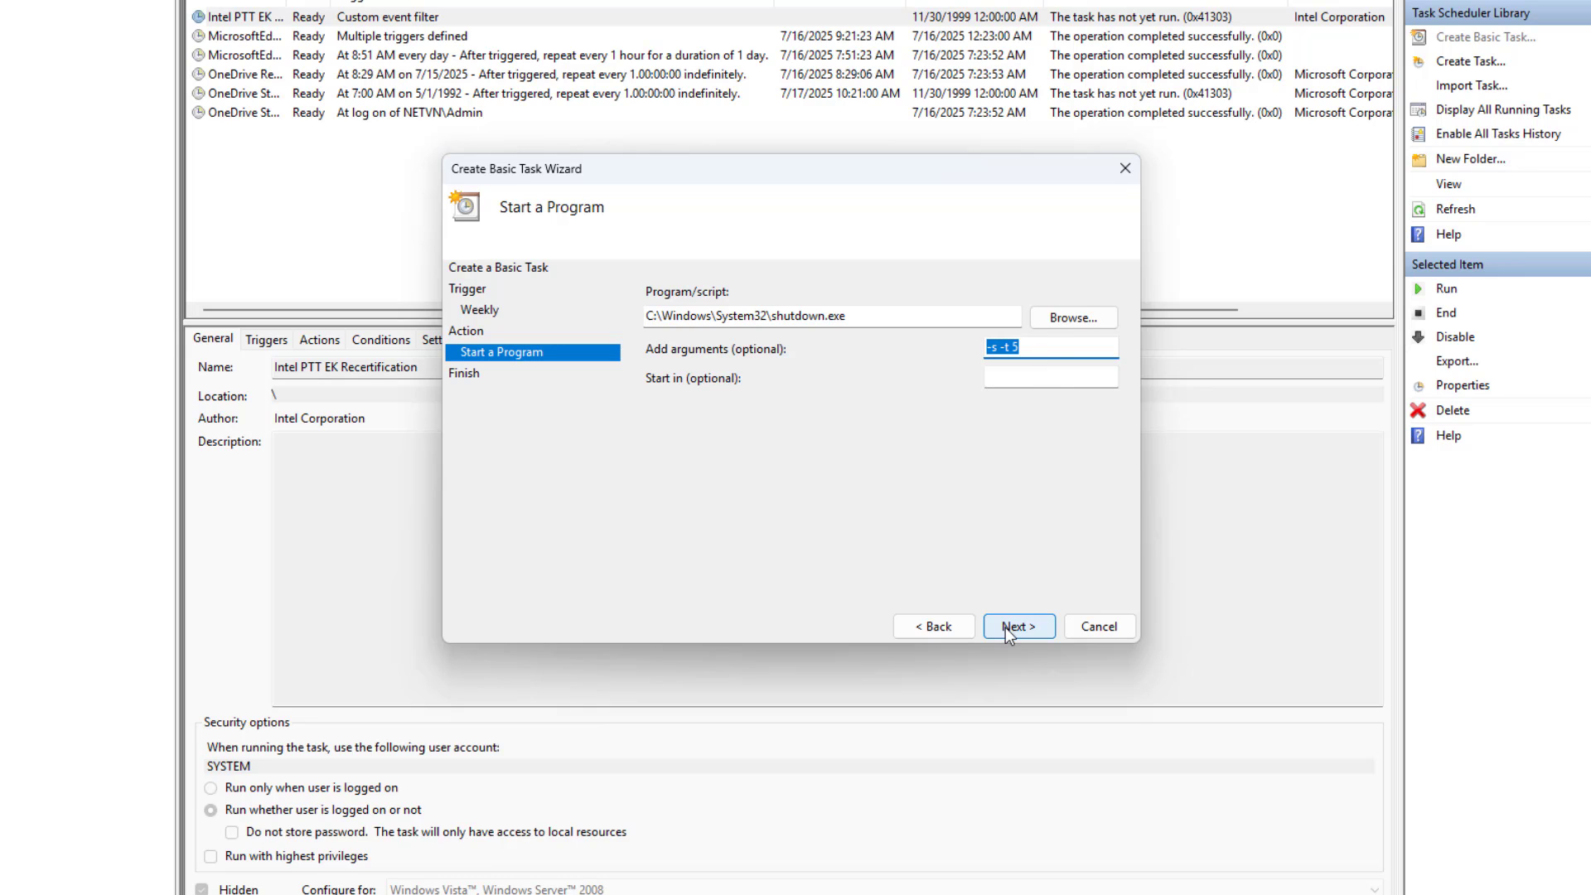
Step: Finish creating the 11AM task with its Properties dialog set to open afterwards
{"action": "left_click", "coordinate": [1017, 626]}
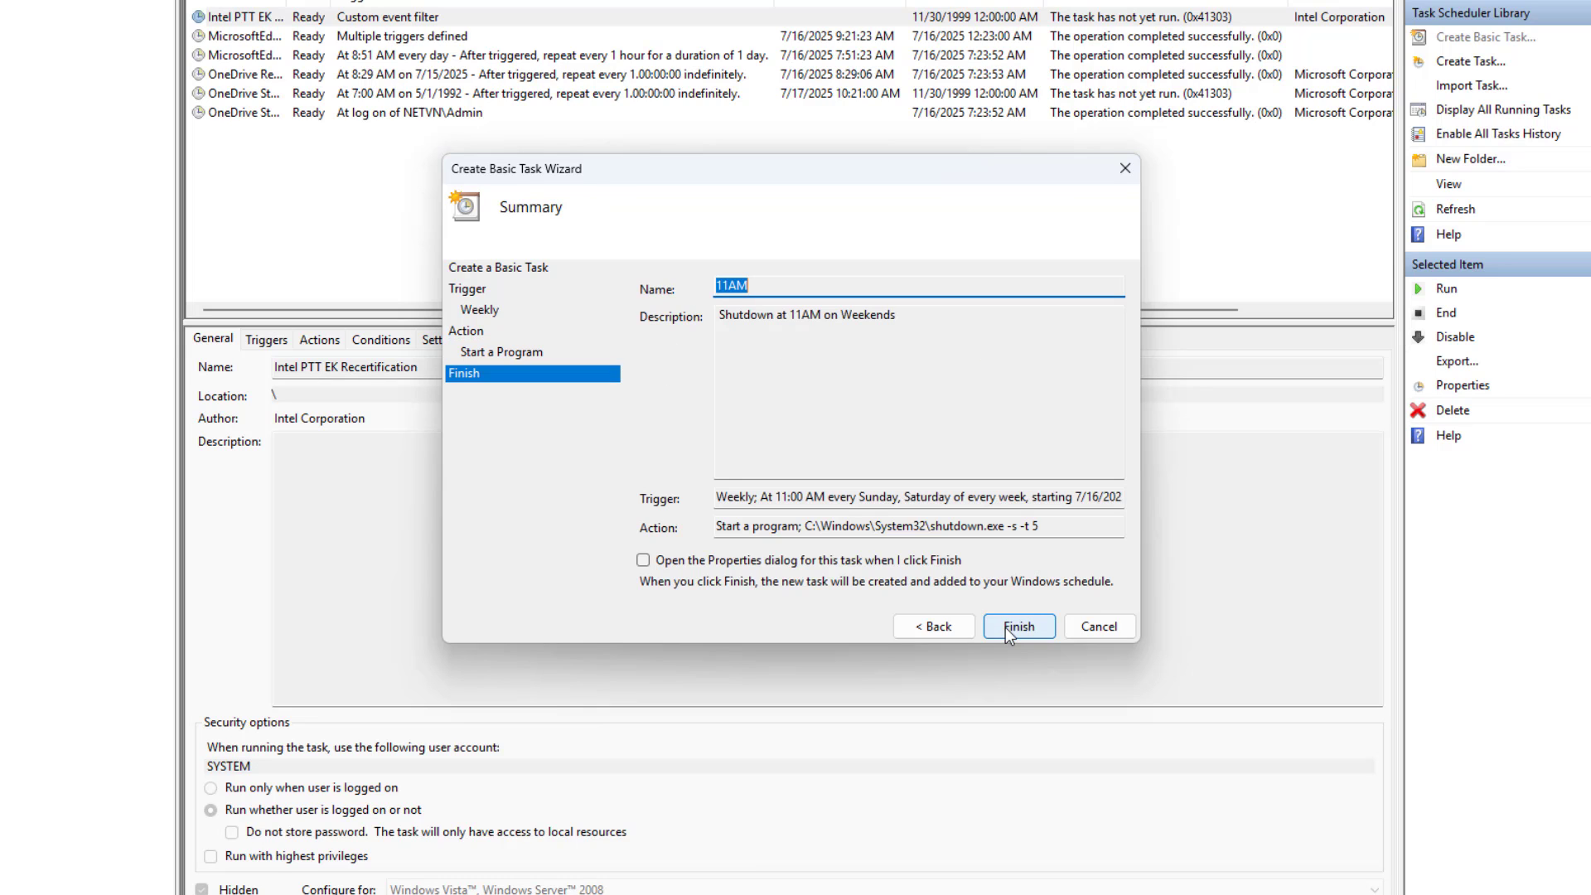
{"action": "left_click", "coordinate": [643, 558]}
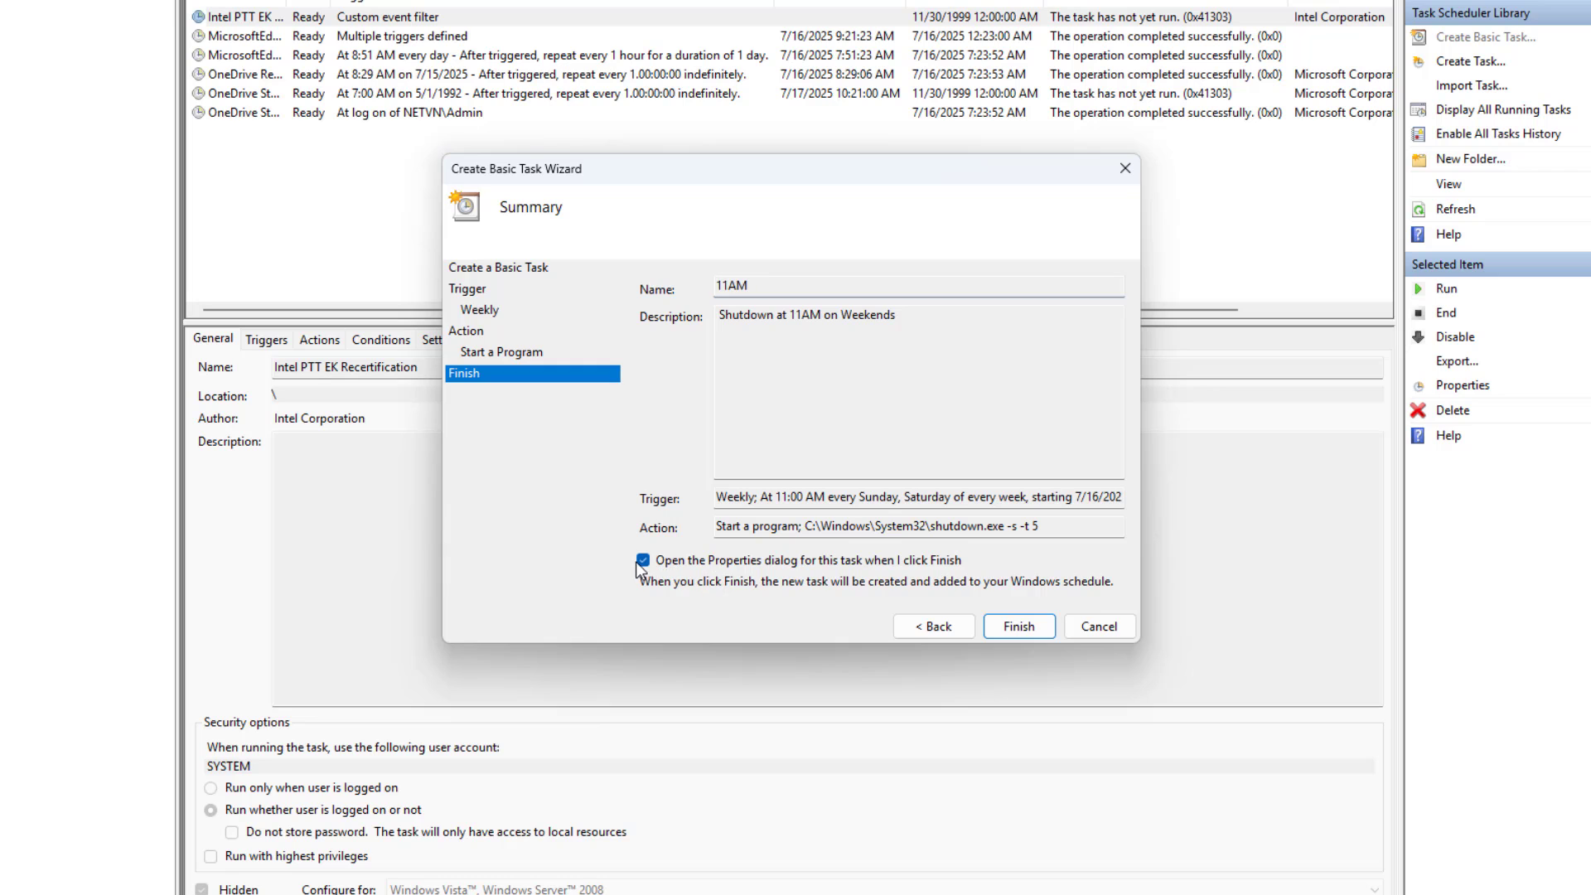
{"action": "left_click", "coordinate": [1017, 627]}
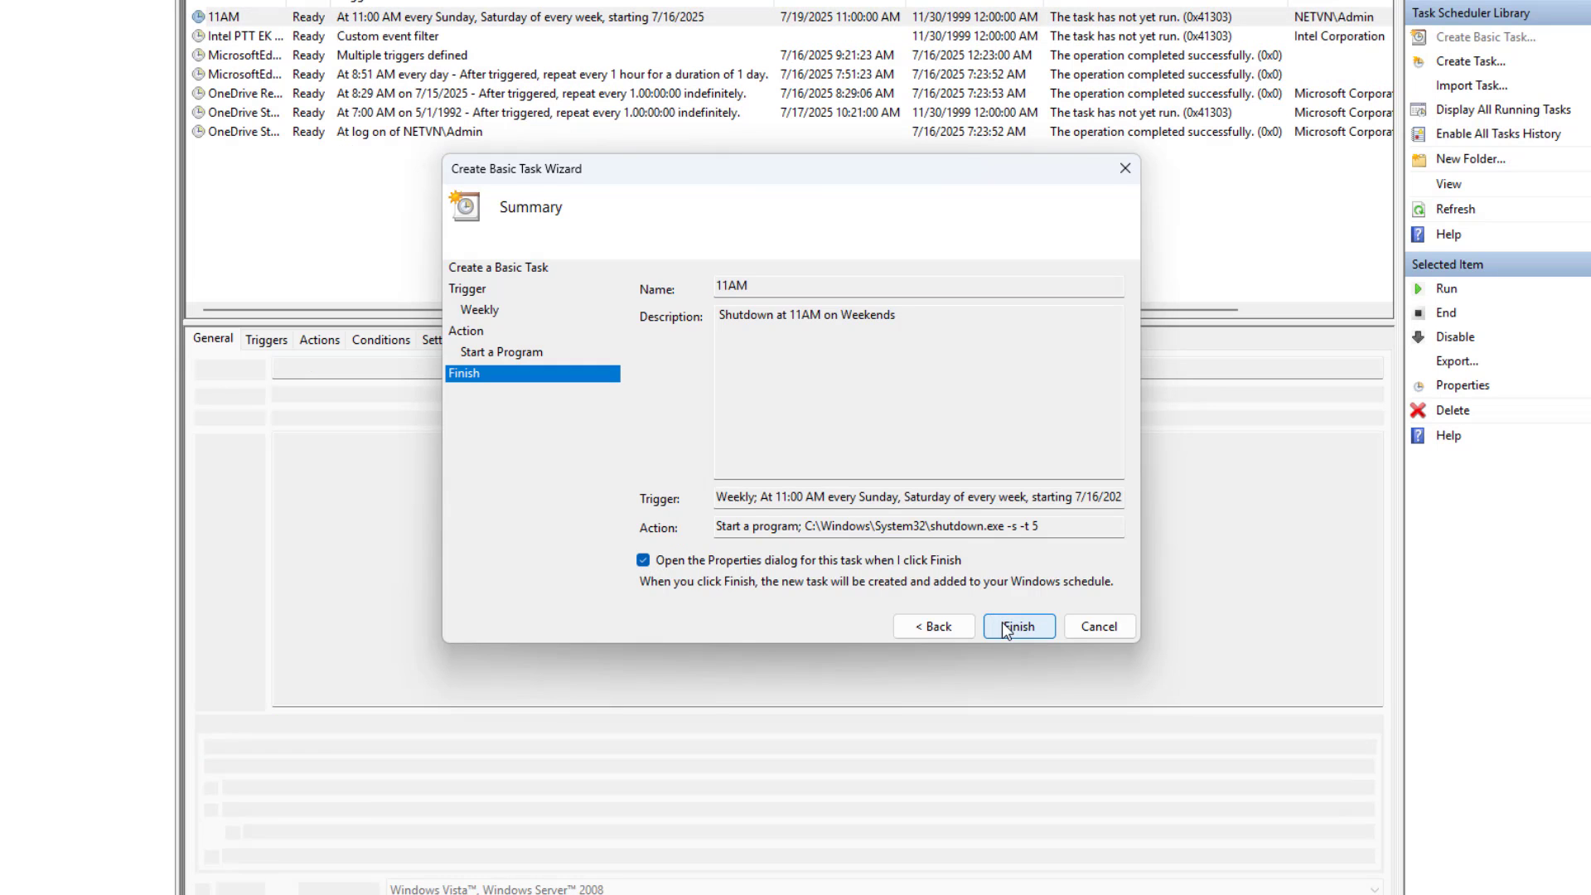
{"action": "left_click", "coordinate": [1015, 626]}
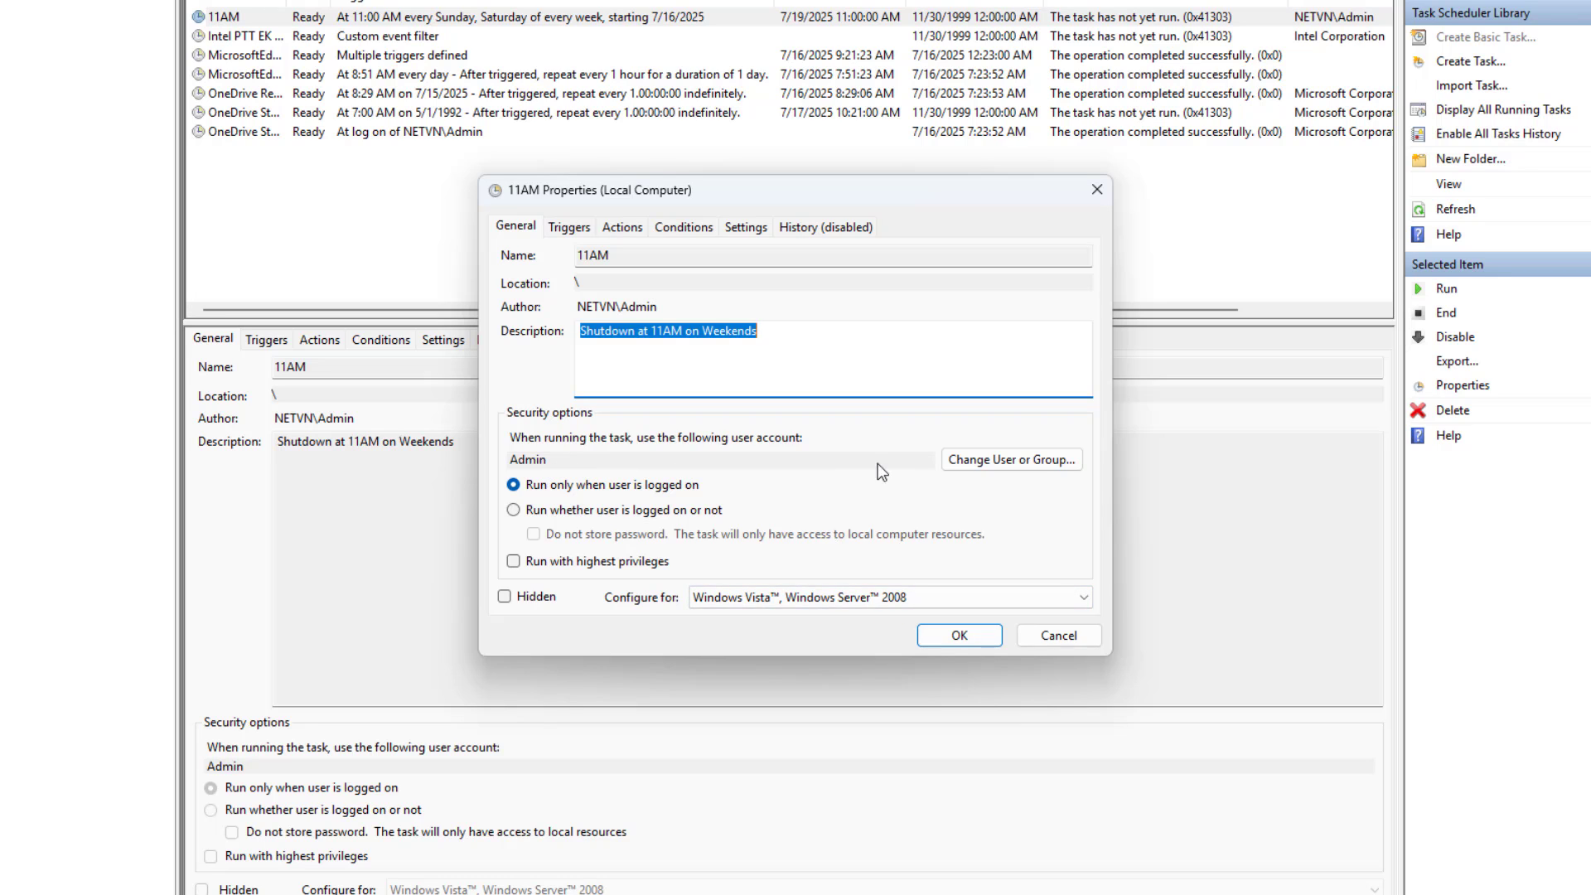
{"action": "mouse_move", "coordinate": [1011, 459]}
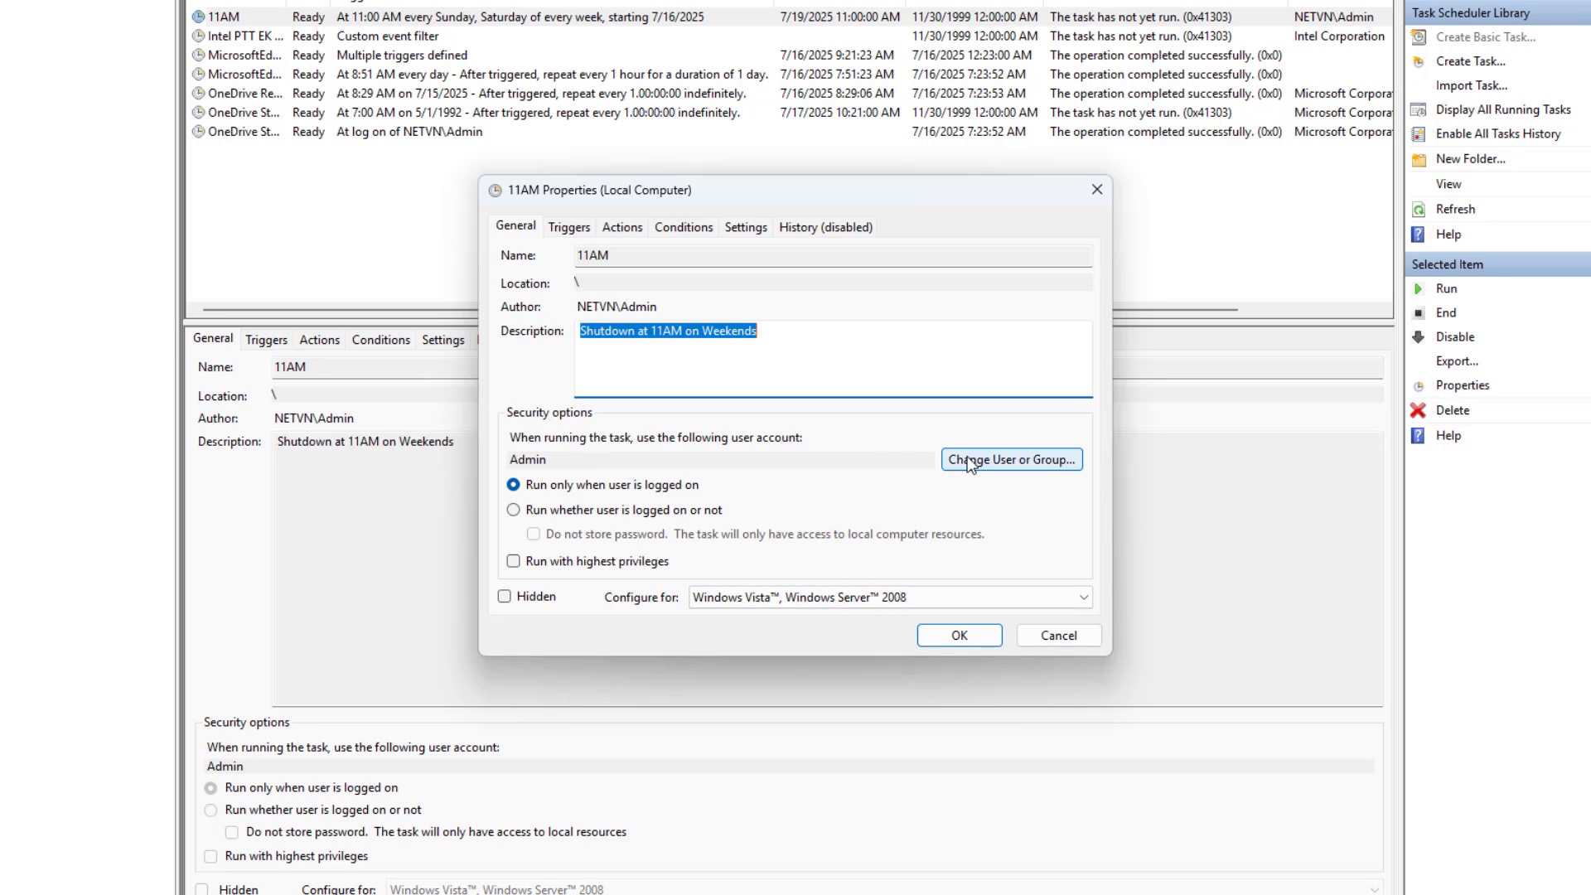
Step: Run the 11AM task under the verified account Son and save its properties
{"action": "left_click", "coordinate": [1009, 458]}
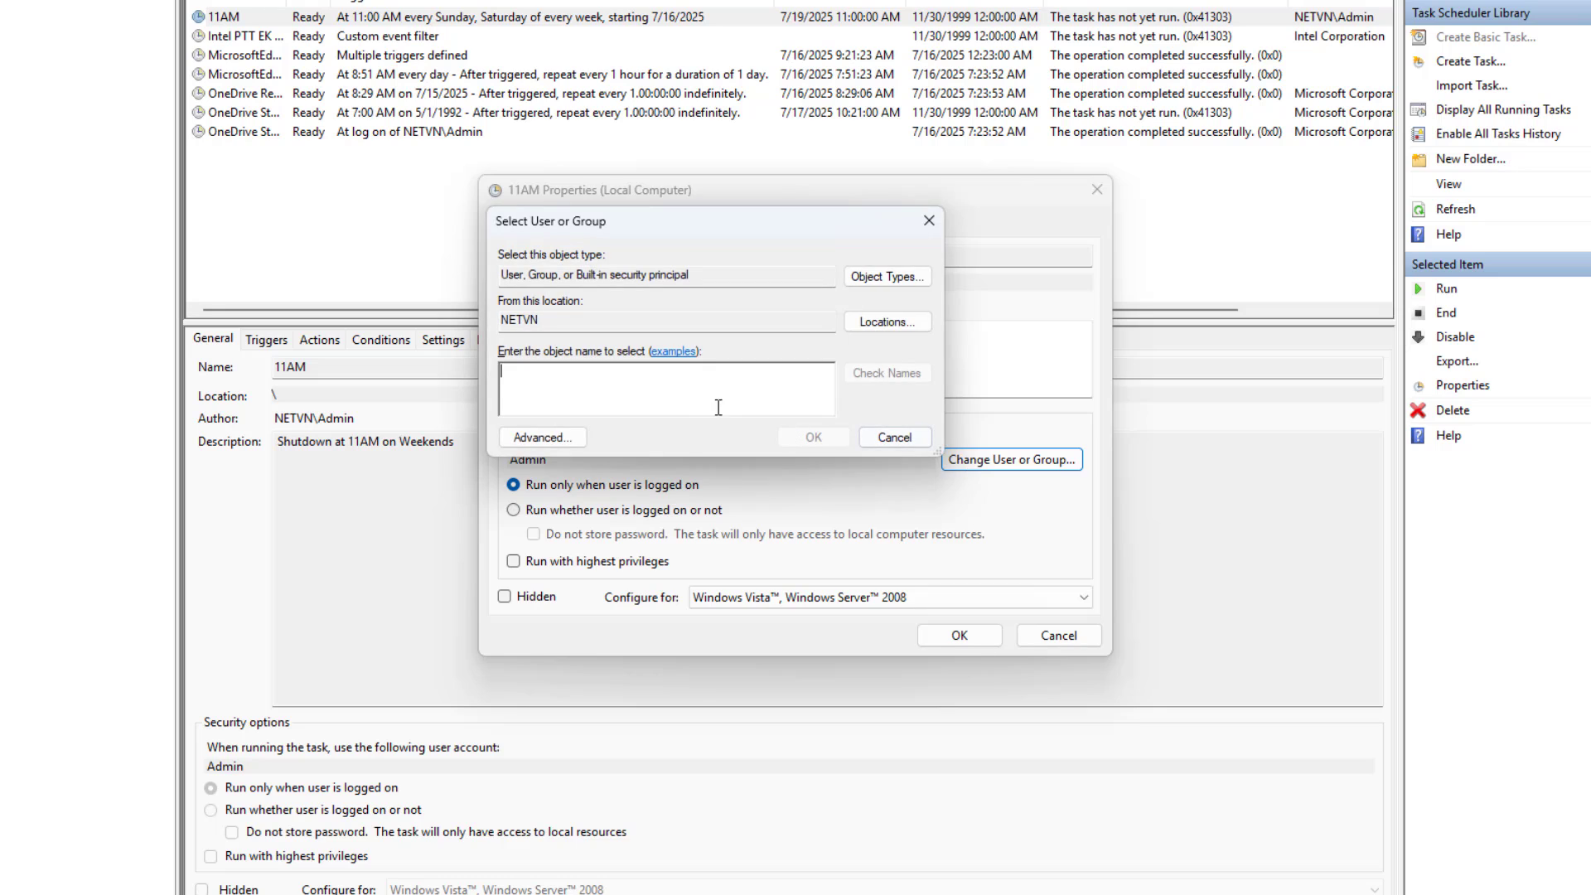
{"action": "type", "text": "Son"}
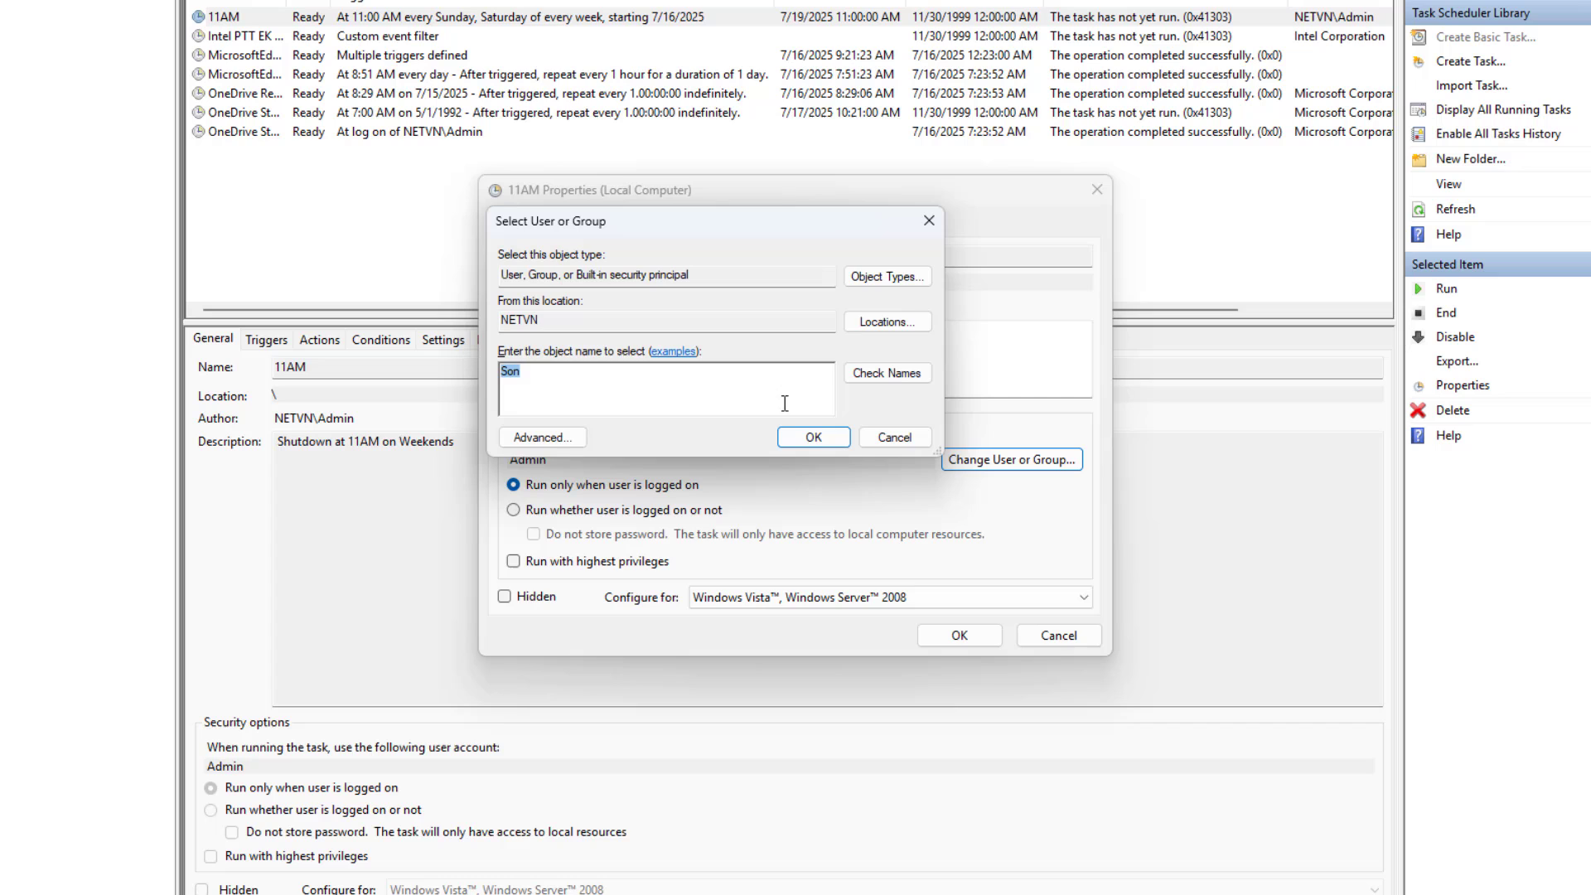
{"action": "left_click", "coordinate": [884, 373]}
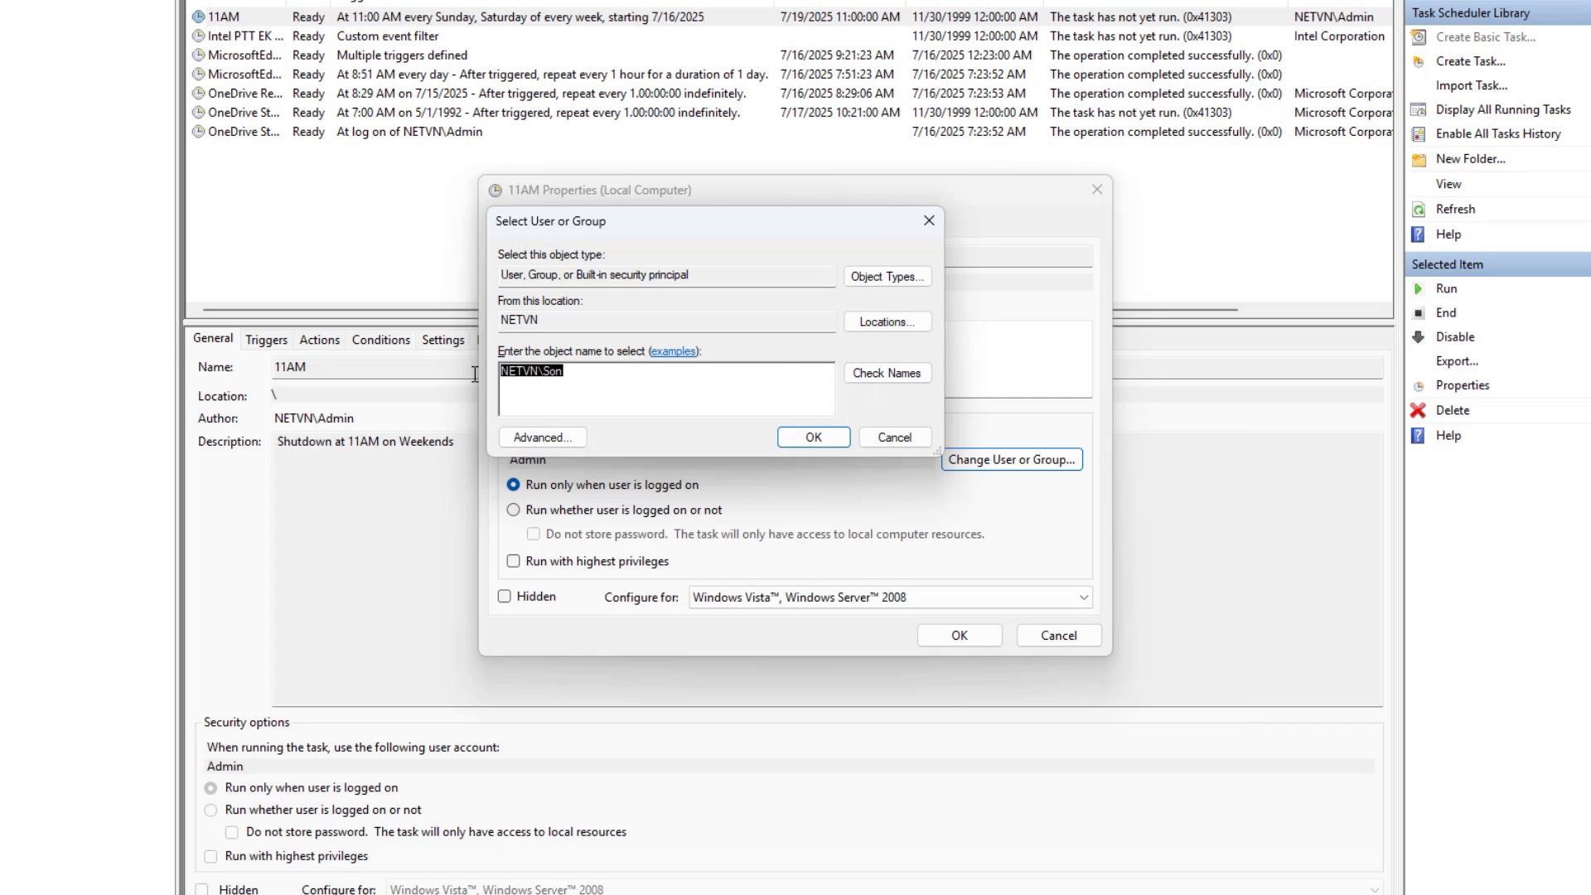
{"action": "left_click", "coordinate": [810, 436]}
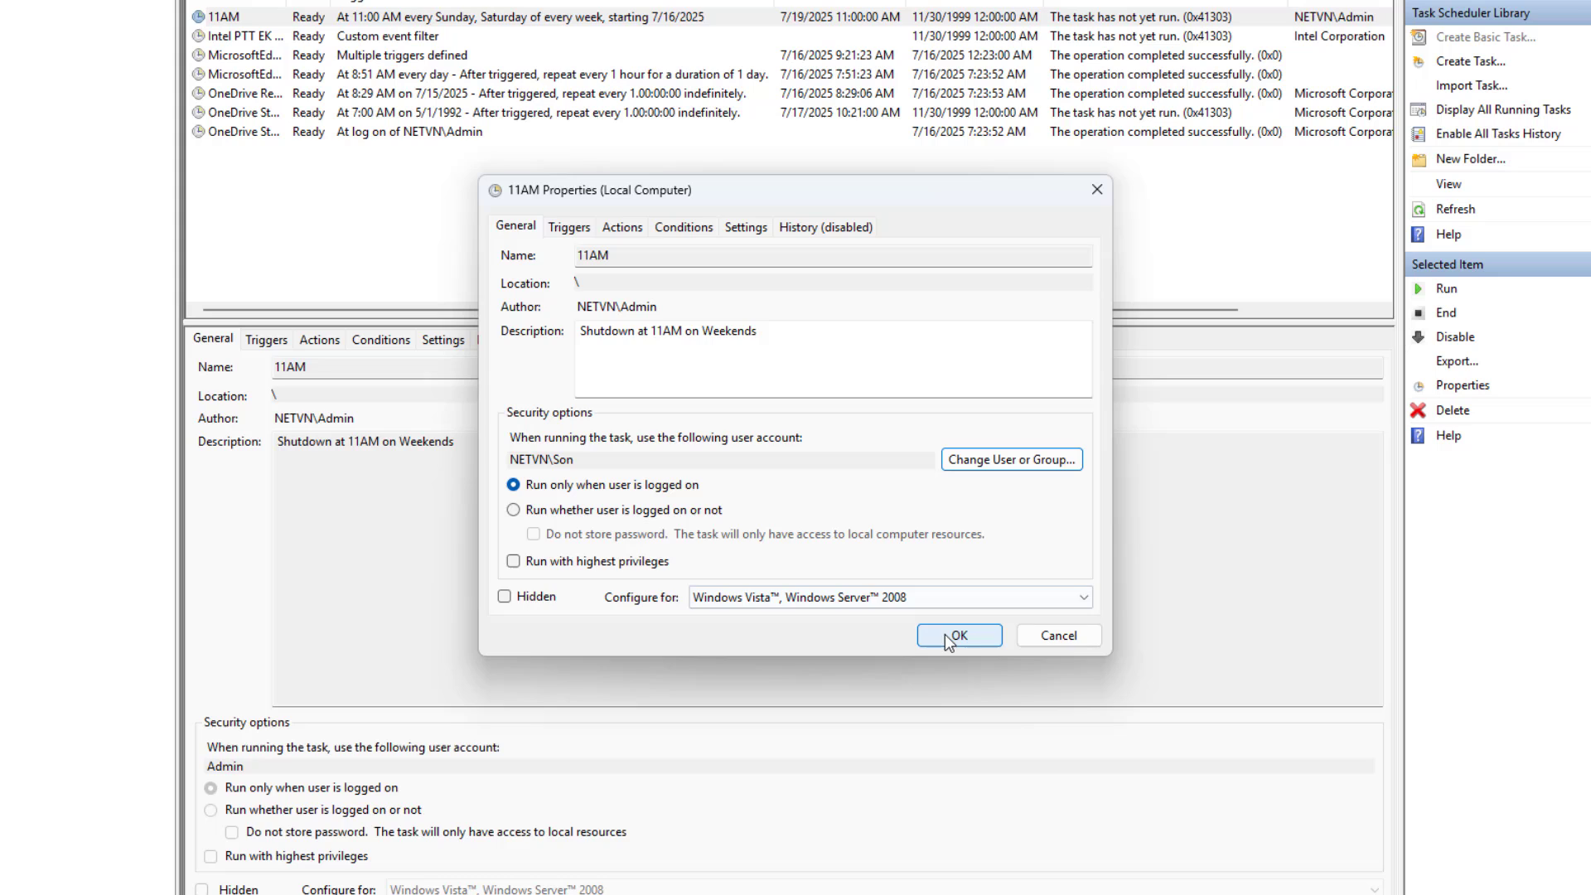
{"action": "left_click", "coordinate": [958, 635]}
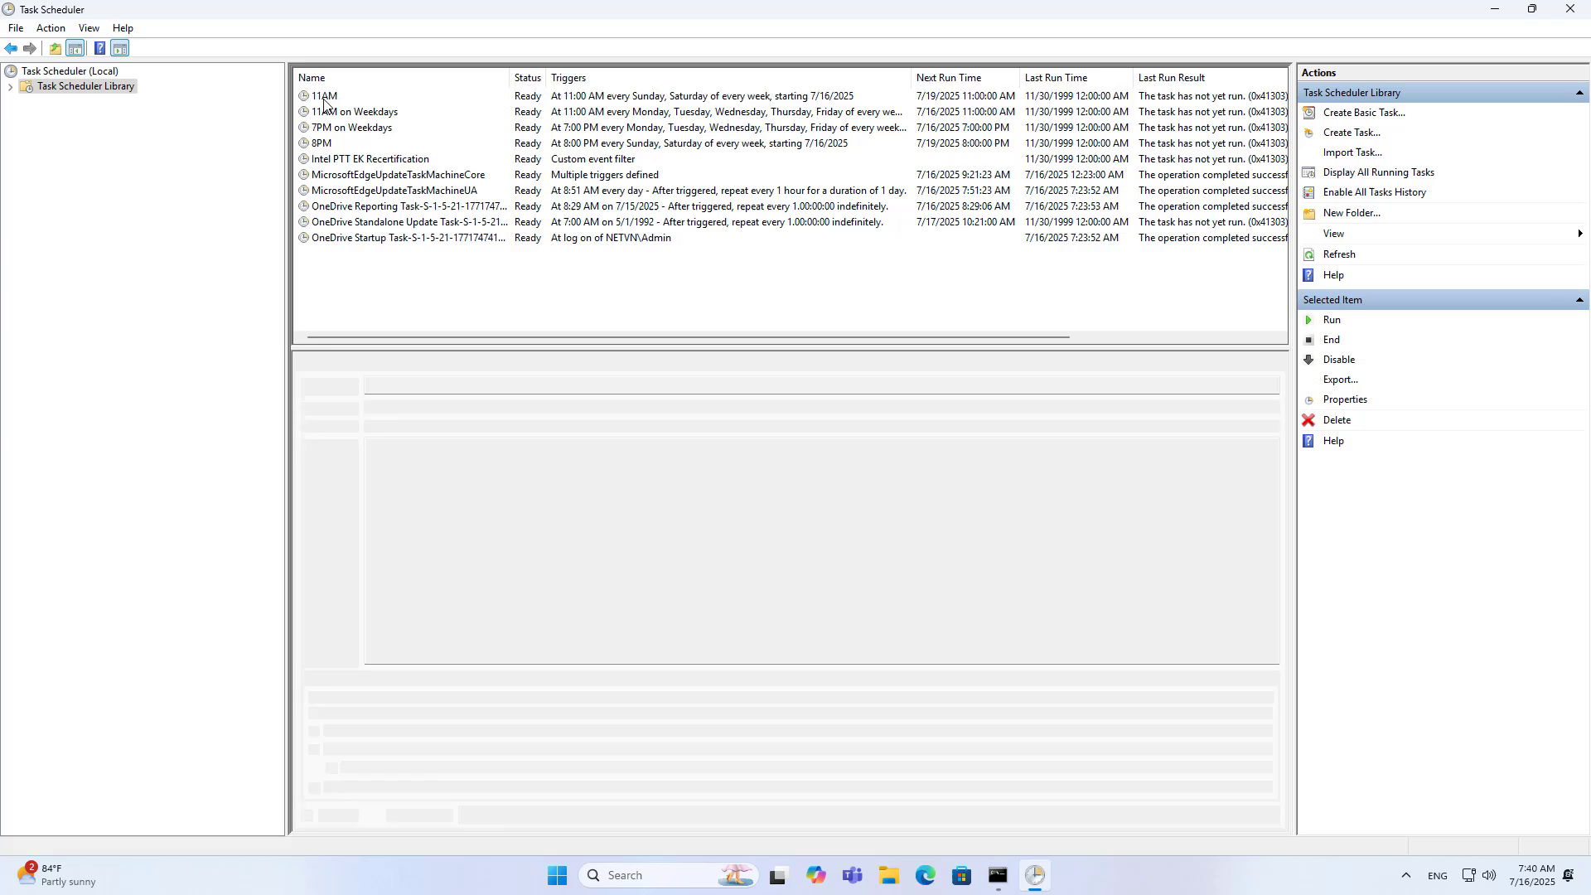
{"action": "left_click", "coordinate": [325, 96]}
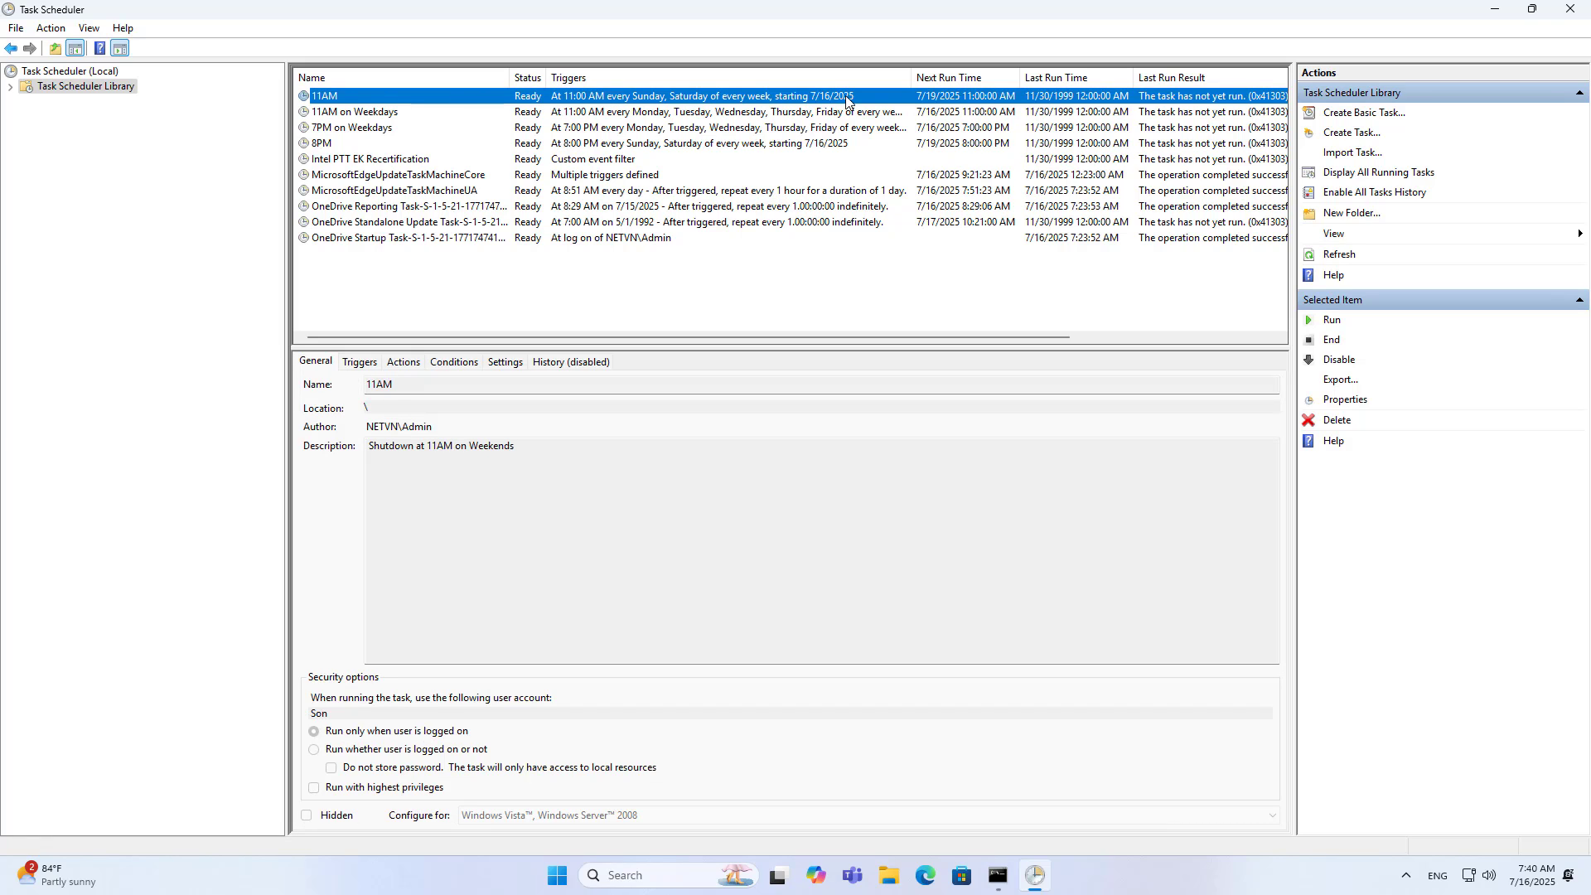
{"action": "left_click", "coordinate": [354, 111]}
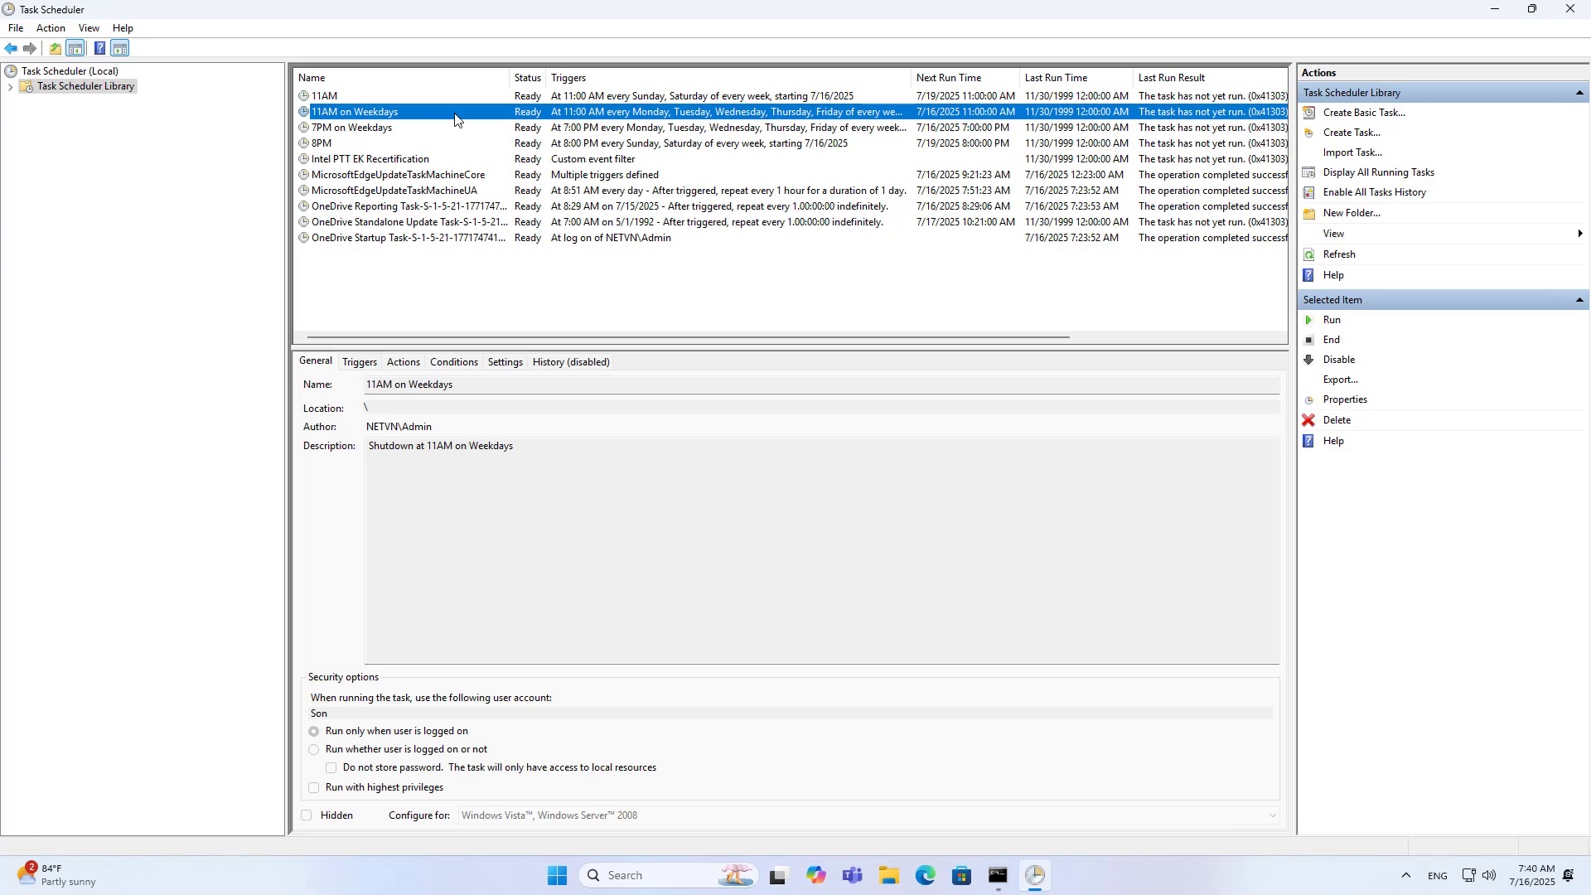
{"action": "mouse_move", "coordinate": [867, 119]}
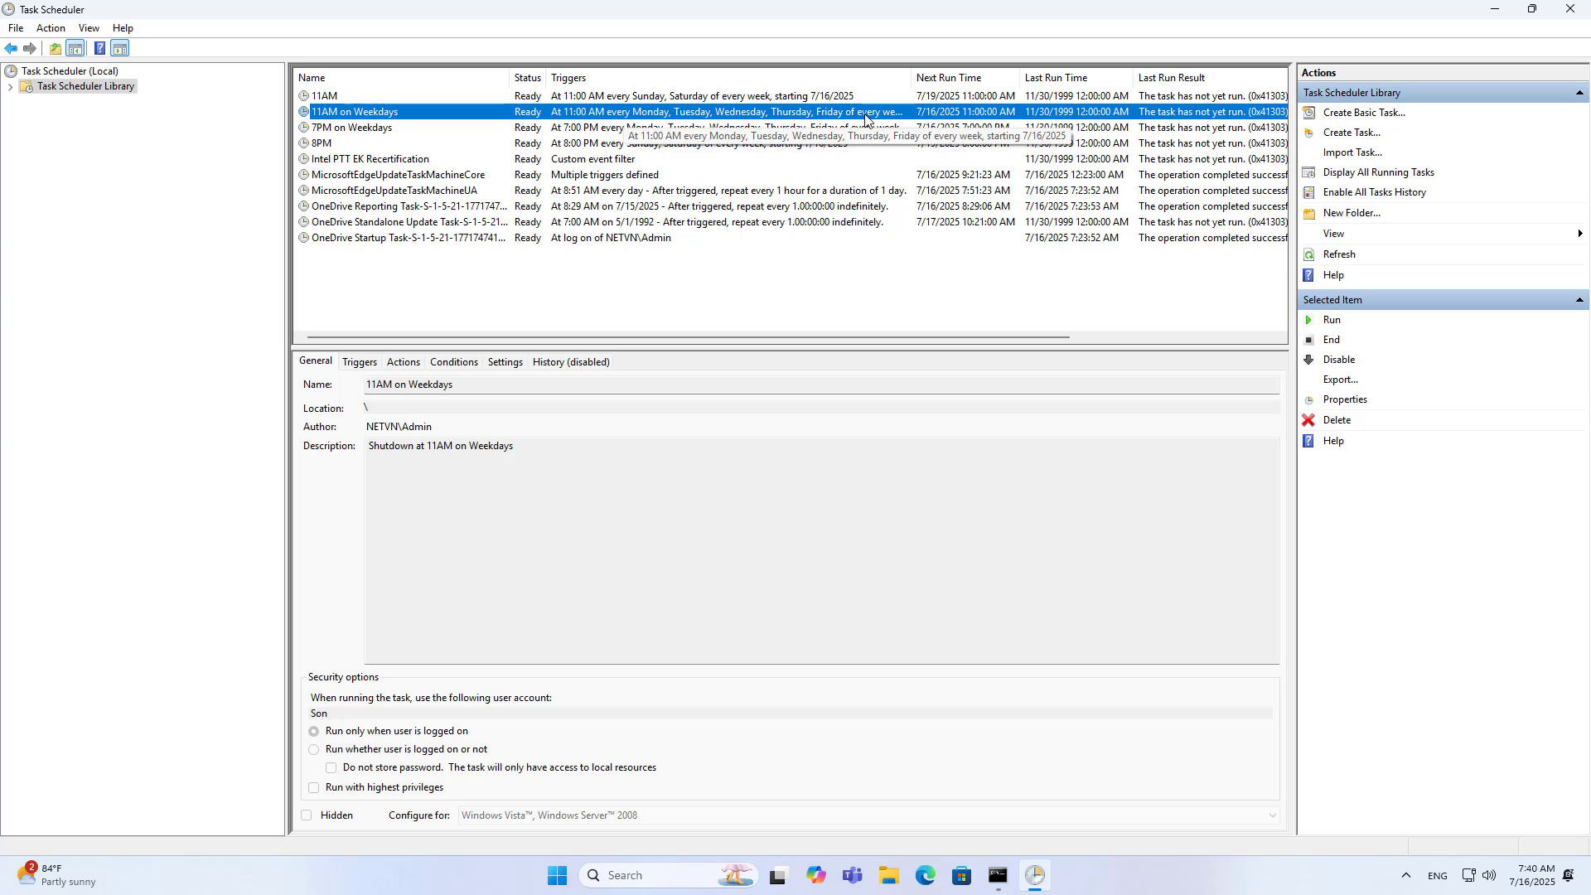
{"action": "left_click", "coordinate": [350, 128]}
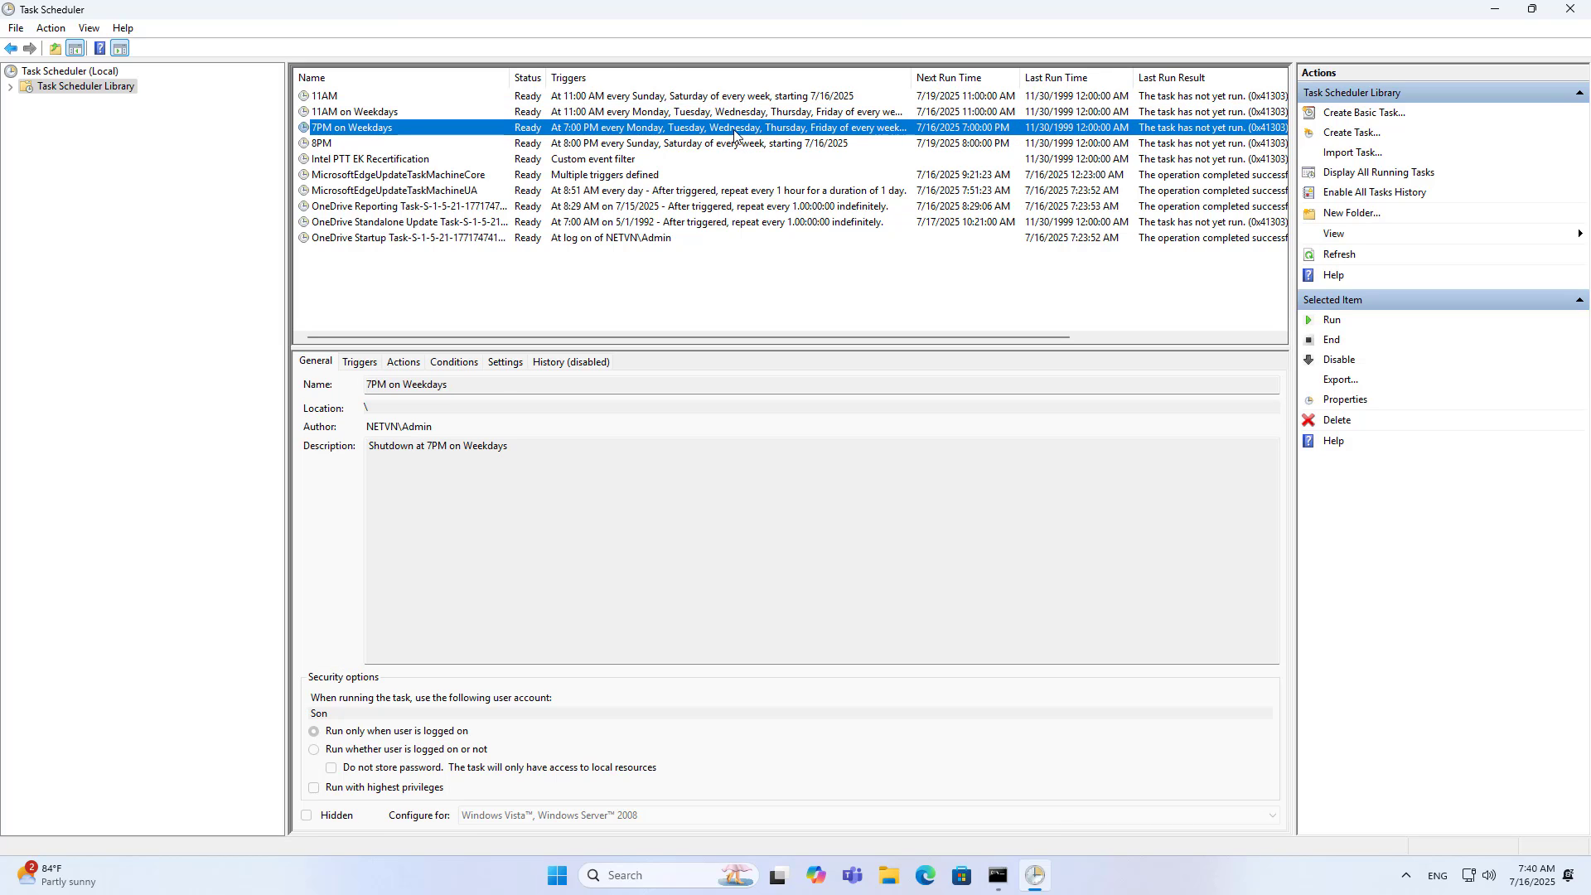
{"action": "mouse_move", "coordinate": [512, 159]}
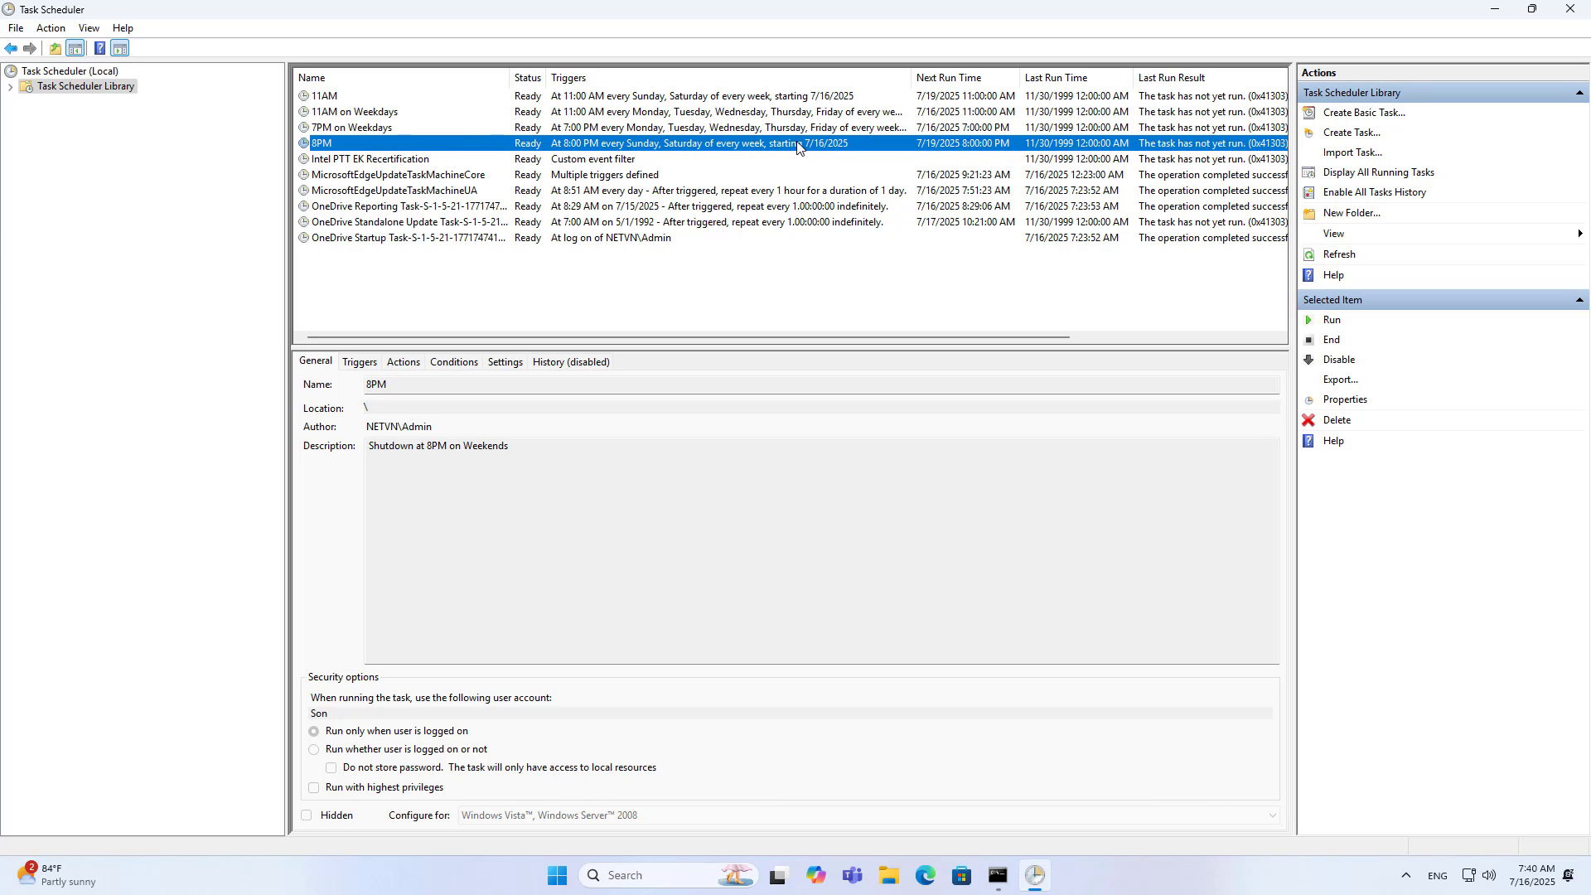
{"action": "mouse_move", "coordinate": [829, 149]}
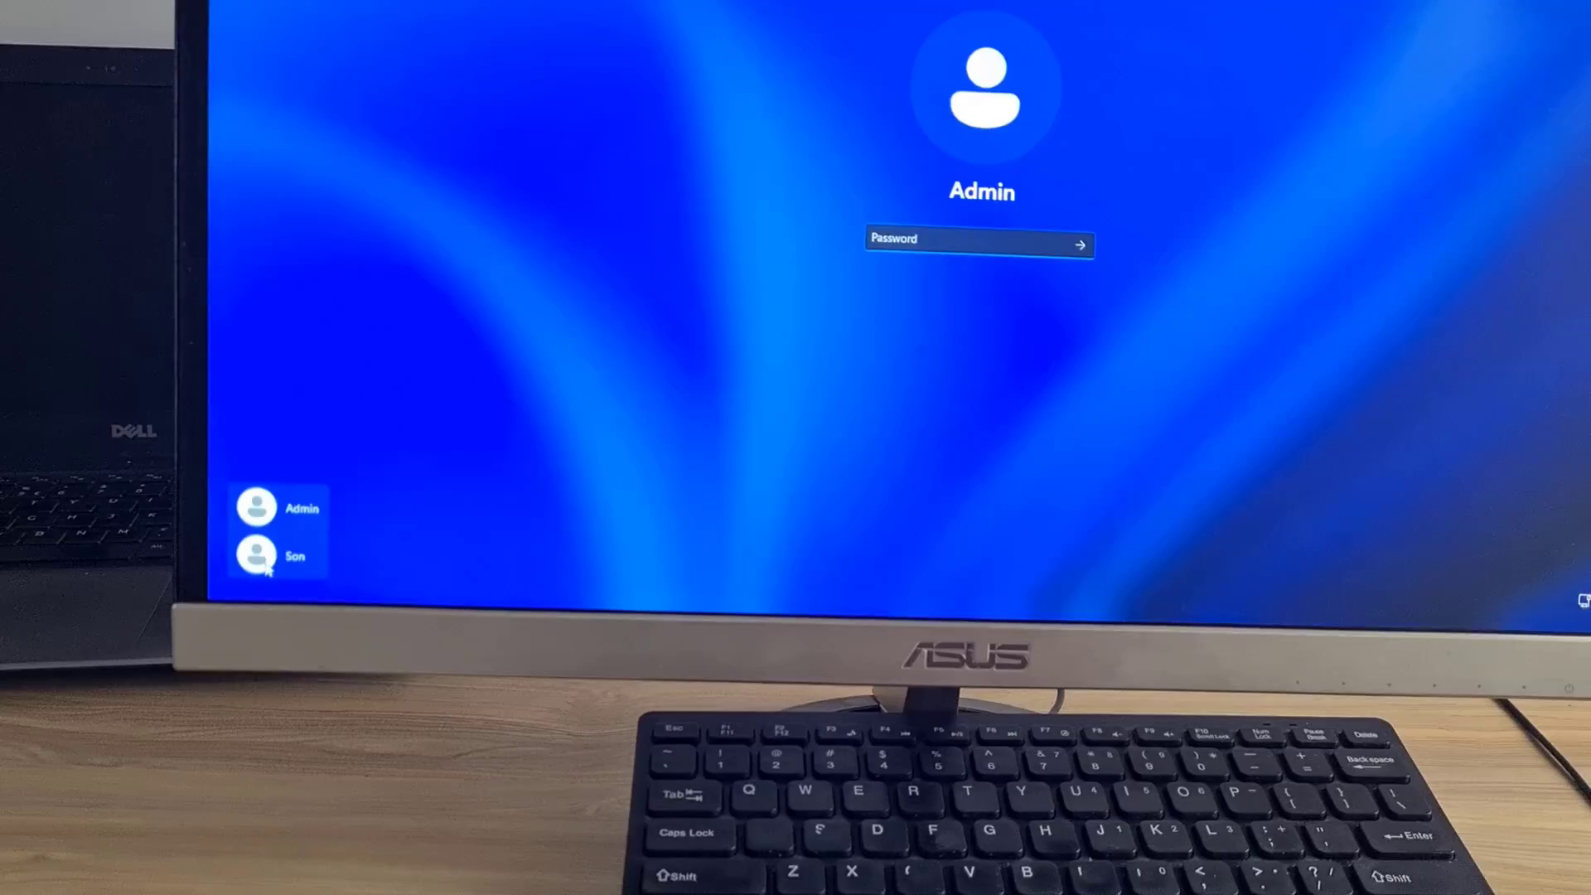
Step: Sign in as the restricted user Son so the 11AM shutdown task triggers its warning
{"action": "left_click", "coordinate": [259, 555]}
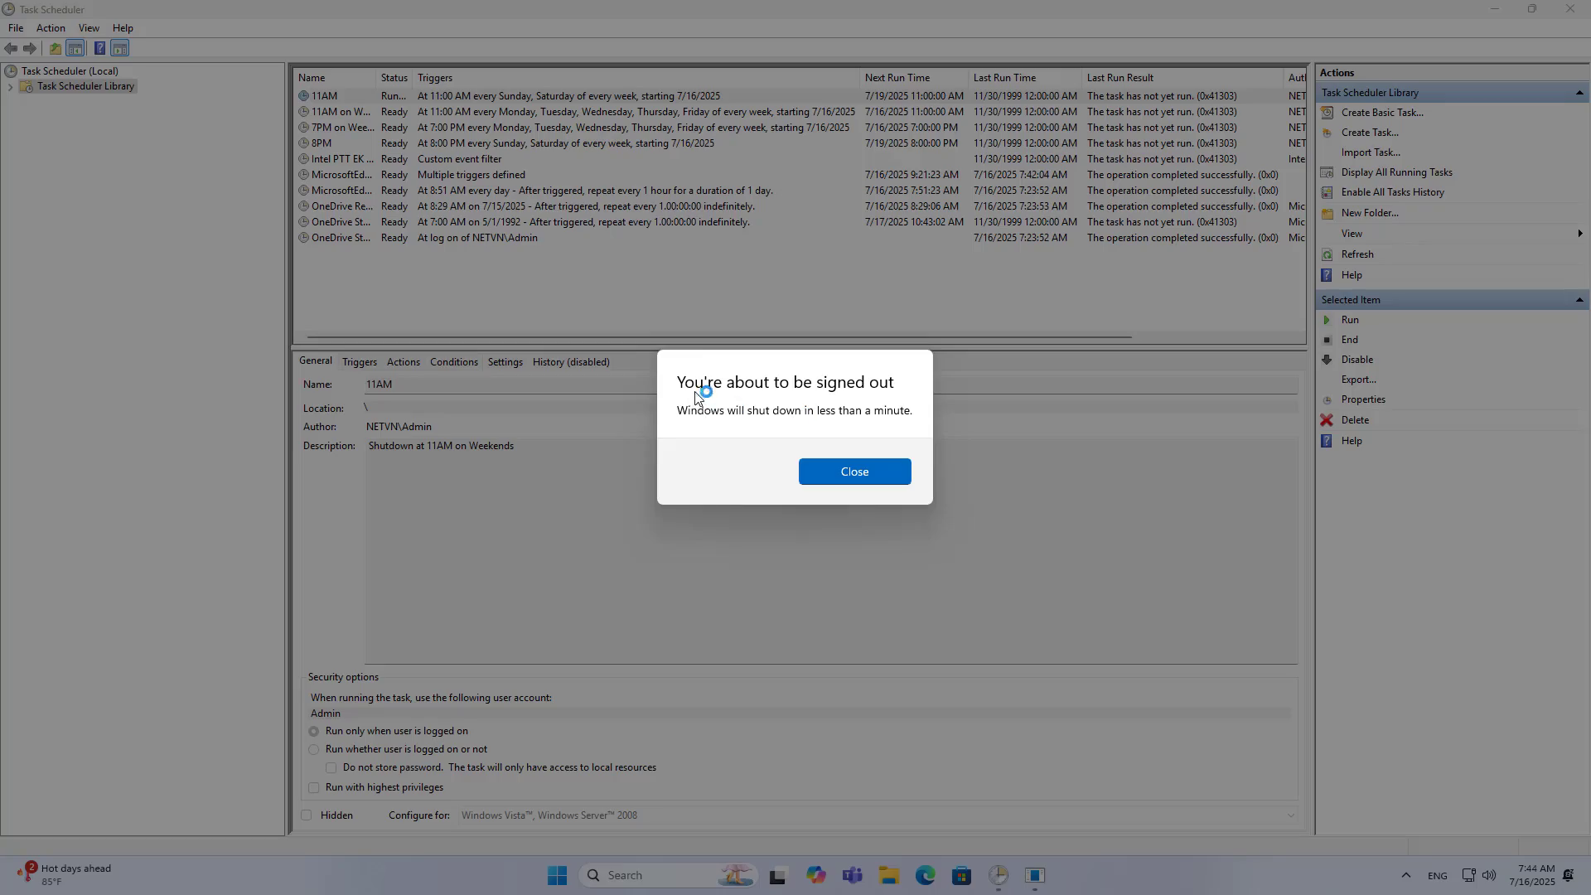
{"action": "mouse_move", "coordinate": [867, 394]}
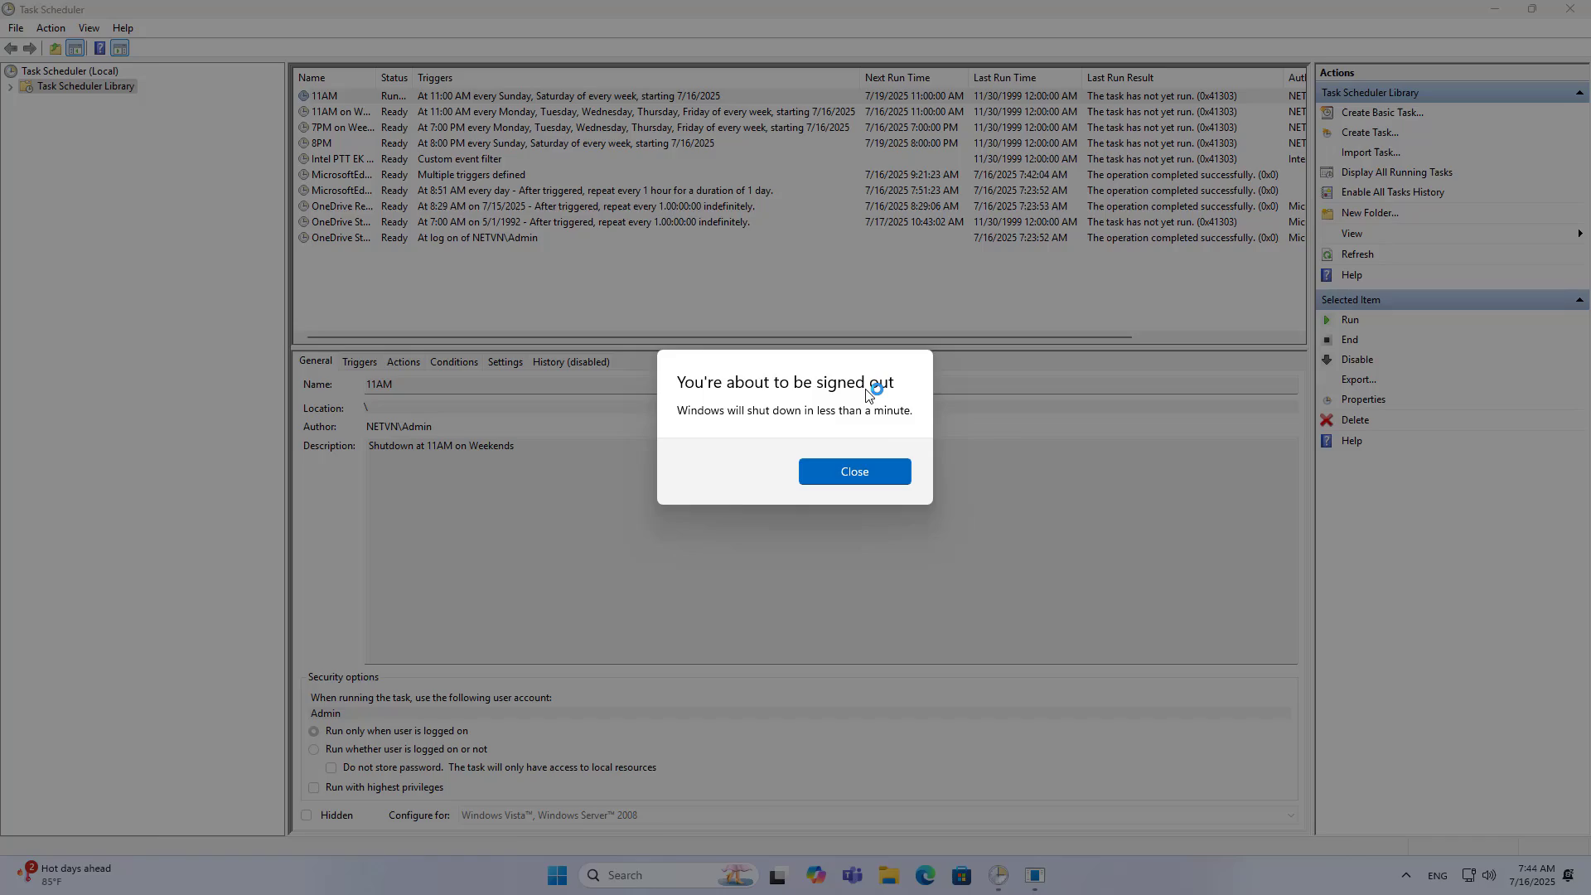